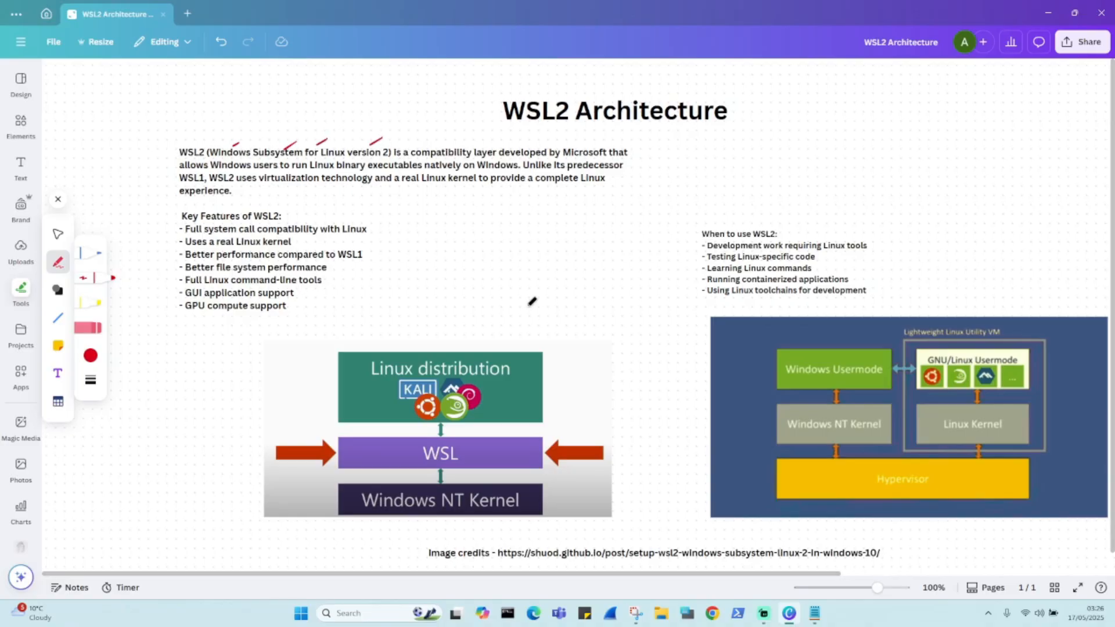
{"action": "mouse_move", "coordinate": [640, 239]}
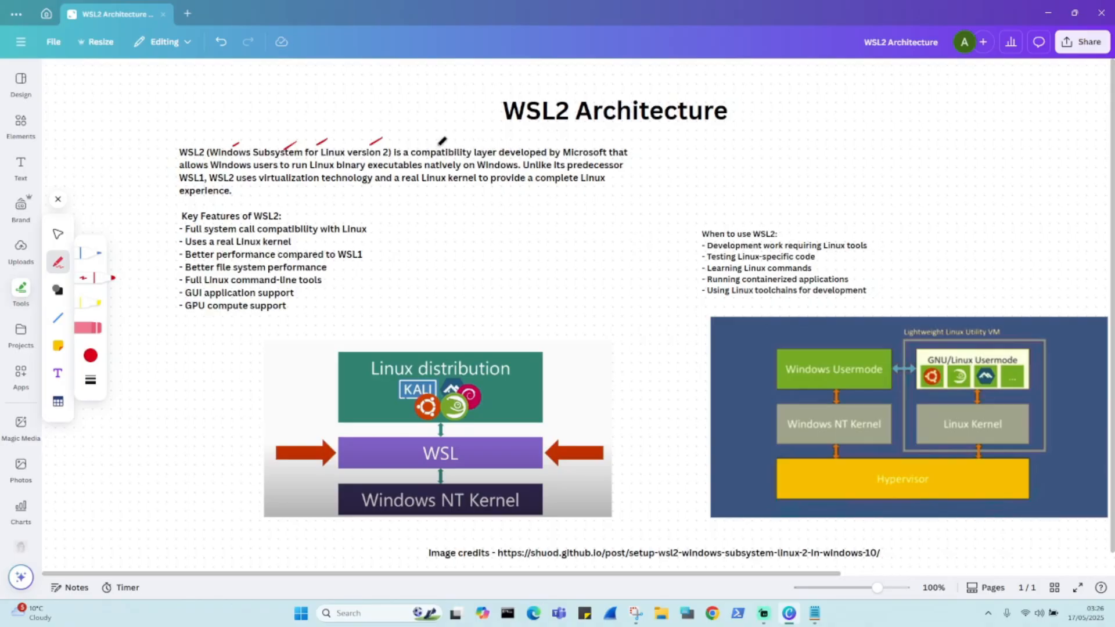
Underline an intro phrase in red and sketch a rounded box holding an inner box L with W below
{"action": "left_click_drag", "start_coordinate": [419, 147], "coordinate": [472, 140]}
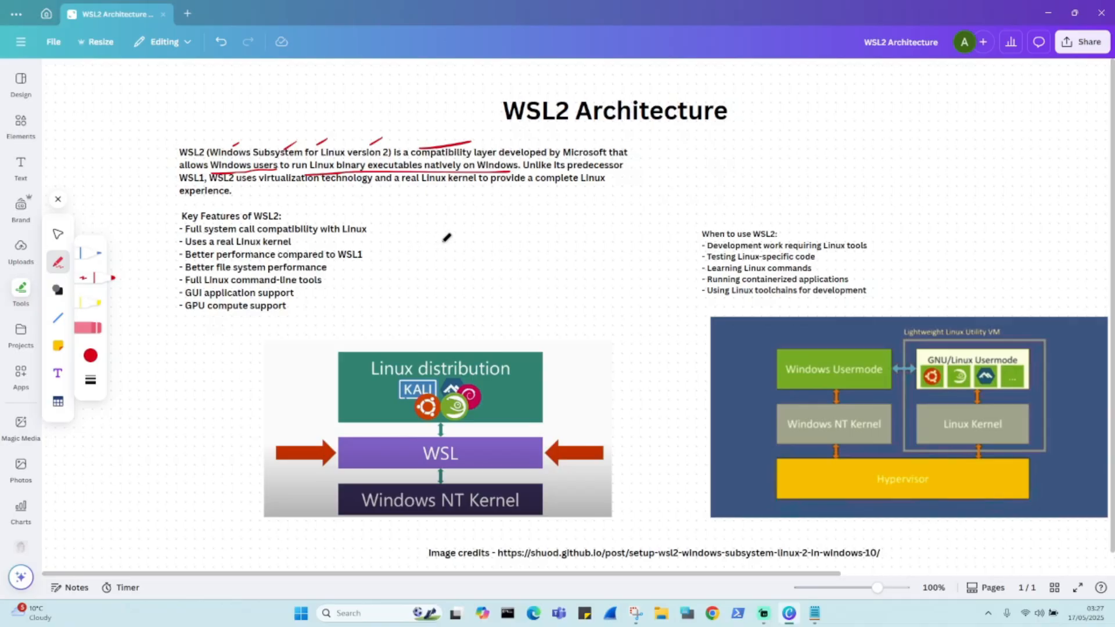
{"action": "left_click_drag", "start_coordinate": [446, 238], "coordinate": [450, 281]}
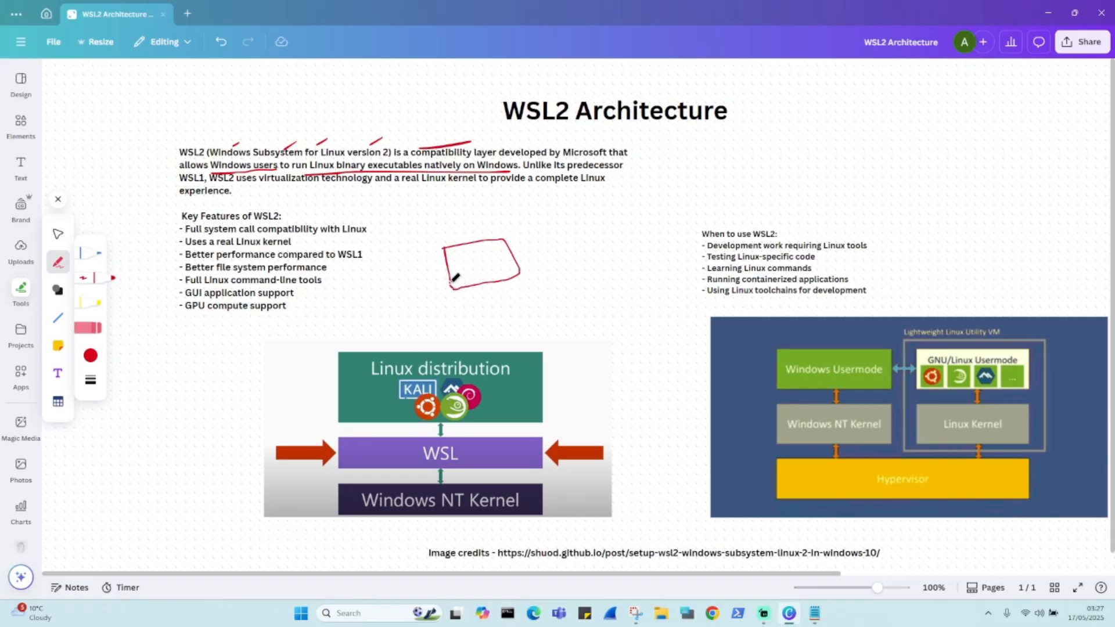
{"action": "left_click_drag", "start_coordinate": [459, 274], "coordinate": [494, 238]}
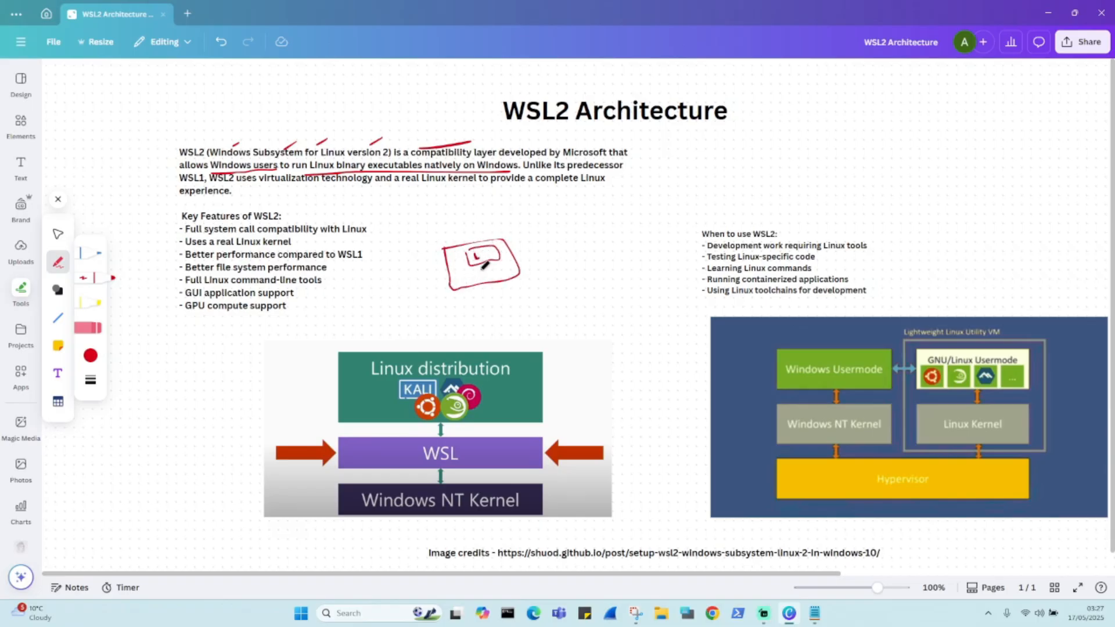
{"action": "left_click_drag", "start_coordinate": [462, 267], "coordinate": [483, 277]}
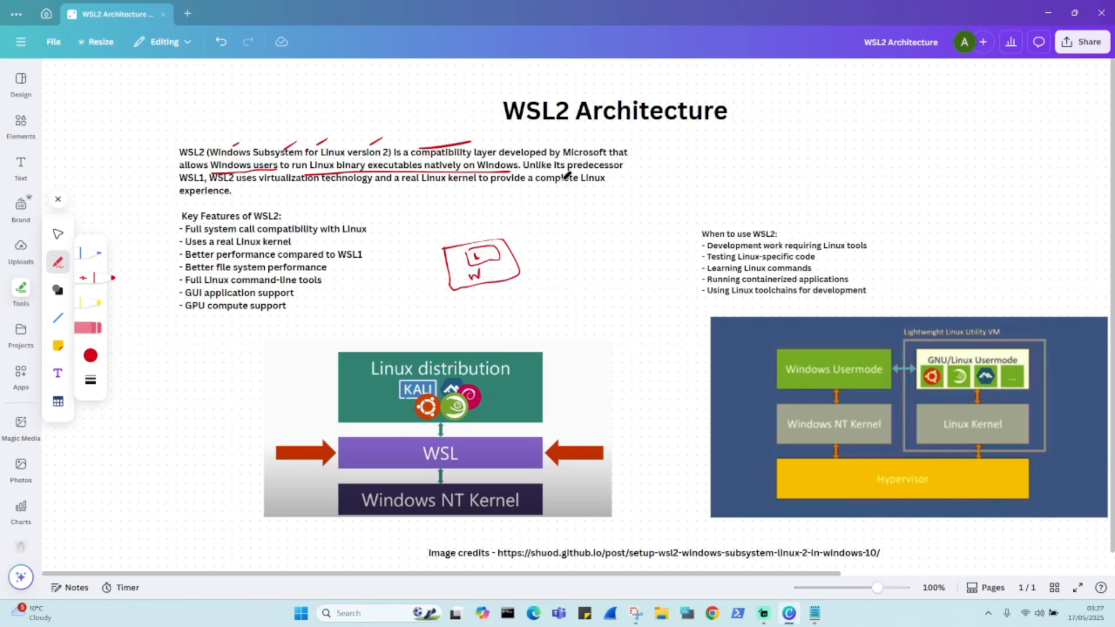
{"action": "mouse_move", "coordinate": [515, 210]}
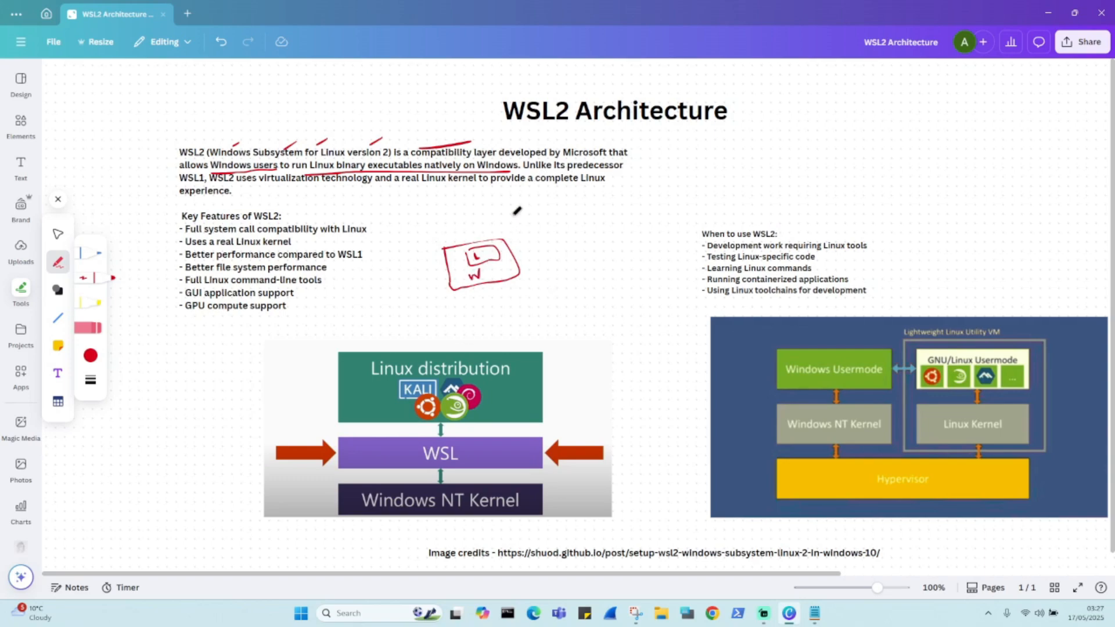
{"action": "mouse_move", "coordinate": [993, 100]}
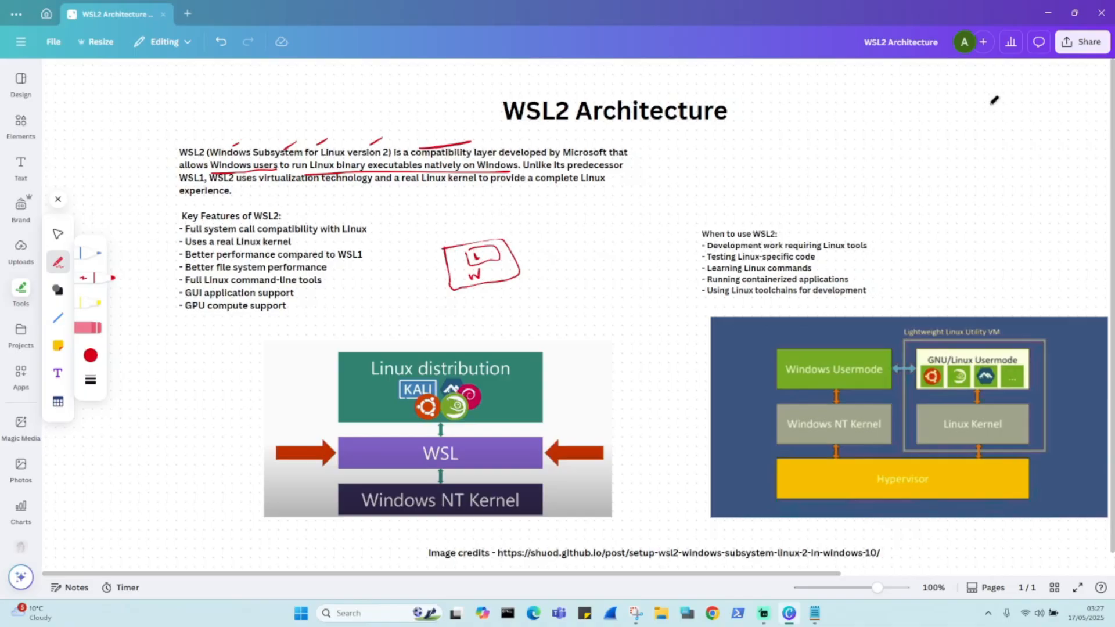
Write WSL1 beside the left diagram, arrow Linux distribution down to Windows NT Kernel, and ring Linux Kernel in red
{"action": "scroll", "scroll_direction": "down", "scroll_amount": 3}
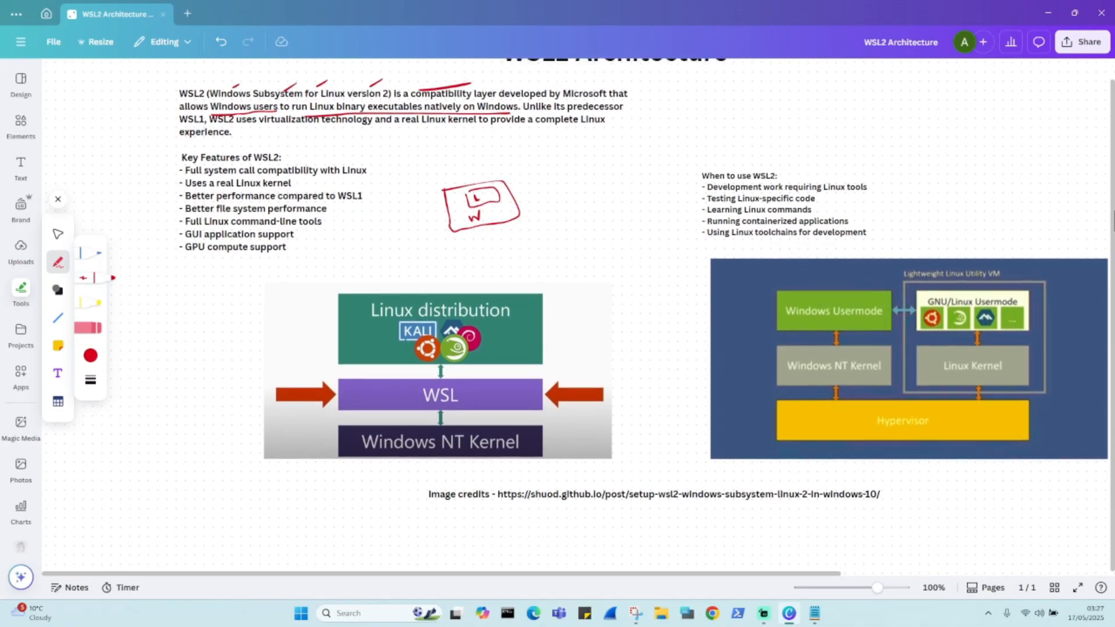
{"action": "scroll", "scroll_direction": "down", "scroll_amount": 3}
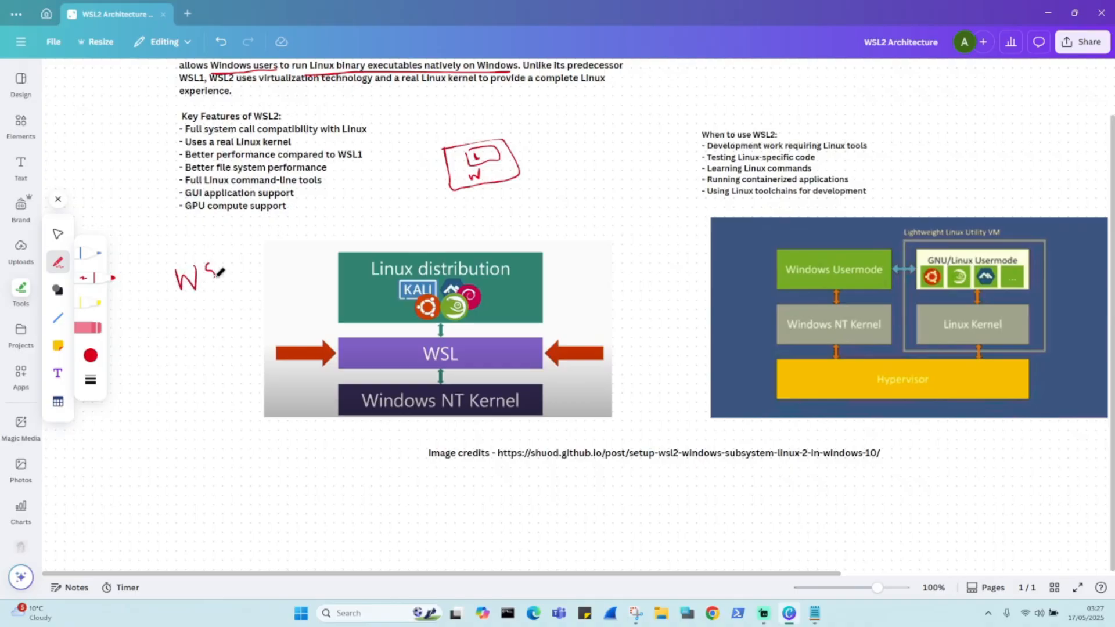
{"action": "left_click_drag", "start_coordinate": [214, 274], "coordinate": [245, 274]}
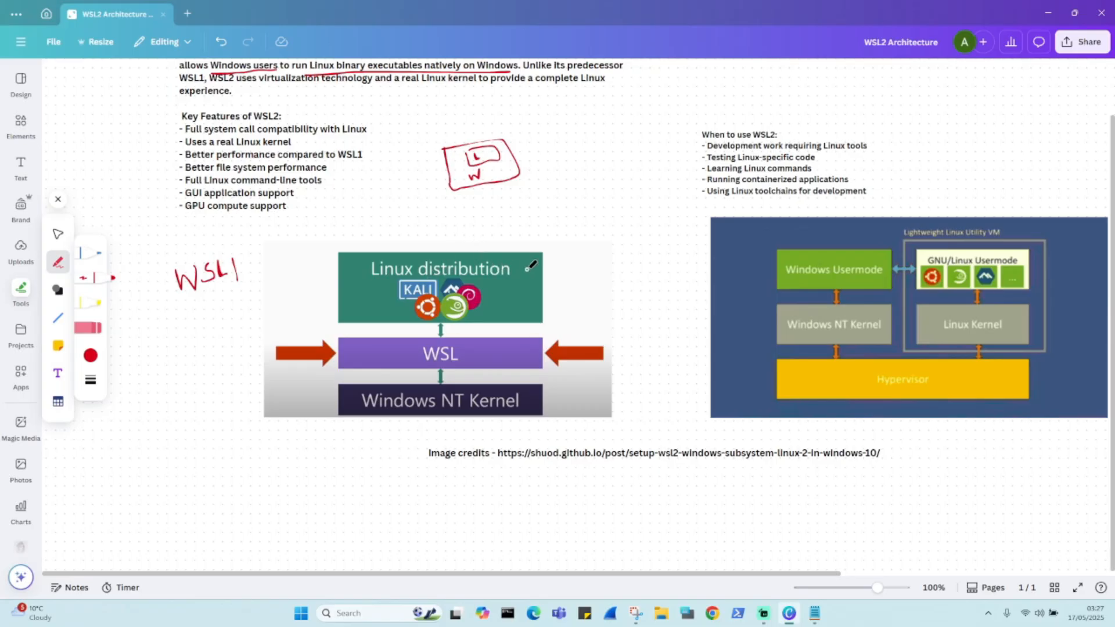
{"action": "left_click_drag", "start_coordinate": [530, 265], "coordinate": [522, 315]}
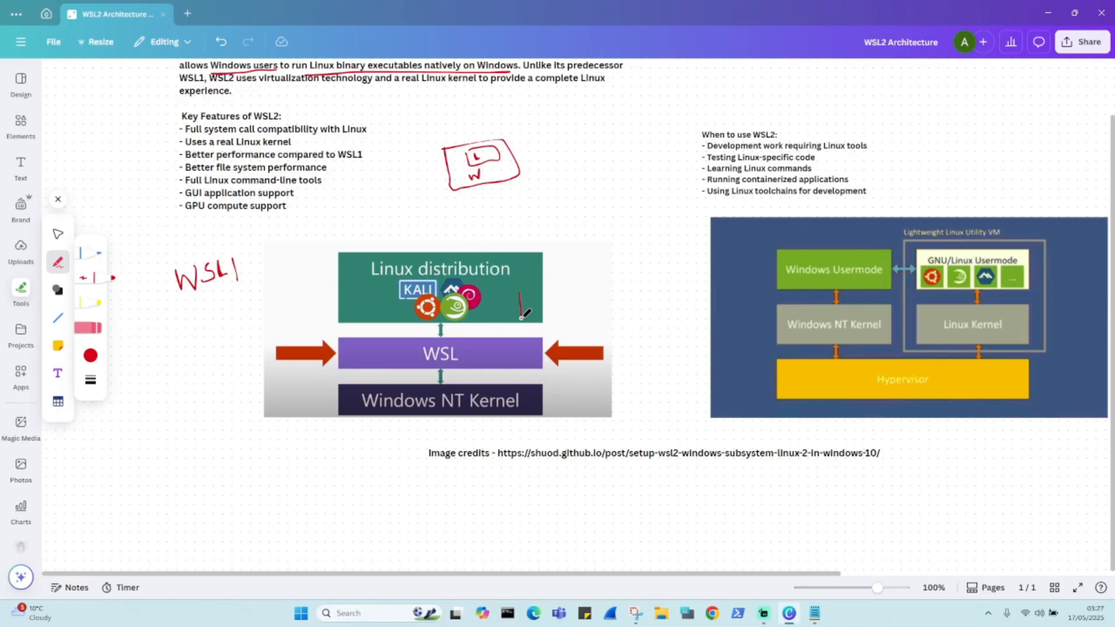
{"action": "left_click_drag", "start_coordinate": [520, 311], "coordinate": [517, 378]}
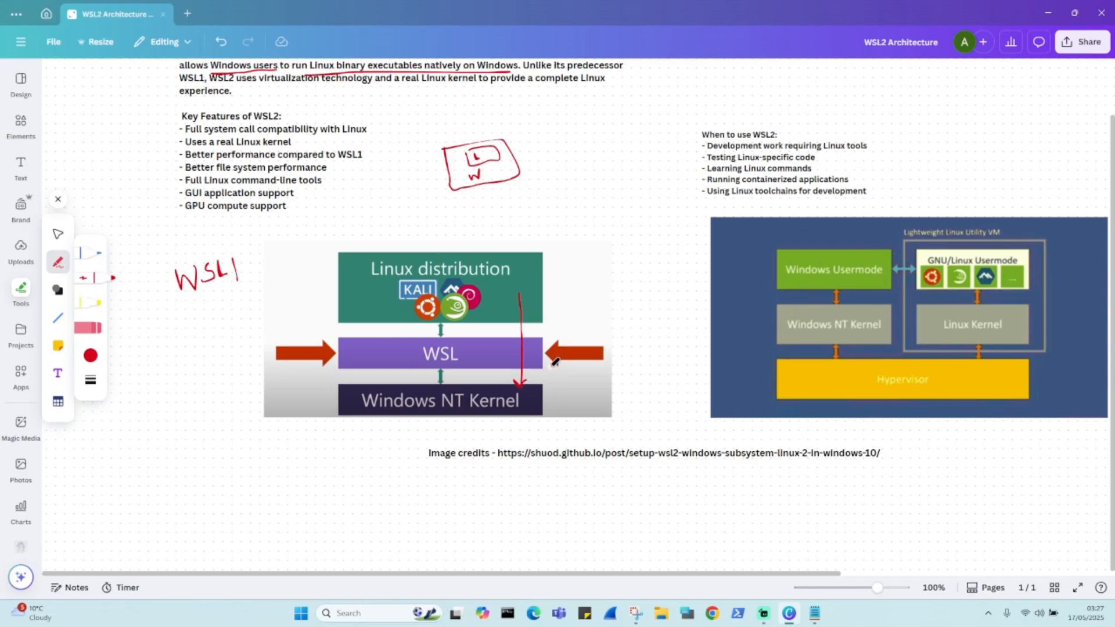
{"action": "mouse_move", "coordinate": [743, 583]}
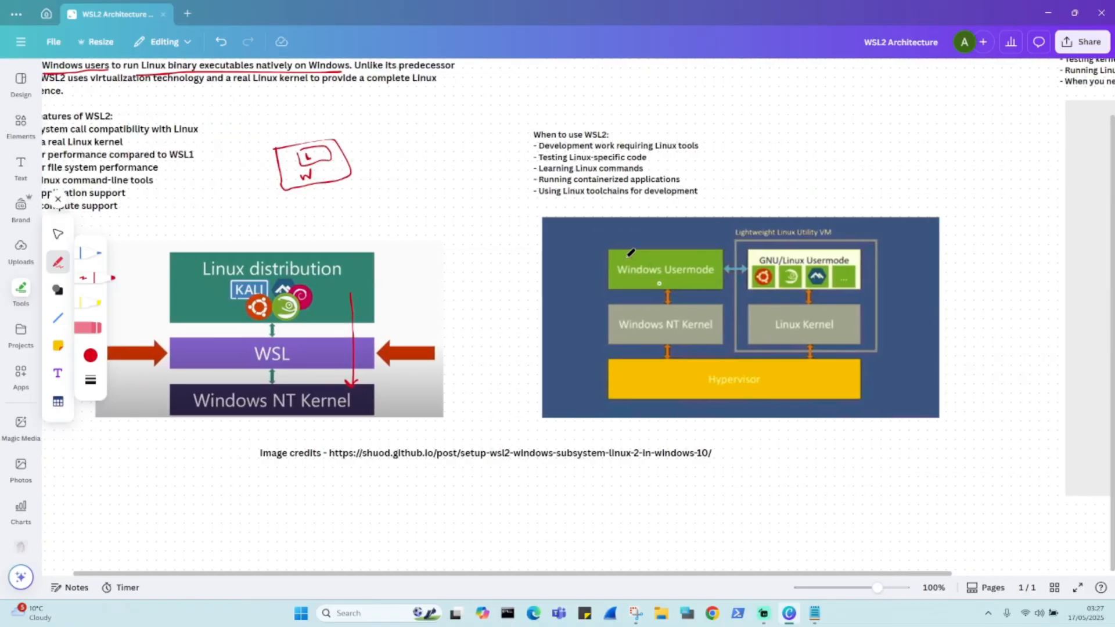
{"action": "mouse_move", "coordinate": [663, 369]}
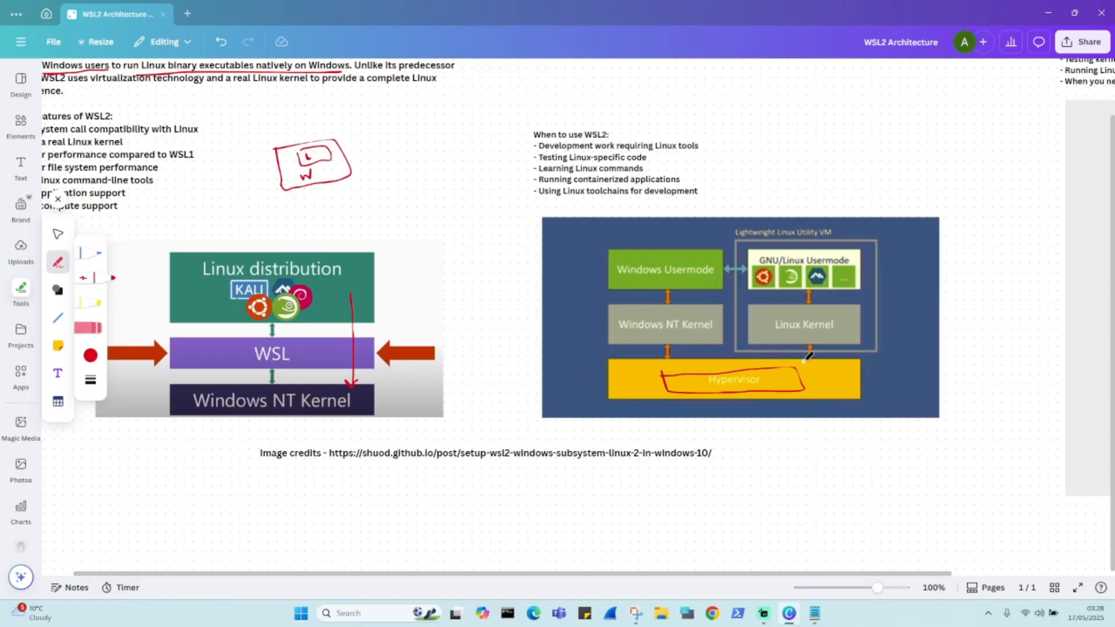
{"action": "left_click_drag", "start_coordinate": [756, 298], "coordinate": [756, 338]}
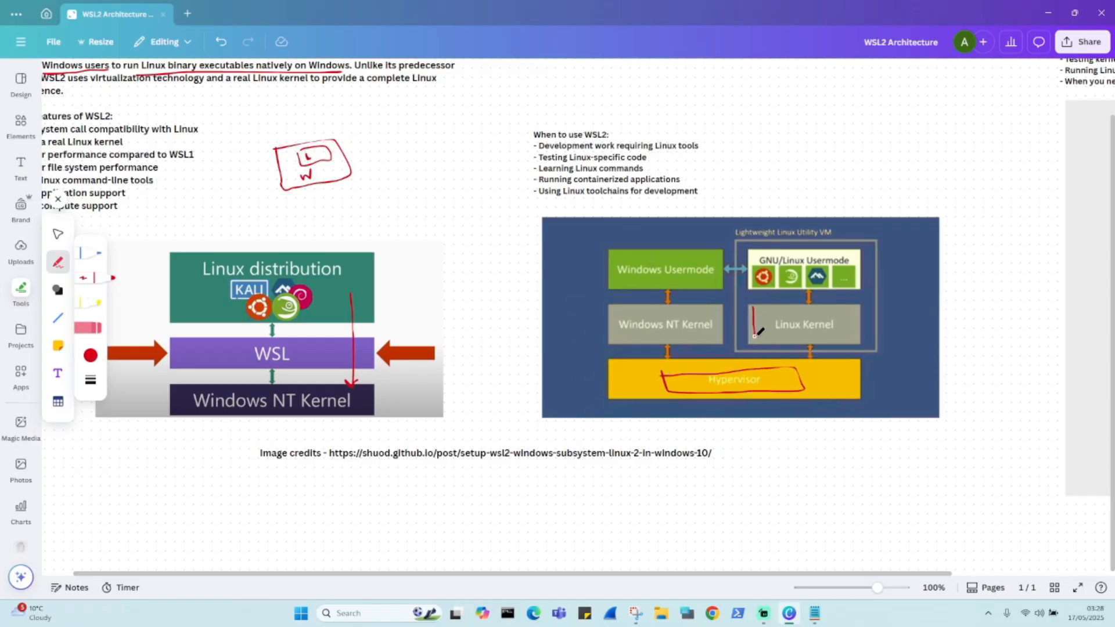
{"action": "left_click_drag", "start_coordinate": [755, 338], "coordinate": [857, 303]}
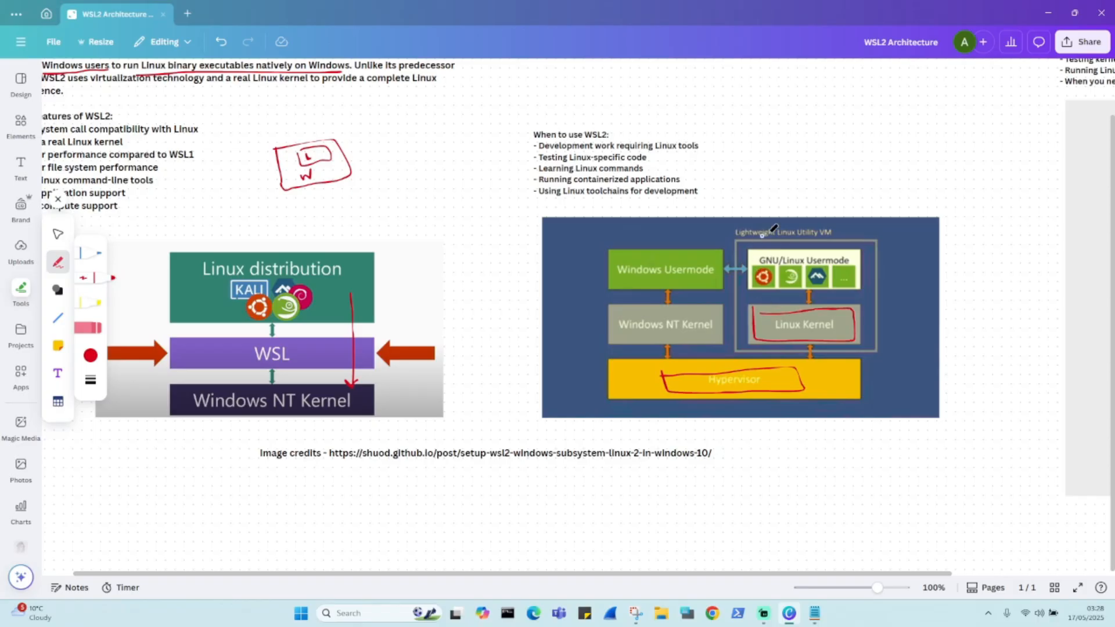
{"action": "mouse_move", "coordinate": [788, 296]}
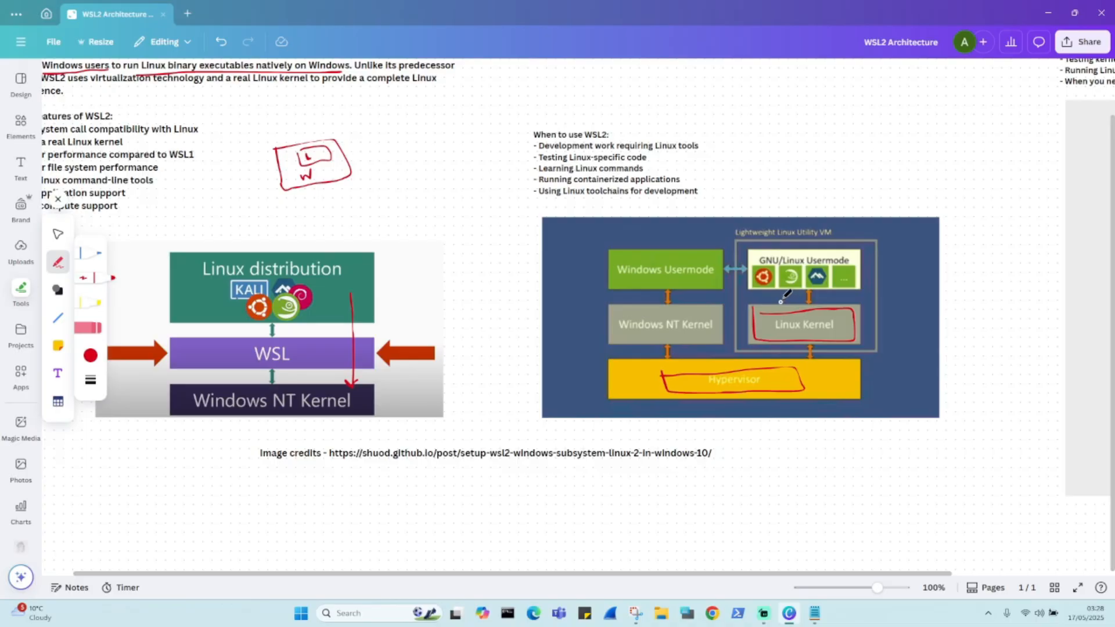
{"action": "mouse_move", "coordinate": [657, 419]}
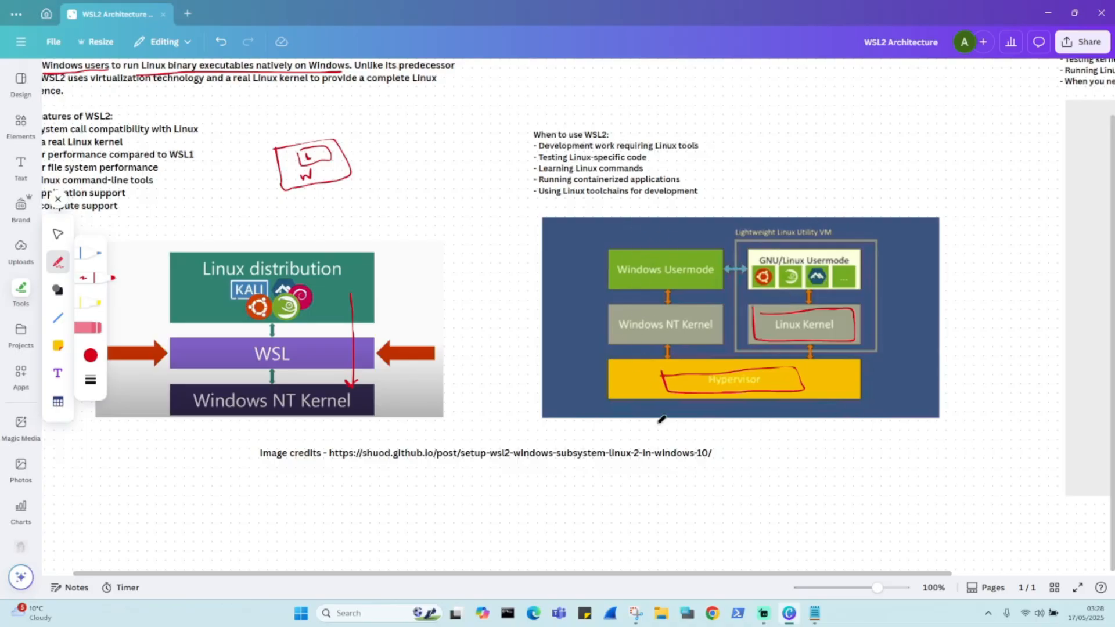
{"action": "mouse_move", "coordinate": [643, 586]}
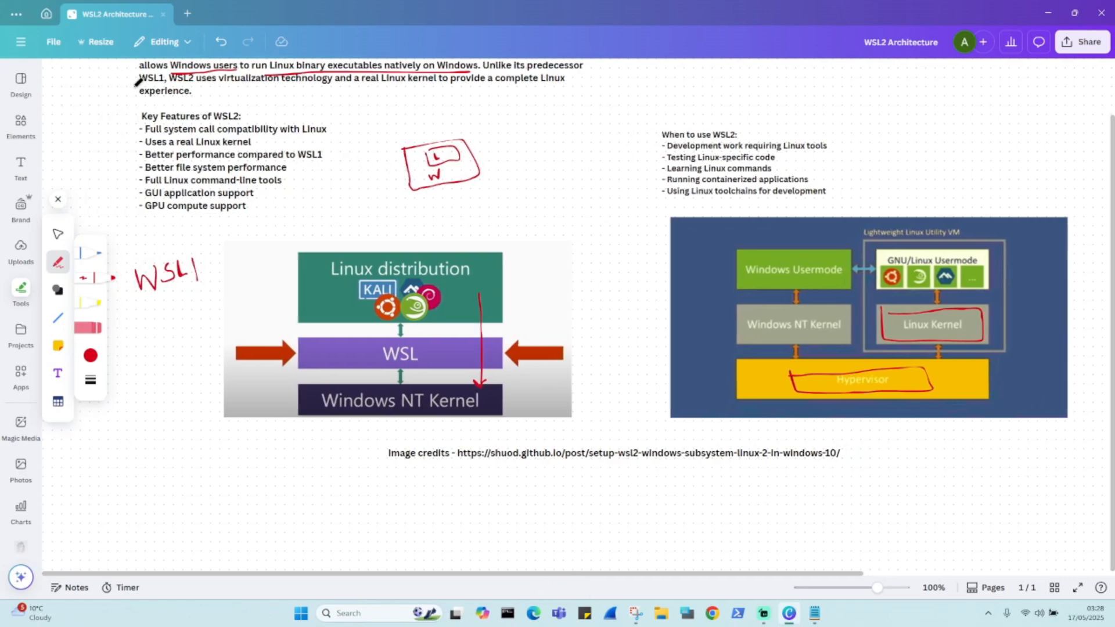
{"action": "mouse_move", "coordinate": [340, 126]}
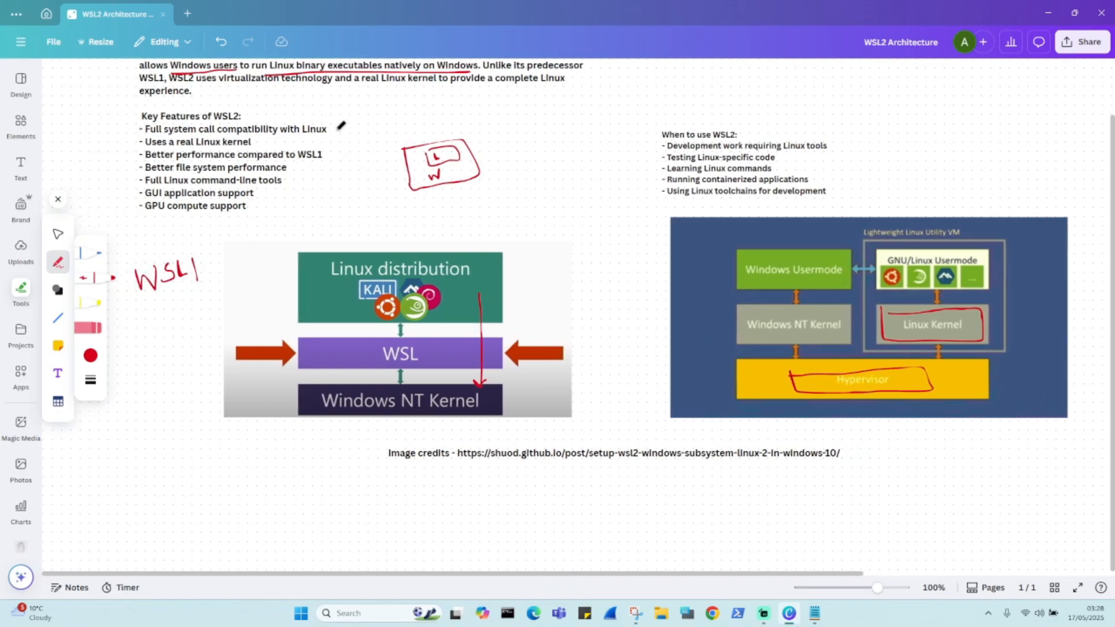
{"action": "mouse_move", "coordinate": [417, 119]}
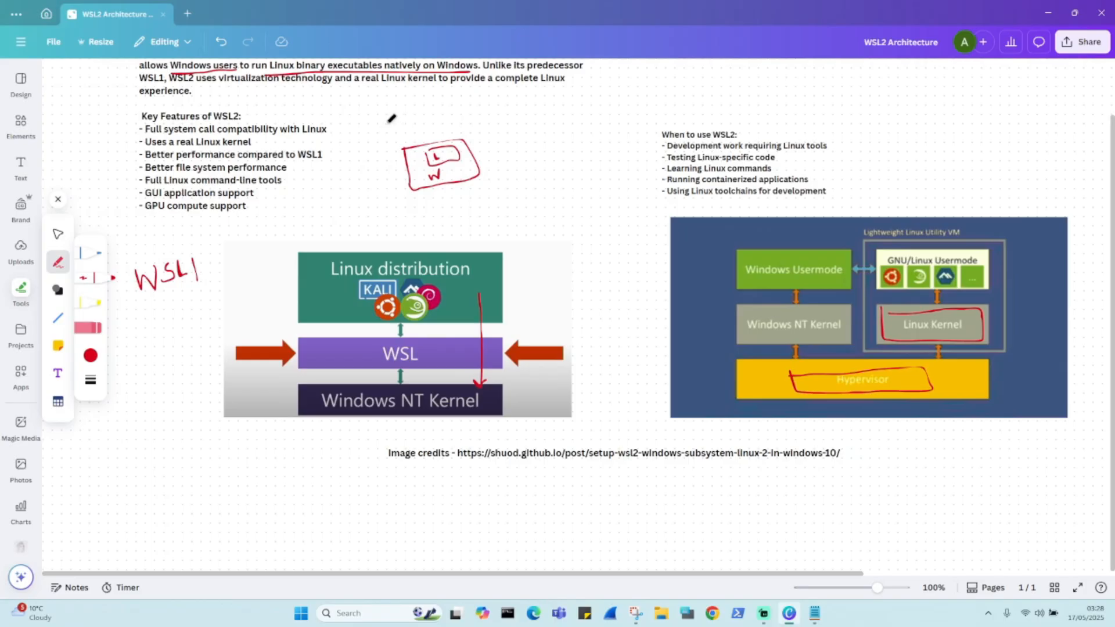
{"action": "mouse_move", "coordinate": [384, 118]}
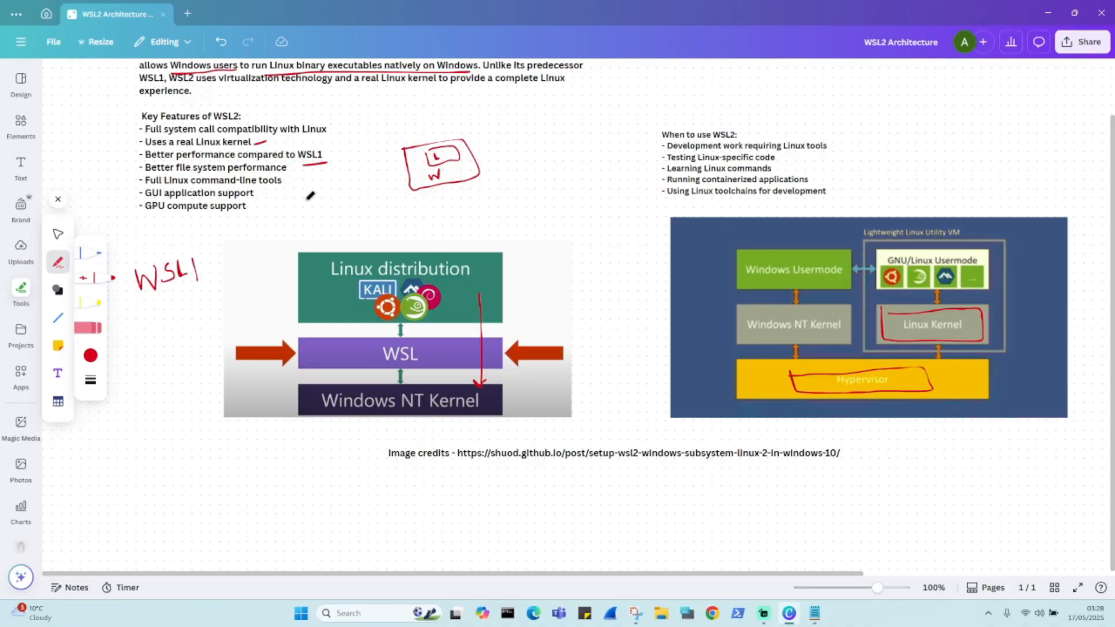
{"action": "mouse_move", "coordinate": [651, 231]}
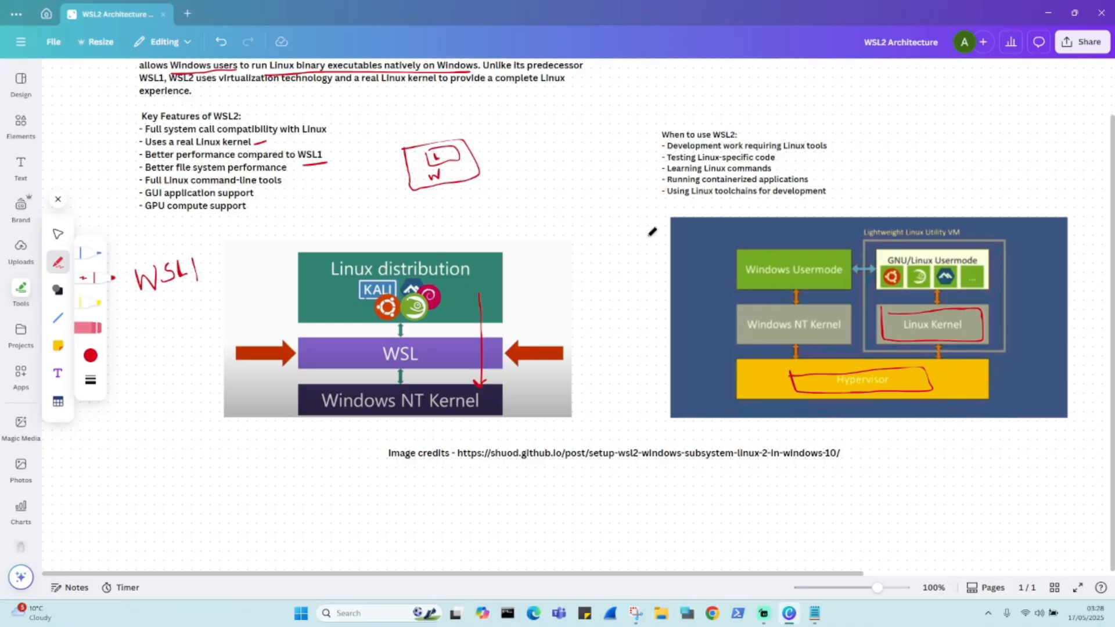
{"action": "mouse_move", "coordinate": [577, 93]}
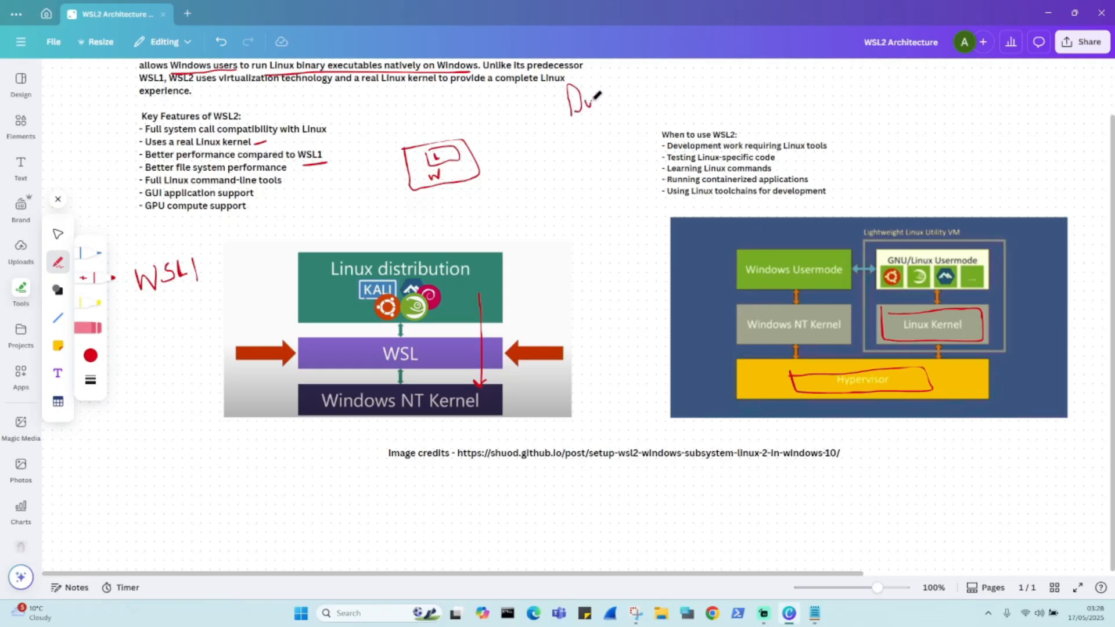
Handwrite a red Docker note above the When to use WSL2 list
{"action": "left_click_drag", "start_coordinate": [587, 100], "coordinate": [607, 96]}
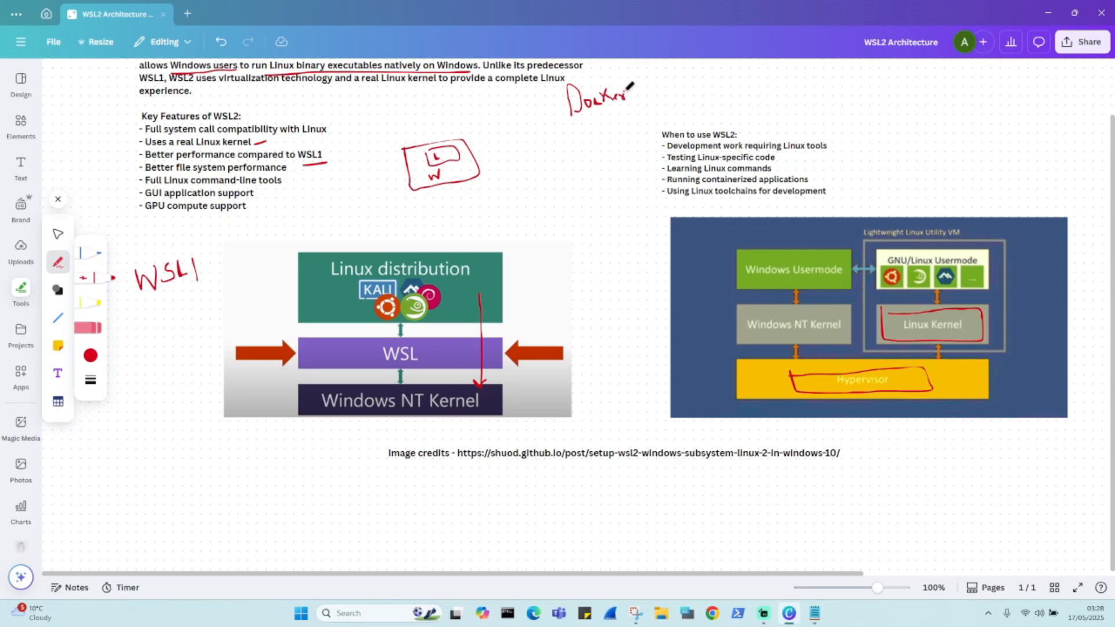
{"action": "mouse_move", "coordinate": [669, 159]}
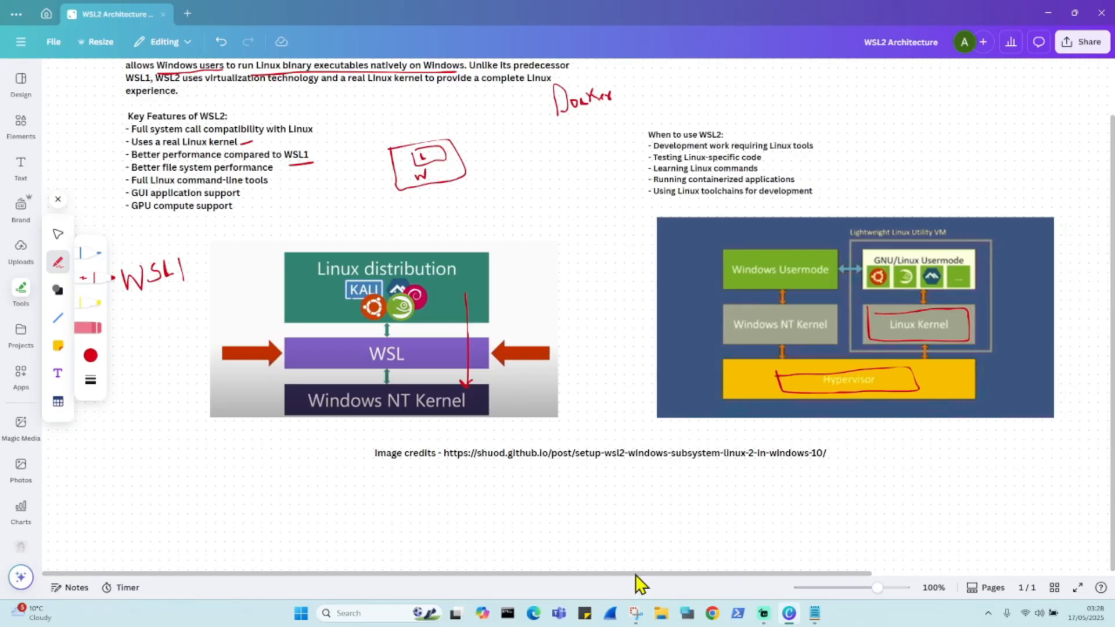
Move right to the Virtual Machine diagram and bracket its Virtualization Software icons in red
{"action": "scroll", "scroll_direction": "right", "scroll_amount": 3}
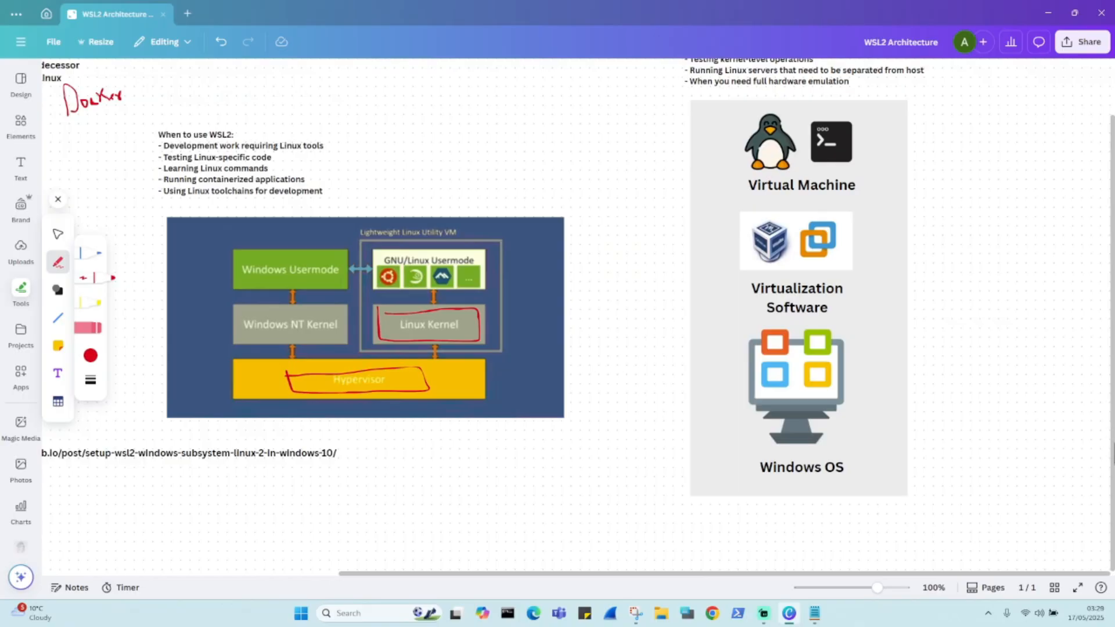
{"action": "mouse_move", "coordinate": [736, 204]}
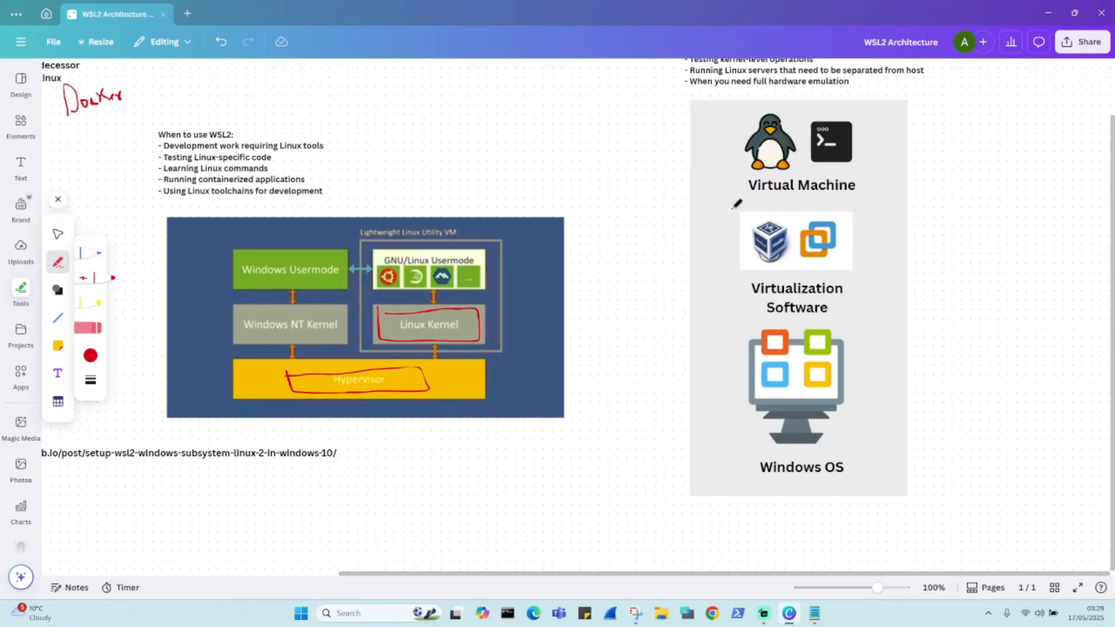
{"action": "left_click_drag", "start_coordinate": [740, 207], "coordinate": [725, 302]}
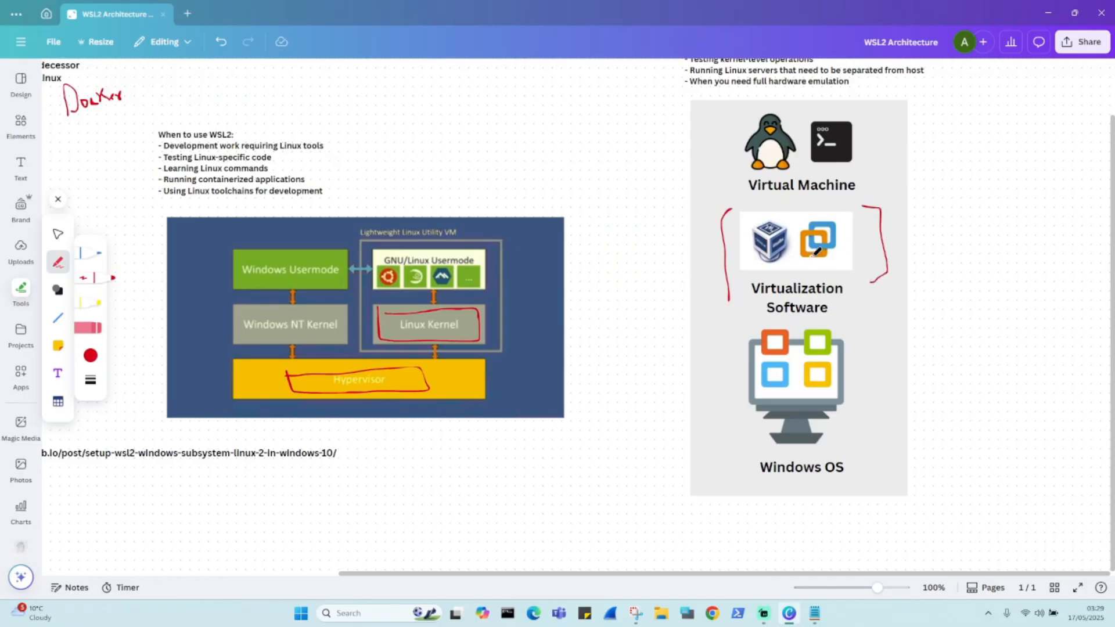
{"action": "mouse_move", "coordinate": [672, 230]}
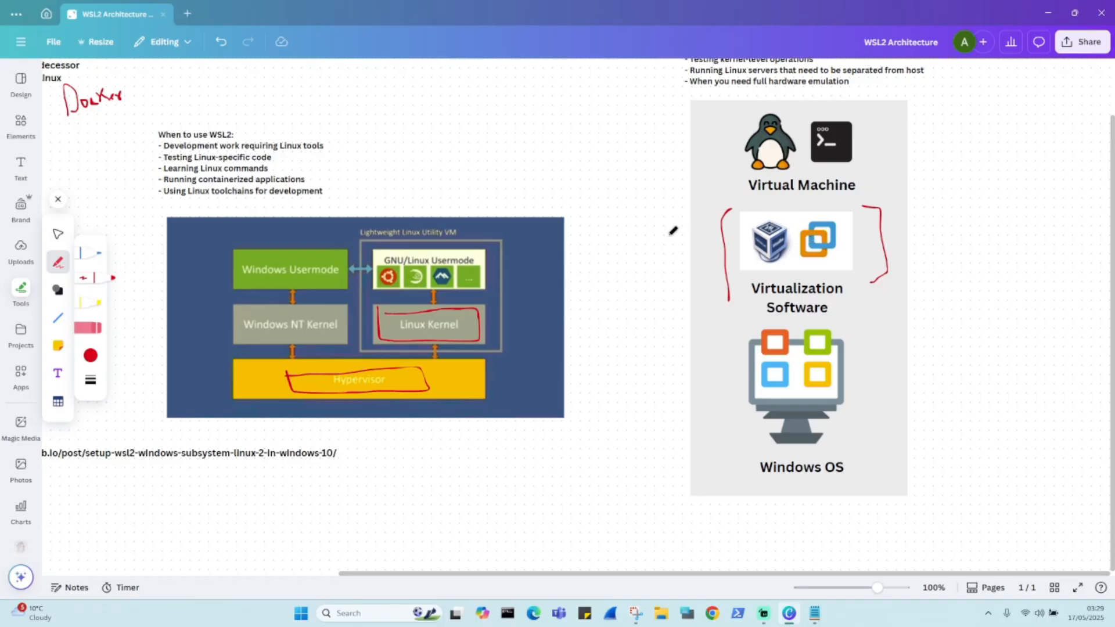
{"action": "mouse_move", "coordinate": [1104, 311]}
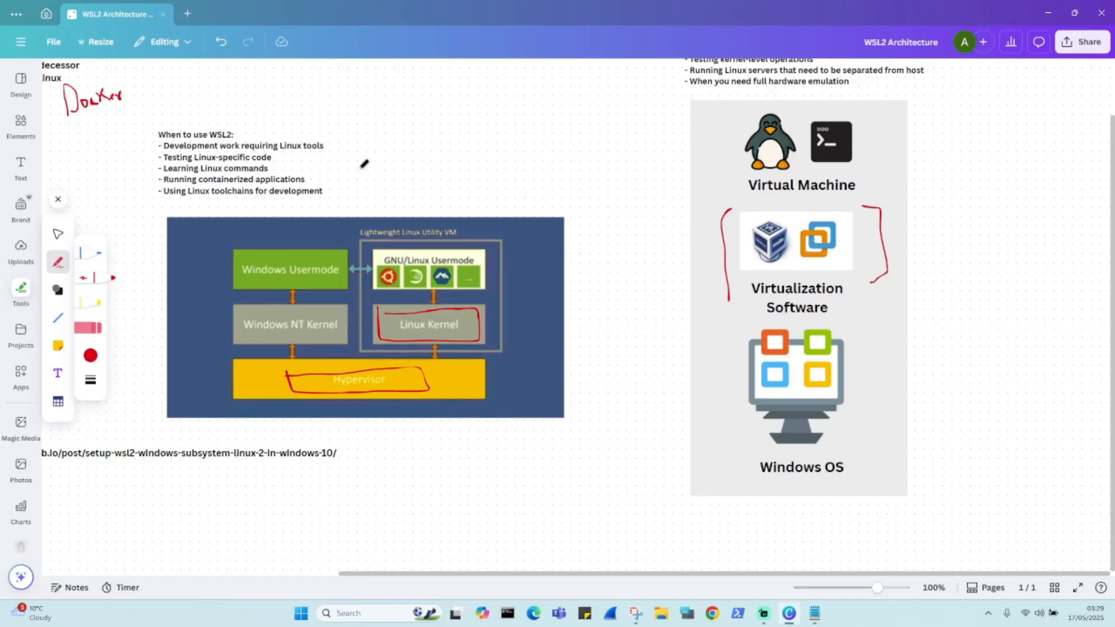
{"action": "mouse_move", "coordinate": [299, 231]}
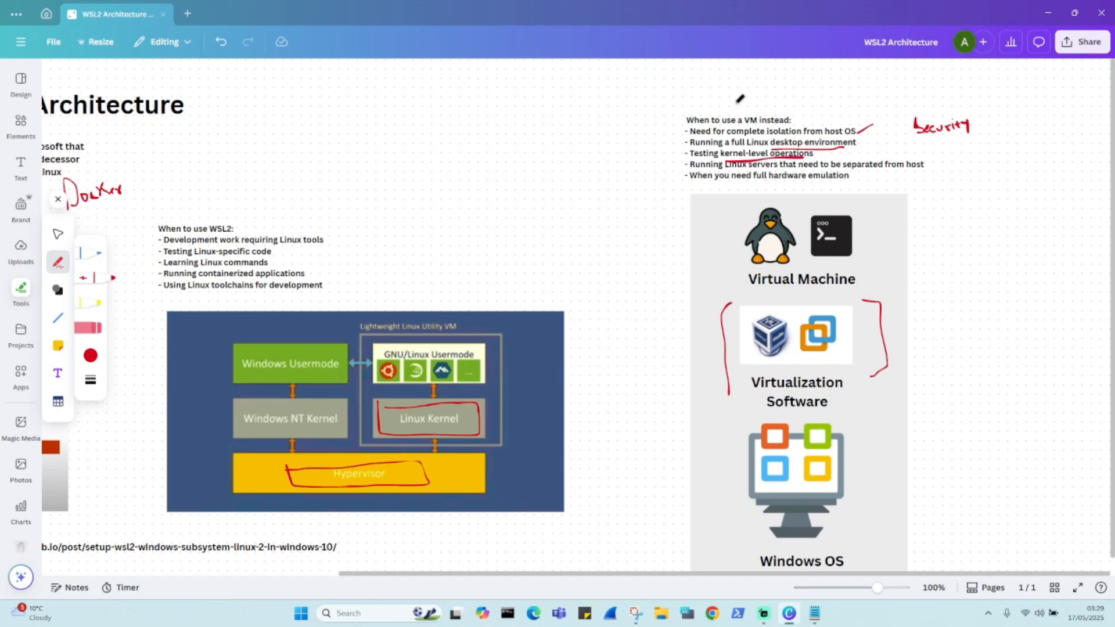
{"action": "mouse_move", "coordinate": [705, 79]}
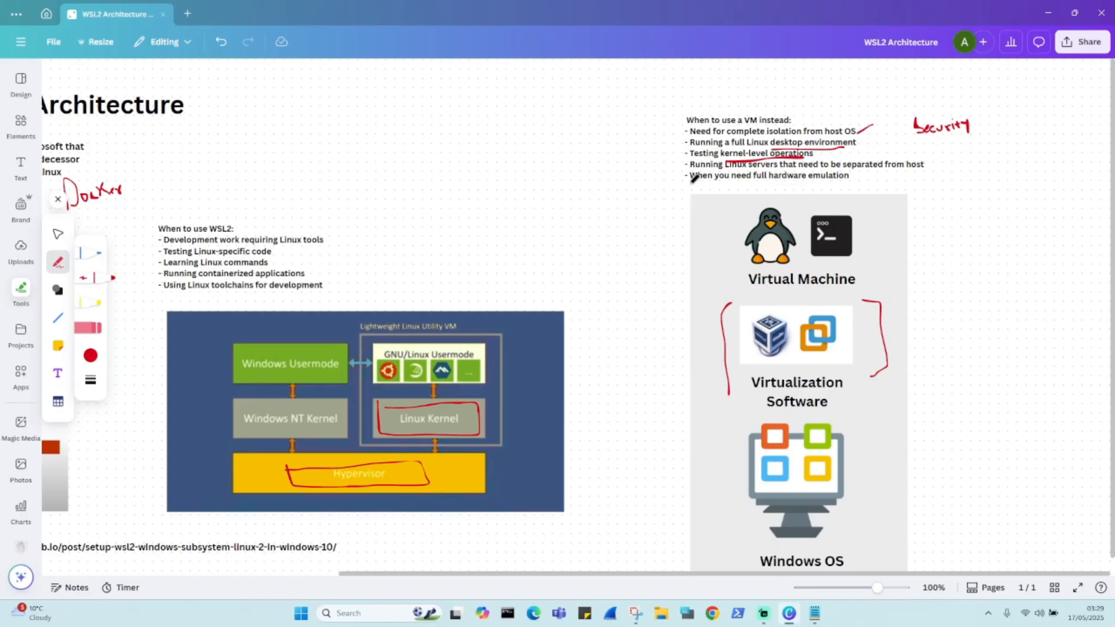
{"action": "mouse_move", "coordinate": [387, 226]}
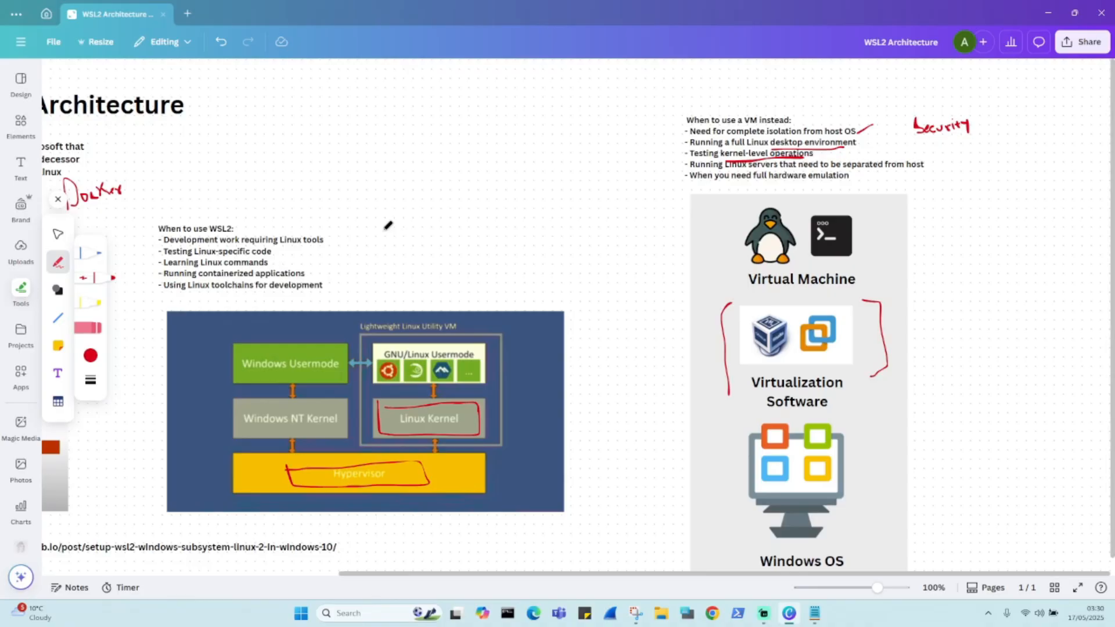
{"action": "mouse_move", "coordinate": [397, 231]}
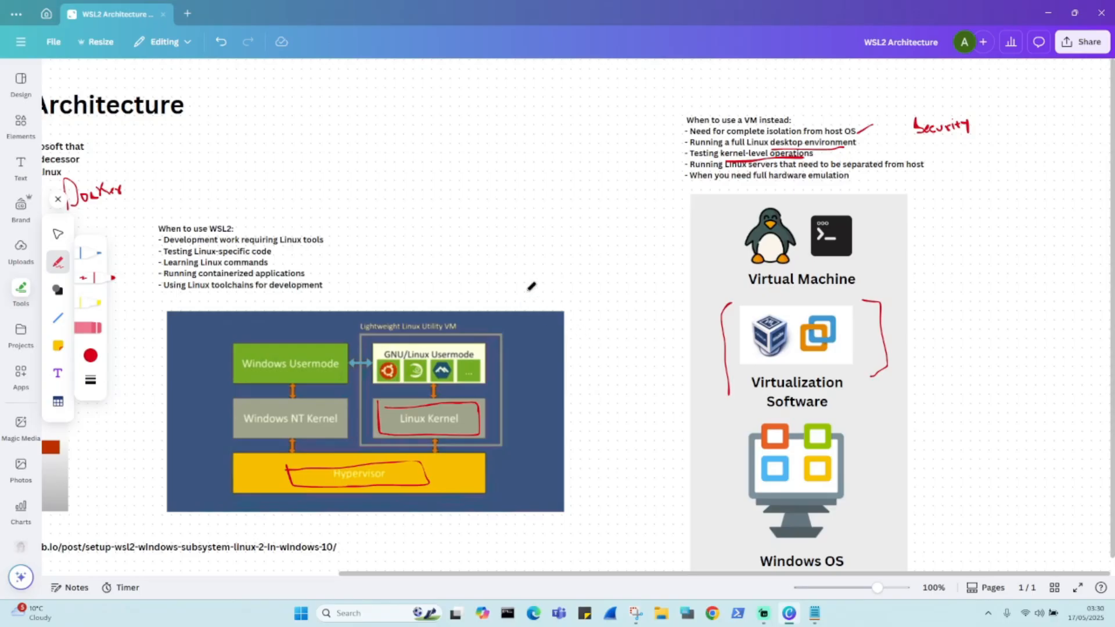
{"action": "mouse_move", "coordinate": [750, 554]}
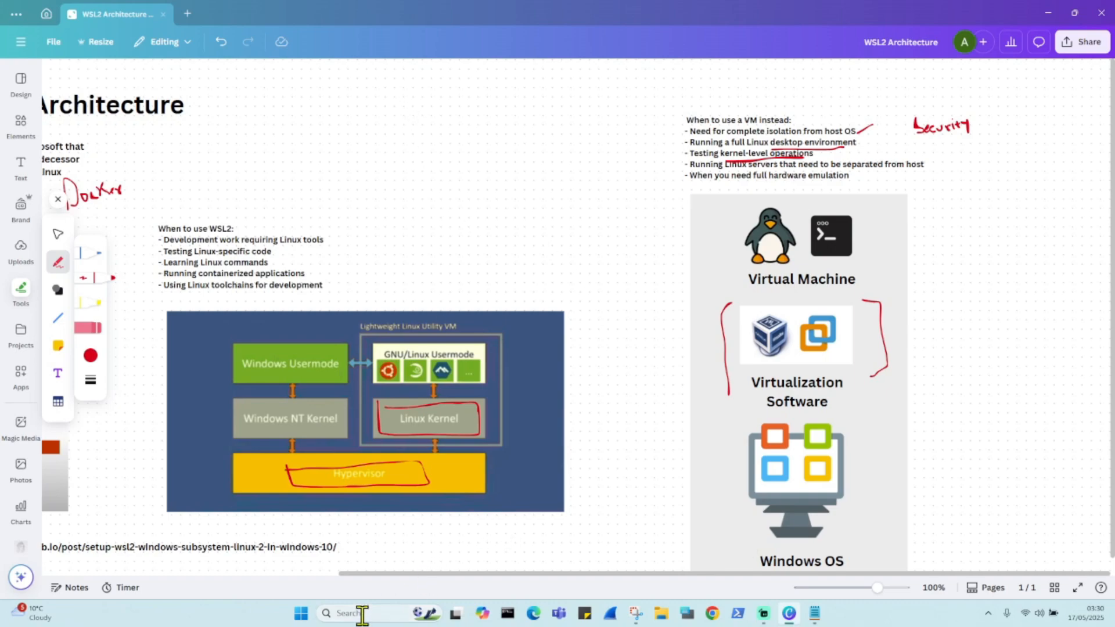
{"action": "mouse_move", "coordinate": [344, 613]}
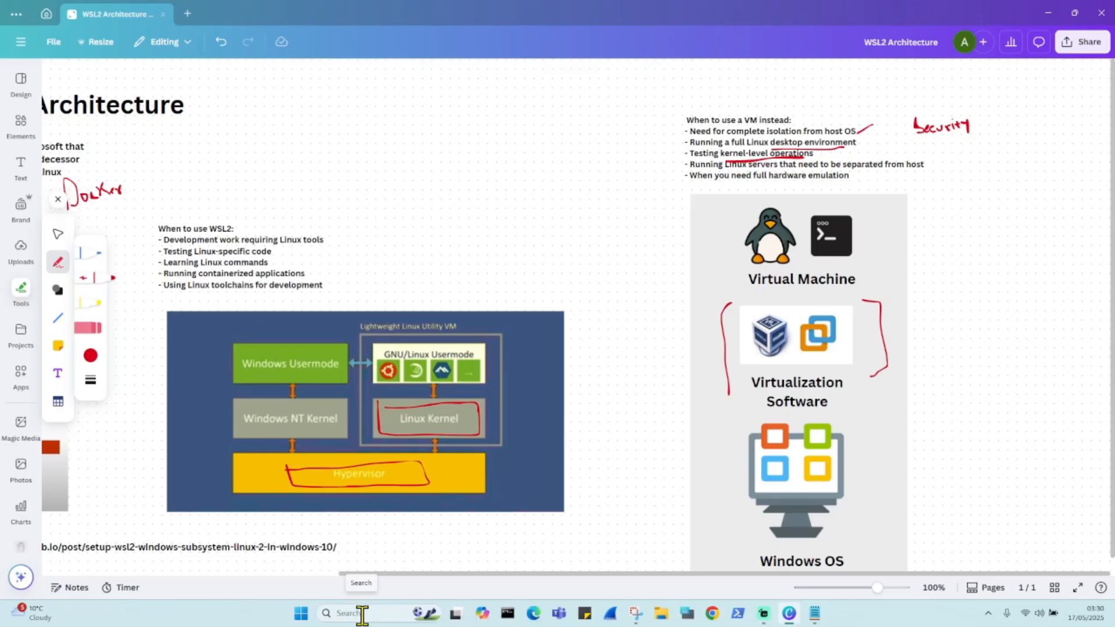
{"action": "mouse_move", "coordinate": [364, 114]}
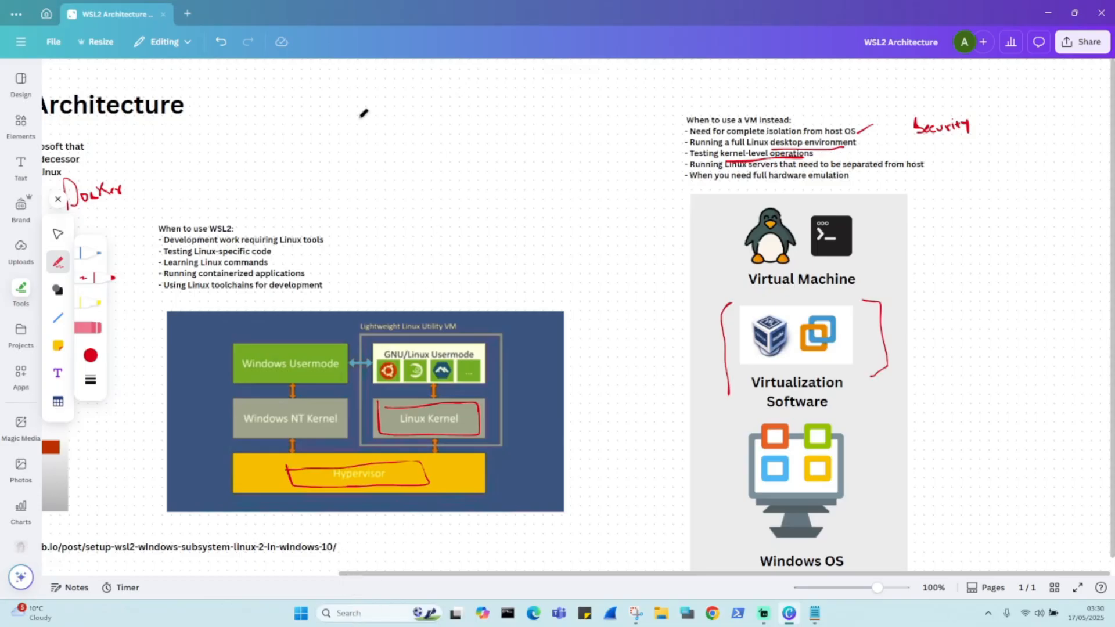
Write WSL --install in red above the hypervisor diagram with a box labelled Cheatsheet beneath it
{"action": "left_click_drag", "start_coordinate": [356, 124], "coordinate": [388, 127]}
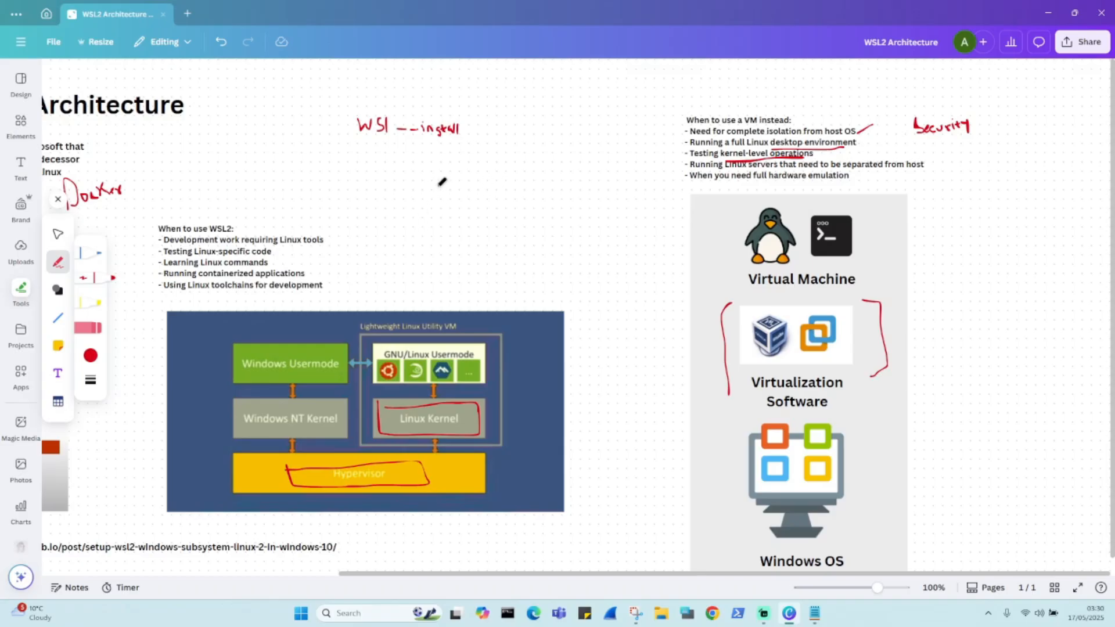
{"action": "left_click_drag", "start_coordinate": [438, 177], "coordinate": [559, 217]}
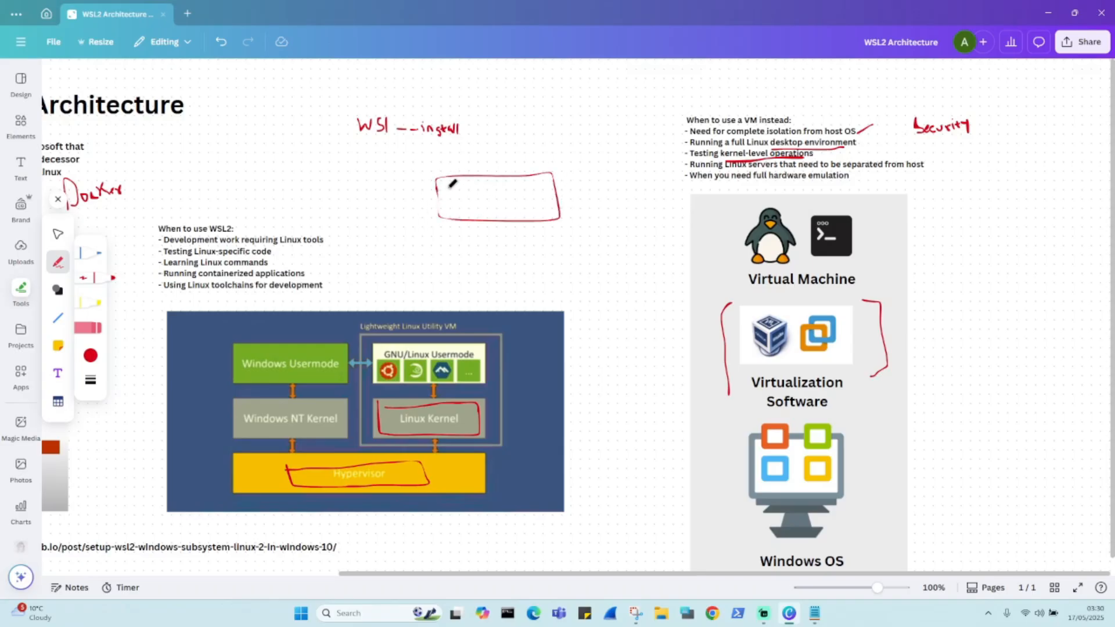
{"action": "left_click_drag", "start_coordinate": [444, 192], "coordinate": [469, 186]}
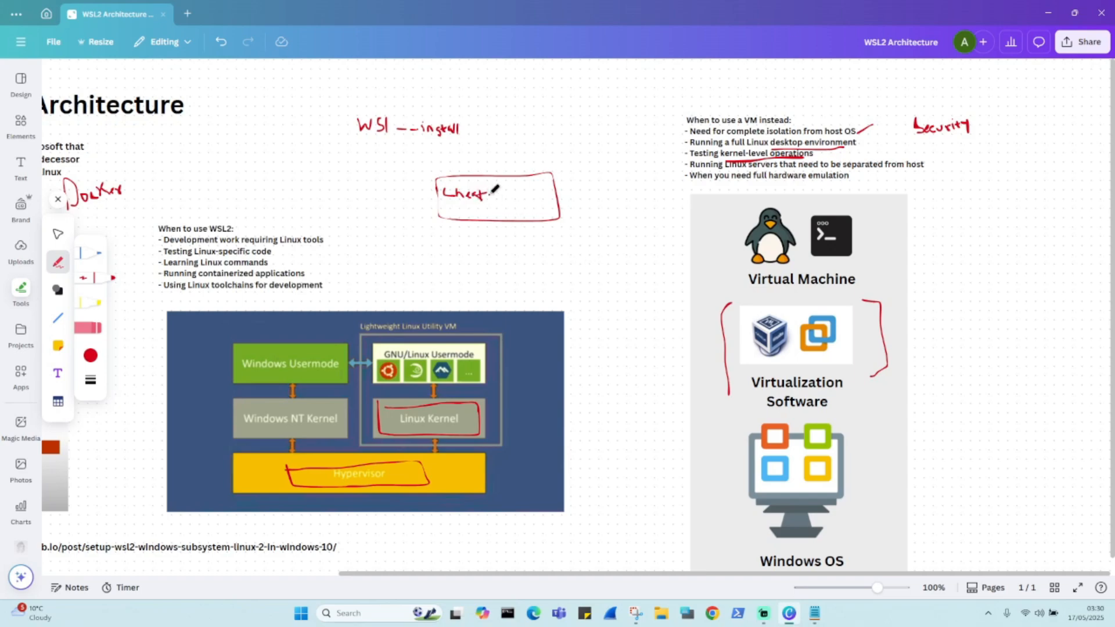
{"action": "left_click_drag", "start_coordinate": [487, 192], "coordinate": [509, 192]}
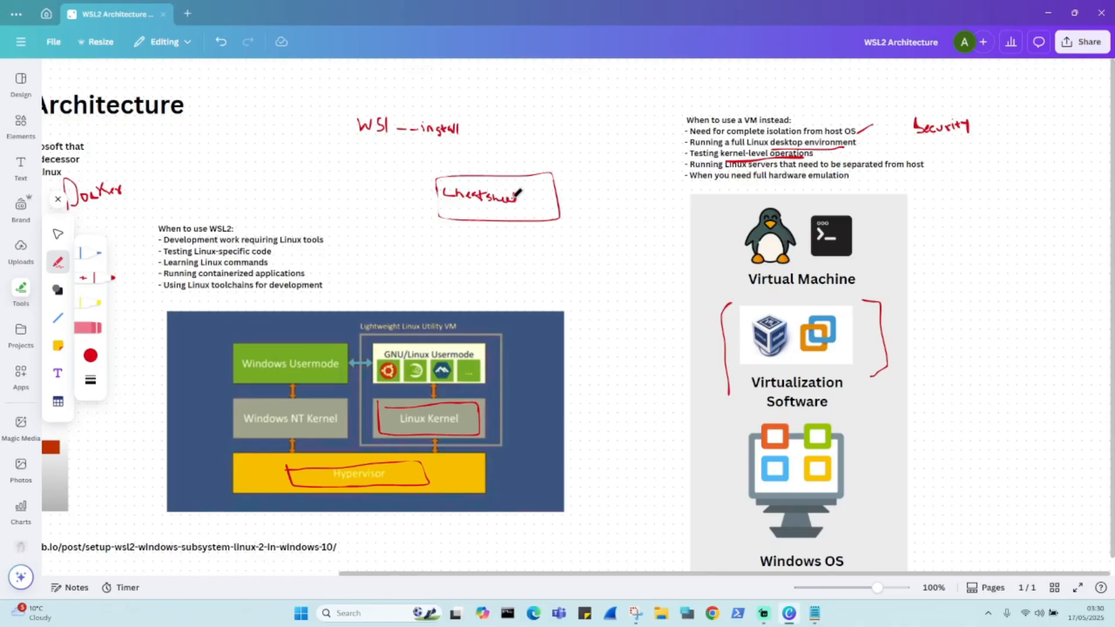
{"action": "mouse_move", "coordinate": [429, 163]}
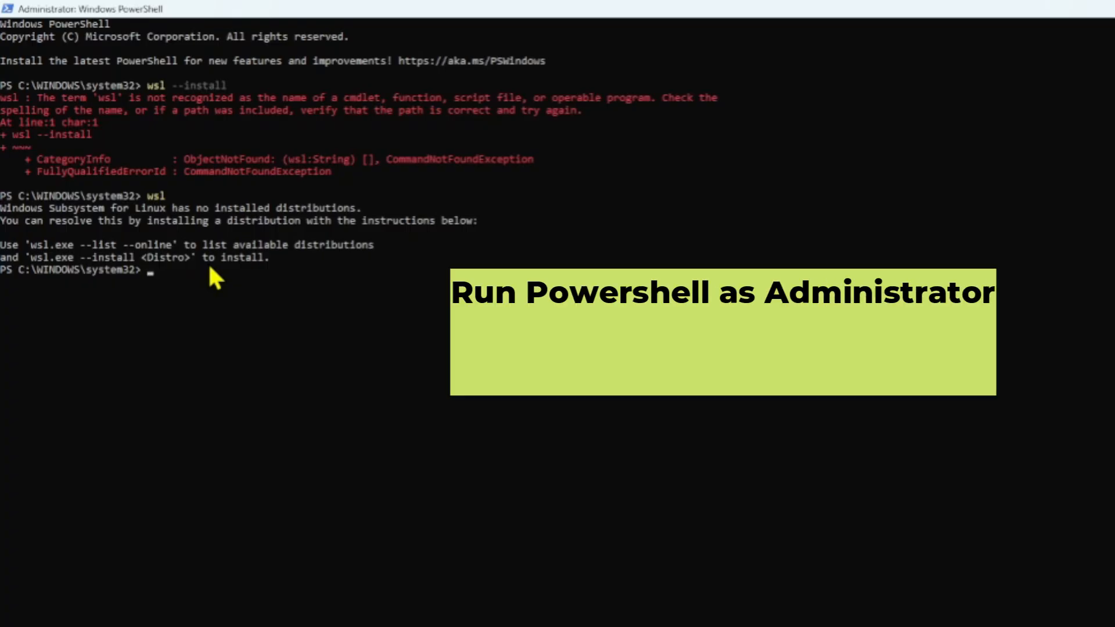
Run wsl --install to install Ubuntu and create the Unix user anshul with its password
{"action": "type", "text": "w"}
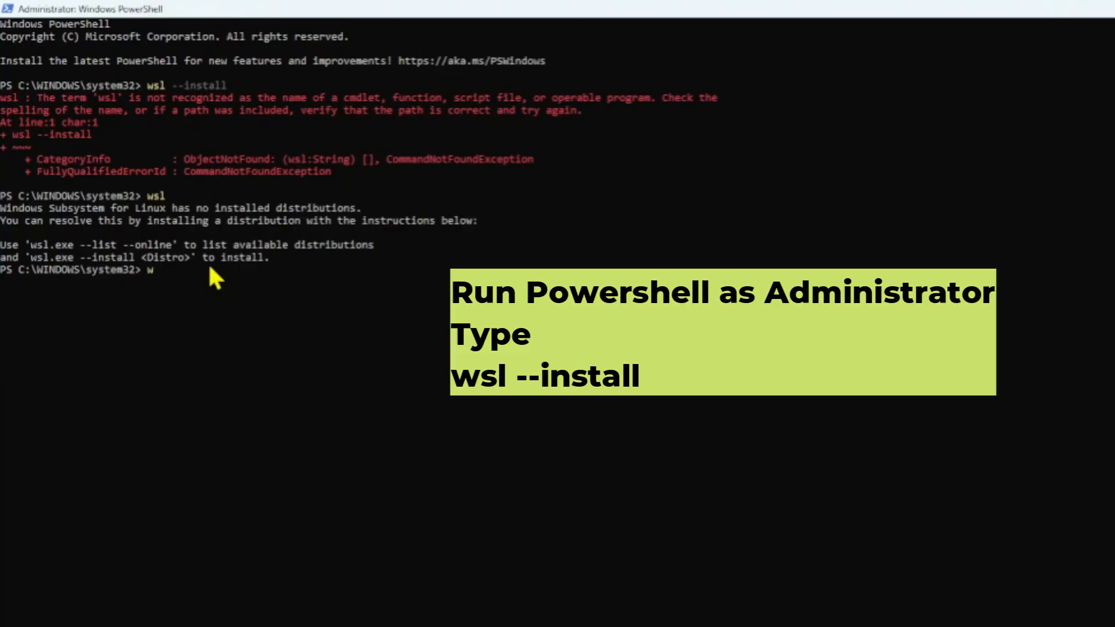
{"action": "type", "text": "sl --install"}
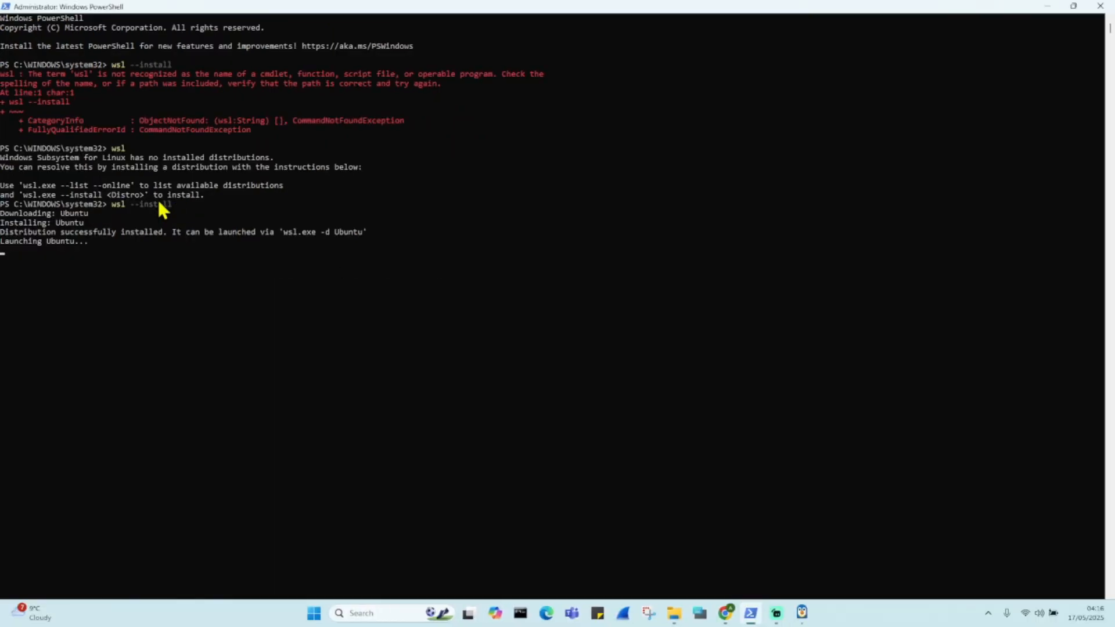
{"action": "mouse_move", "coordinate": [297, 256]}
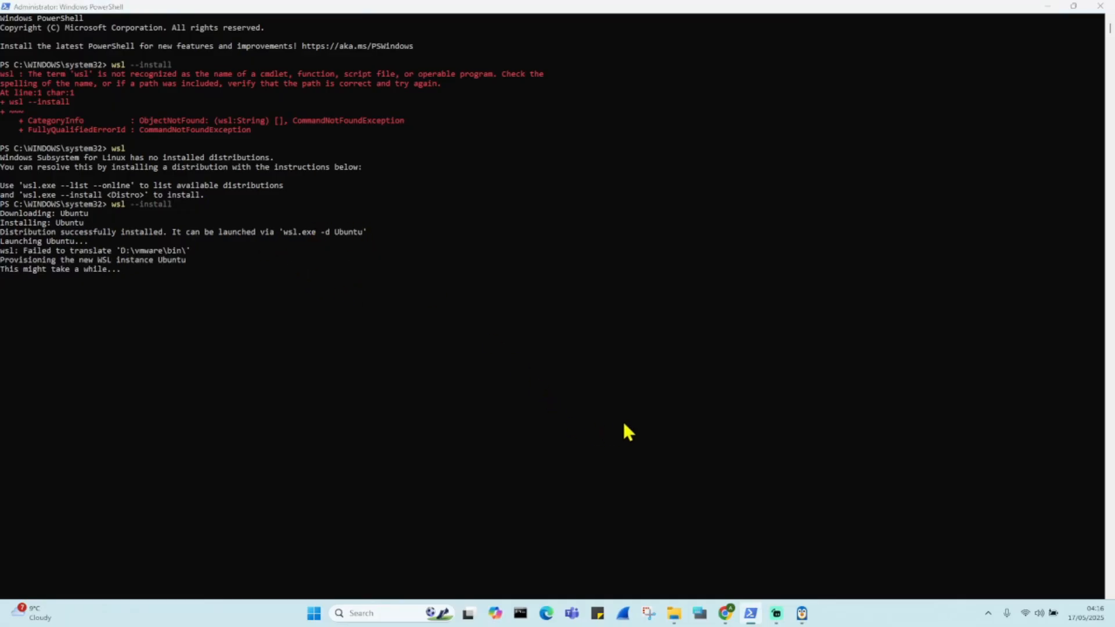
{"action": "type", "text": "anshul"}
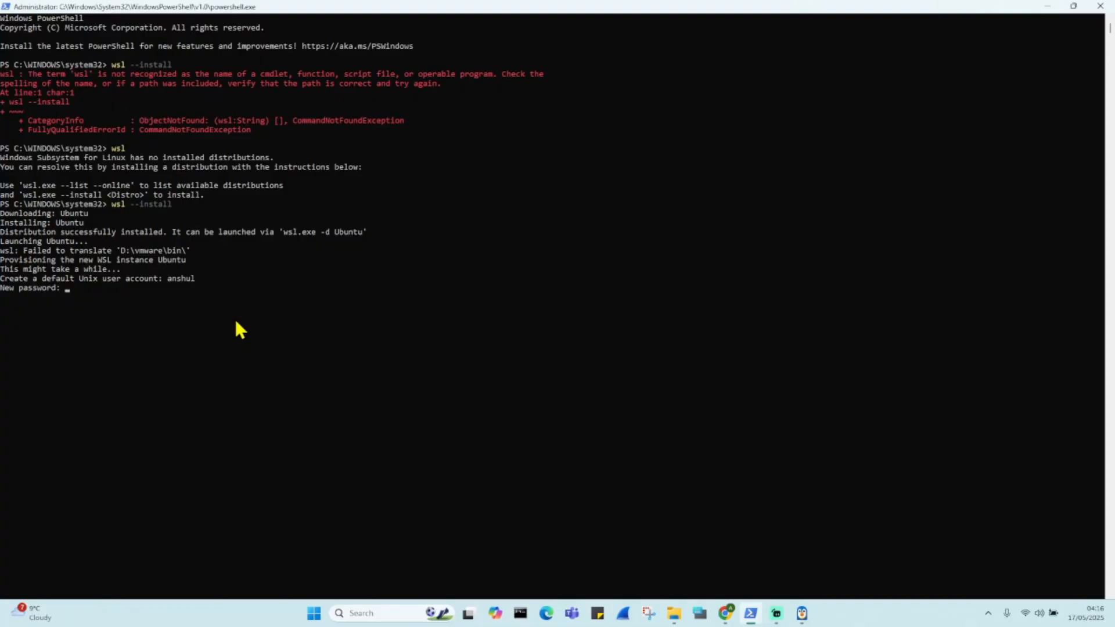
{"action": "key", "text": "Enter"}
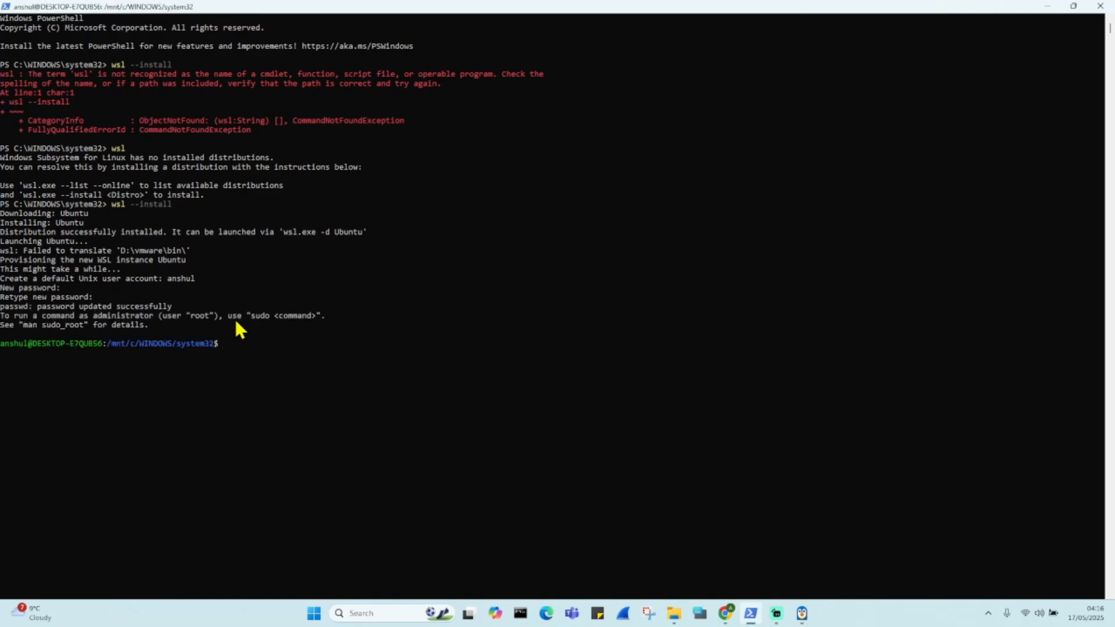
{"action": "mouse_move", "coordinate": [135, 356]}
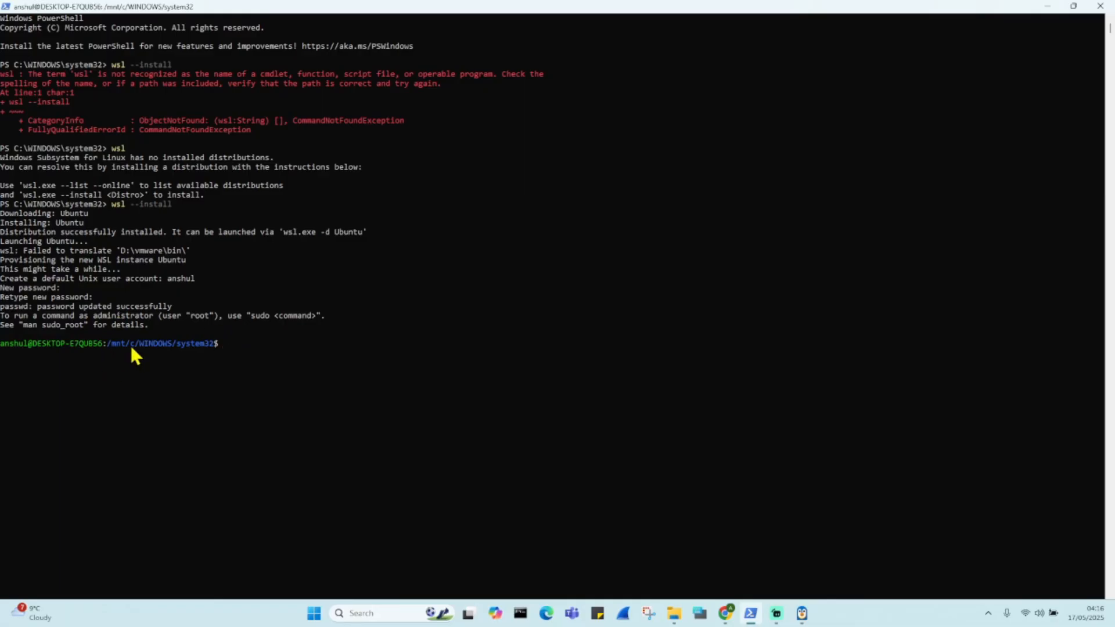
{"action": "mouse_move", "coordinate": [249, 360]}
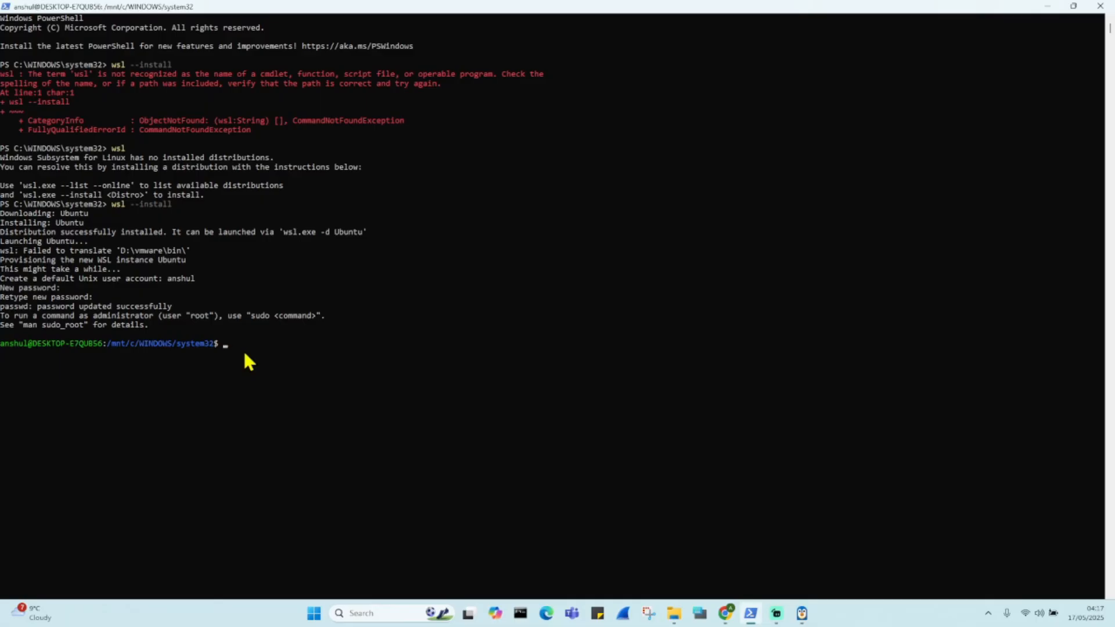
Run who am i and pwd in the Ubuntu shell, showing /mnt/c/WINDOWS/system32
{"action": "type", "text": "who a"}
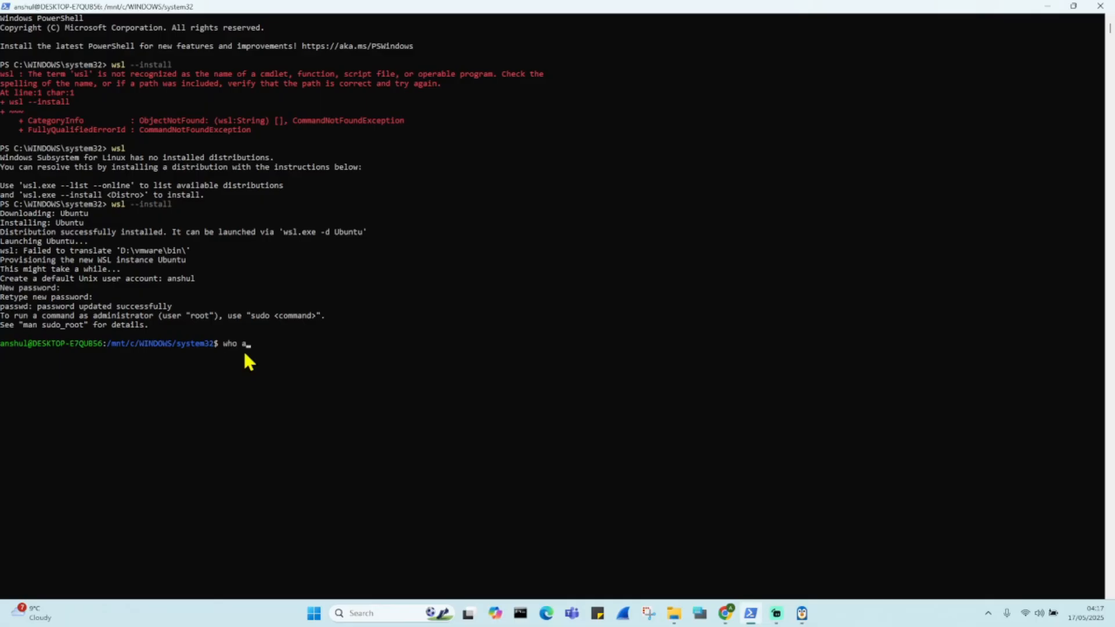
{"action": "type", "text": "m i"}
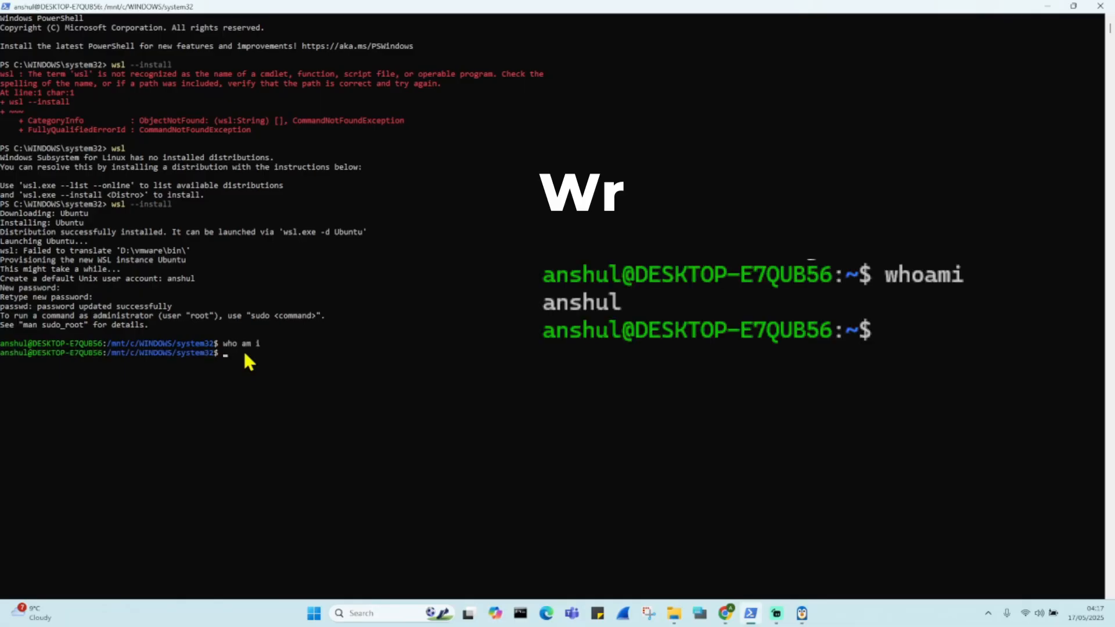
{"action": "type", "text": "pwd"}
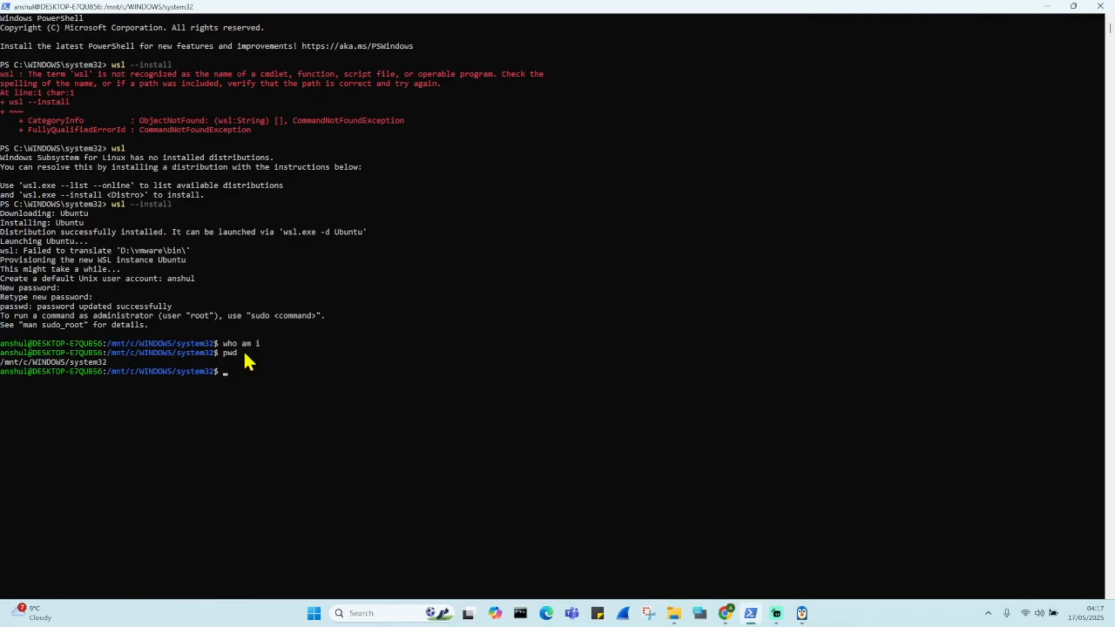
{"action": "mouse_move", "coordinate": [685, 589]}
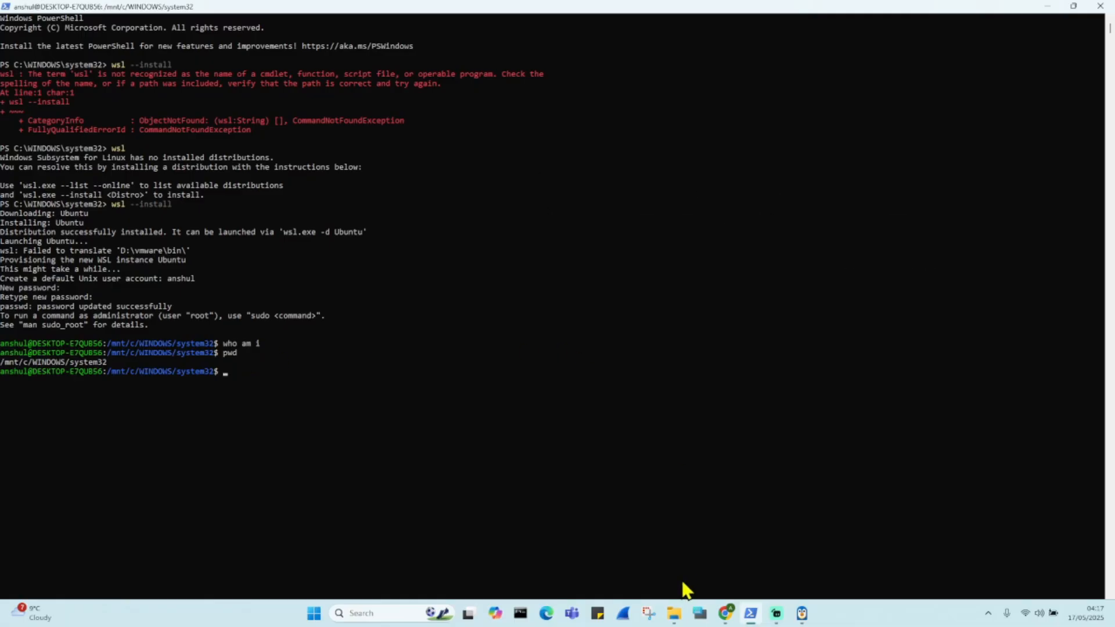
In File Explorer, navigate Linux > Ubuntu and open its mnt folder listing c, wsl and wslg
{"action": "left_click", "coordinate": [671, 613]}
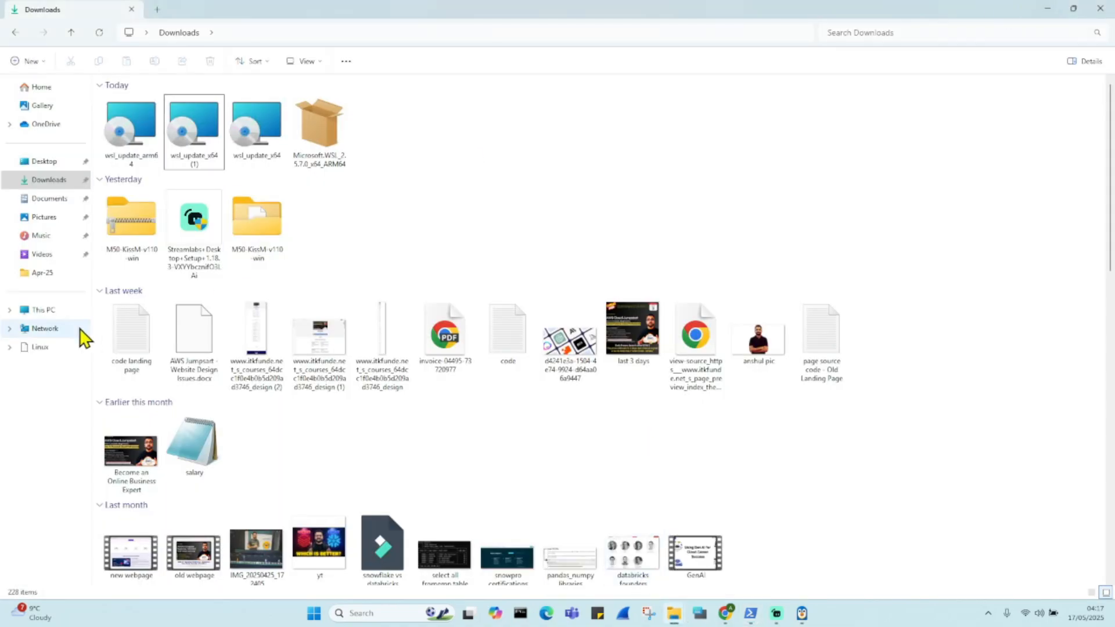
{"action": "left_click", "coordinate": [43, 309]}
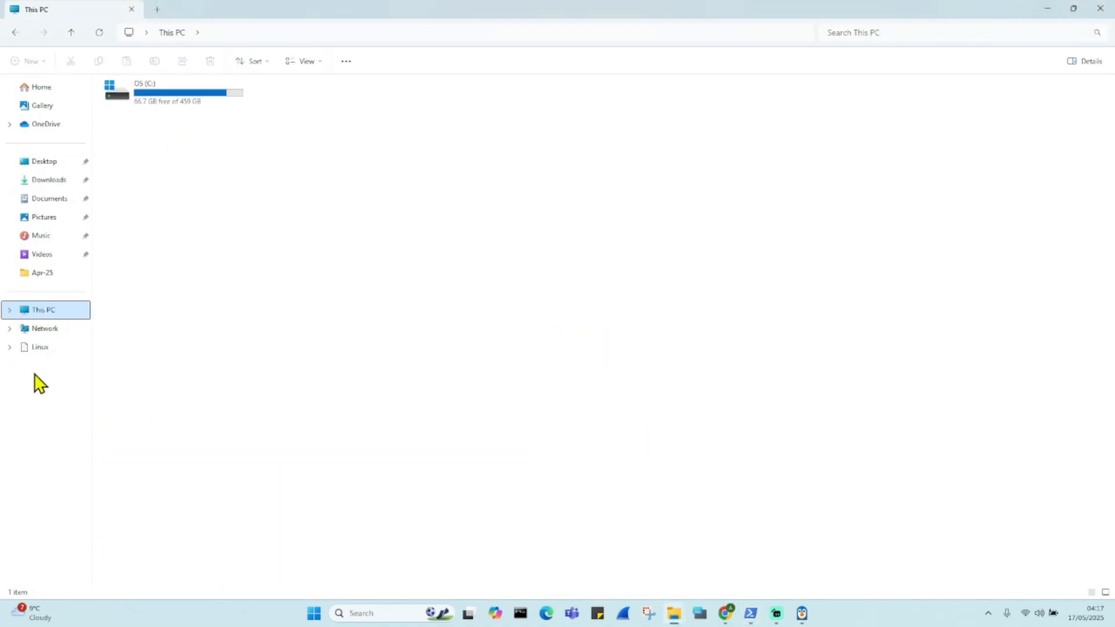
{"action": "left_click", "coordinate": [11, 347]}
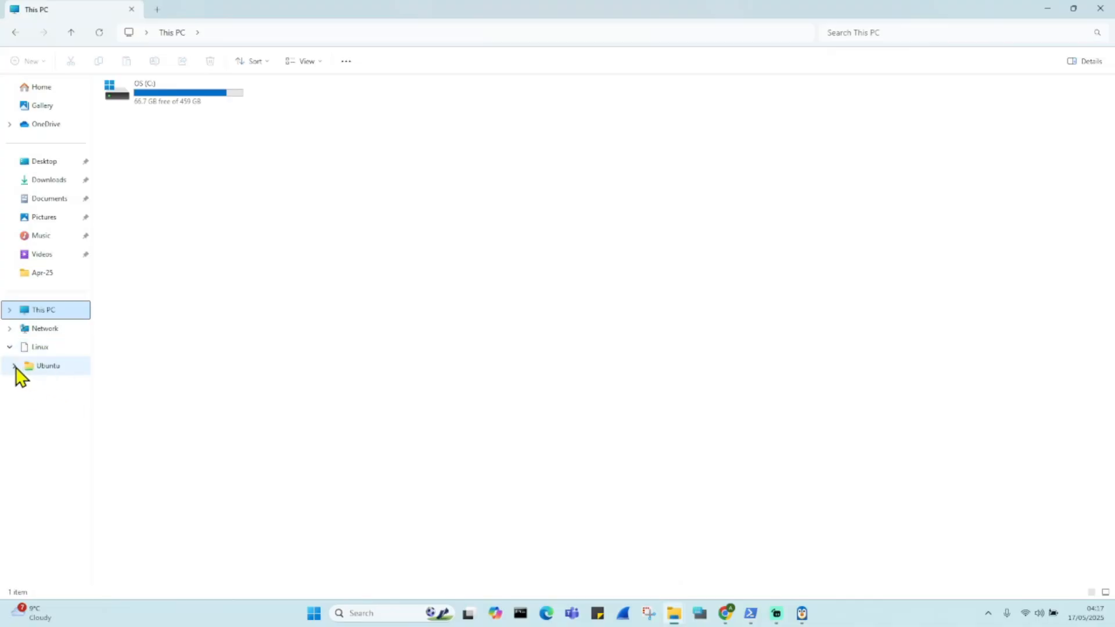
{"action": "left_click", "coordinate": [14, 366]}
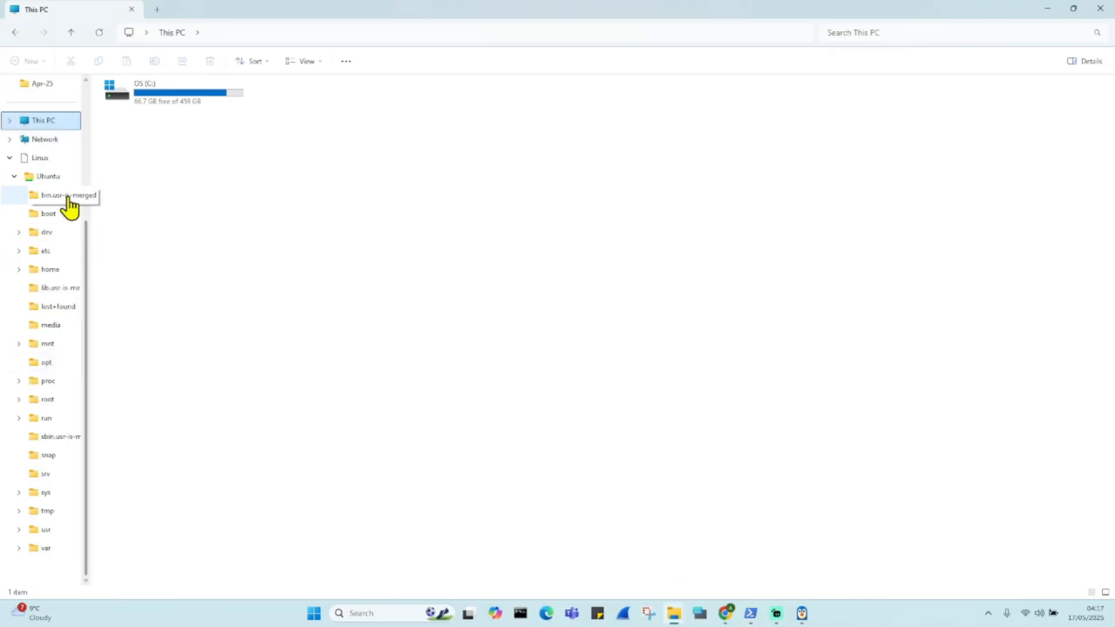
{"action": "left_click", "coordinate": [40, 156]}
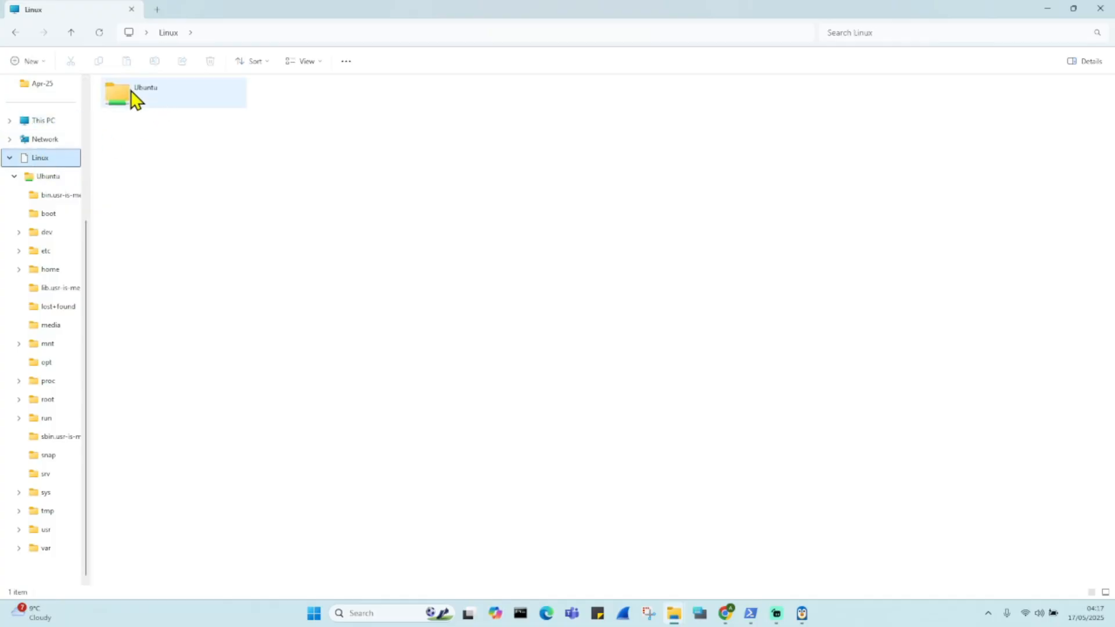
{"action": "double_click", "coordinate": [147, 93]}
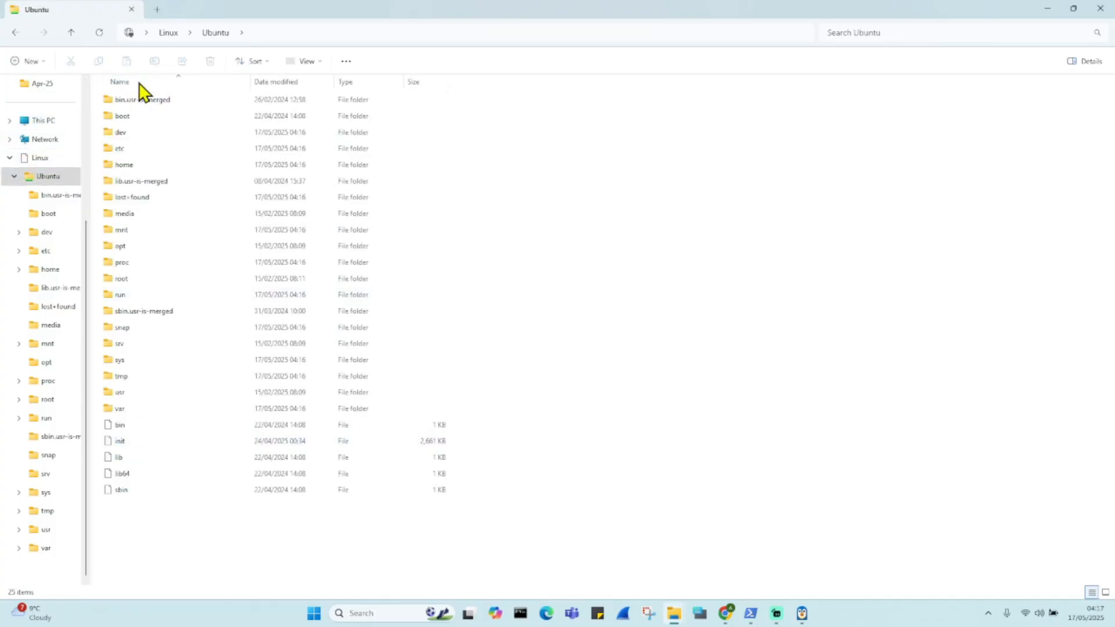
{"action": "left_click", "coordinate": [121, 262]}
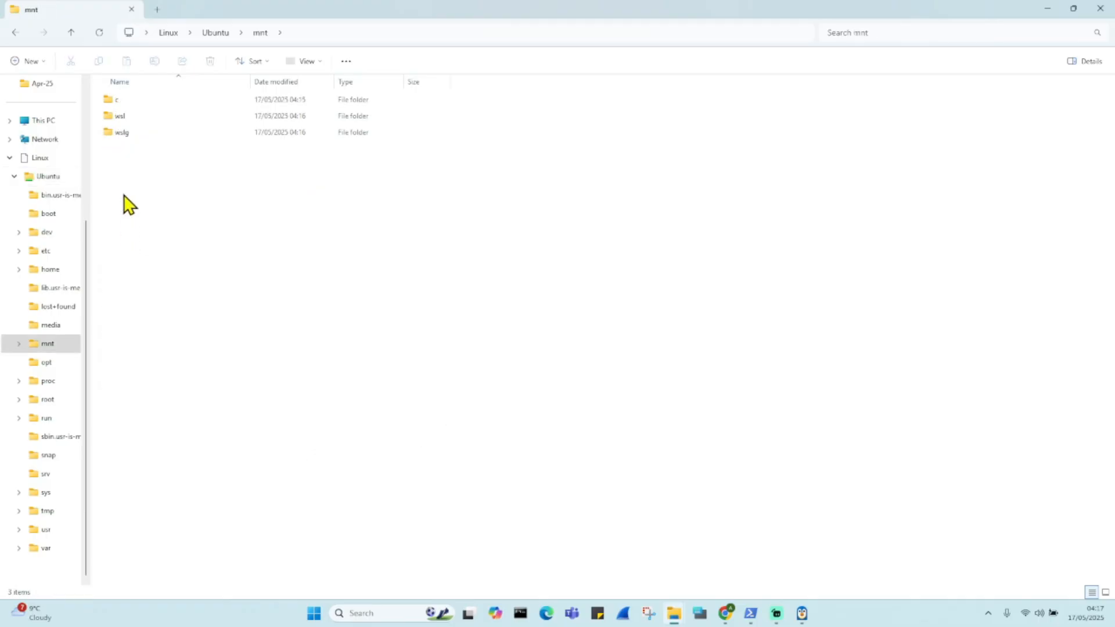
Try to open the c folder inside mnt and dismiss the access error
{"action": "left_click", "coordinate": [117, 99]}
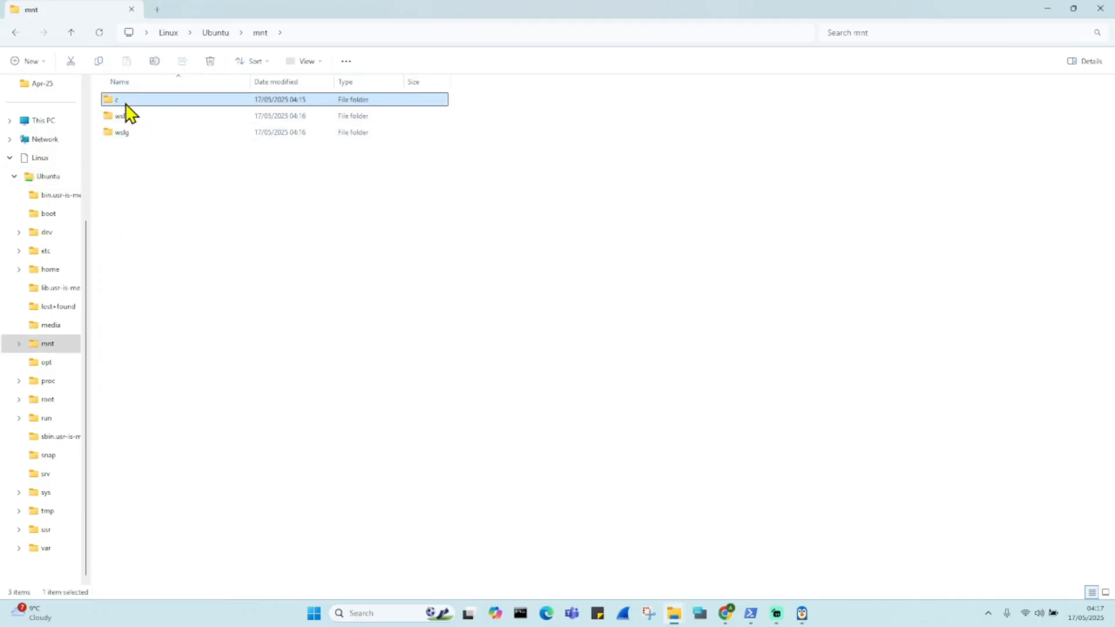
{"action": "double_click", "coordinate": [116, 100]}
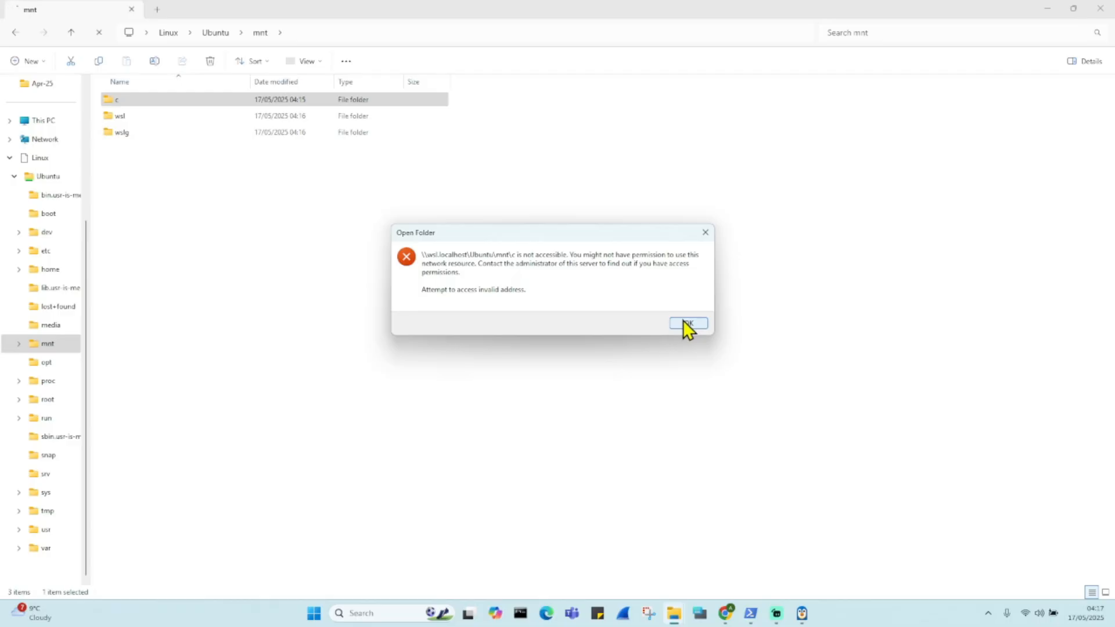
{"action": "left_click", "coordinate": [686, 323]}
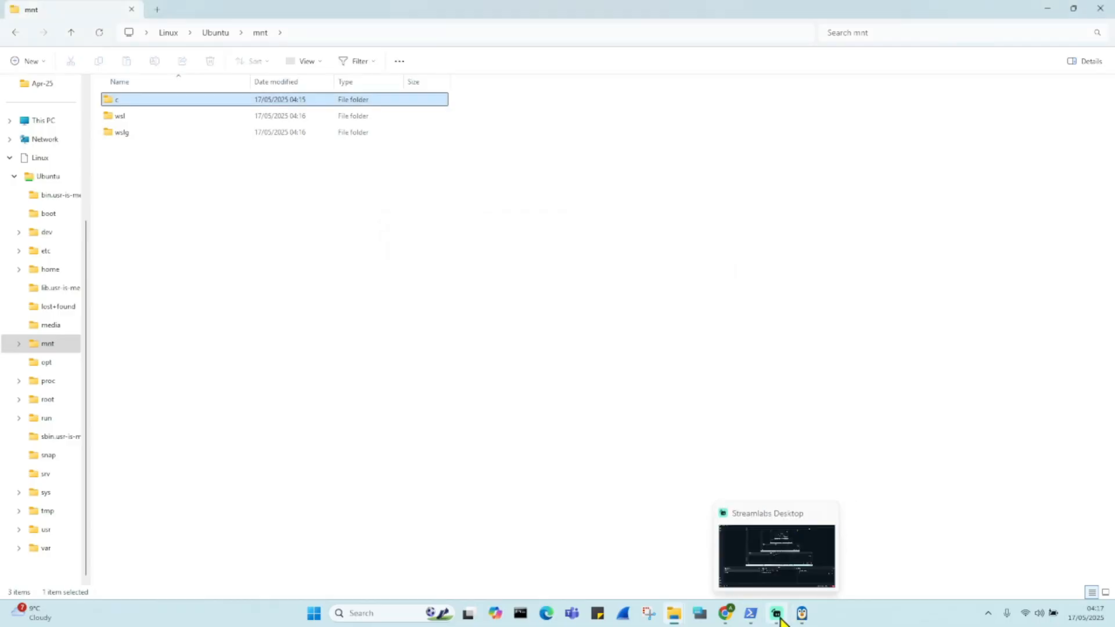
Back in the Ubuntu shell, list the home directory with ls -lart and change into /mnt
{"action": "left_click", "coordinate": [751, 613]}
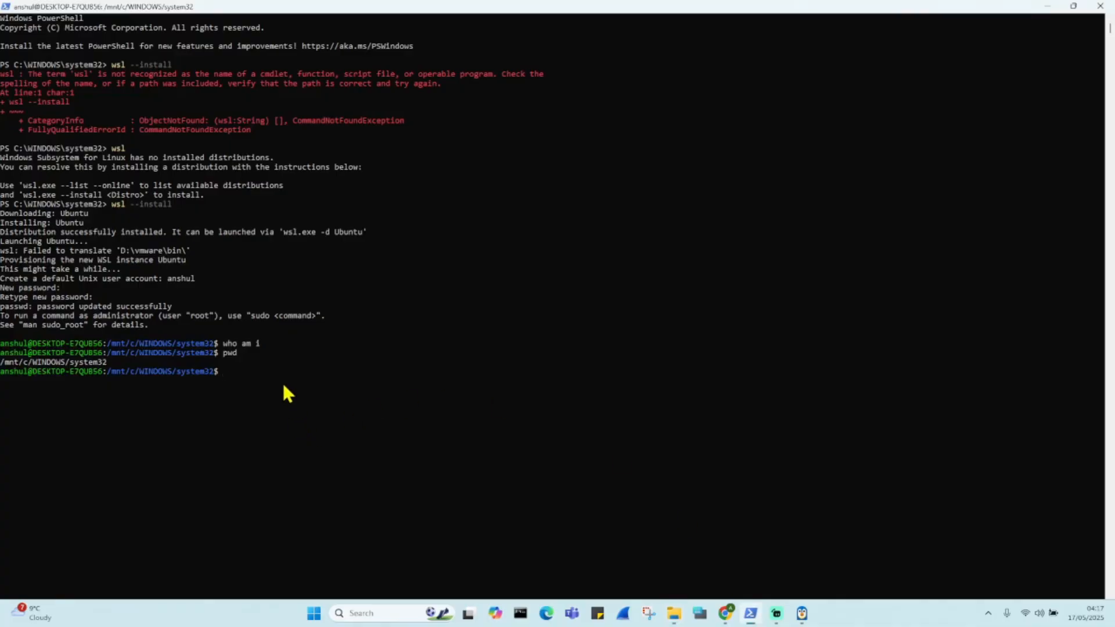
{"action": "type", "text": "cd /"}
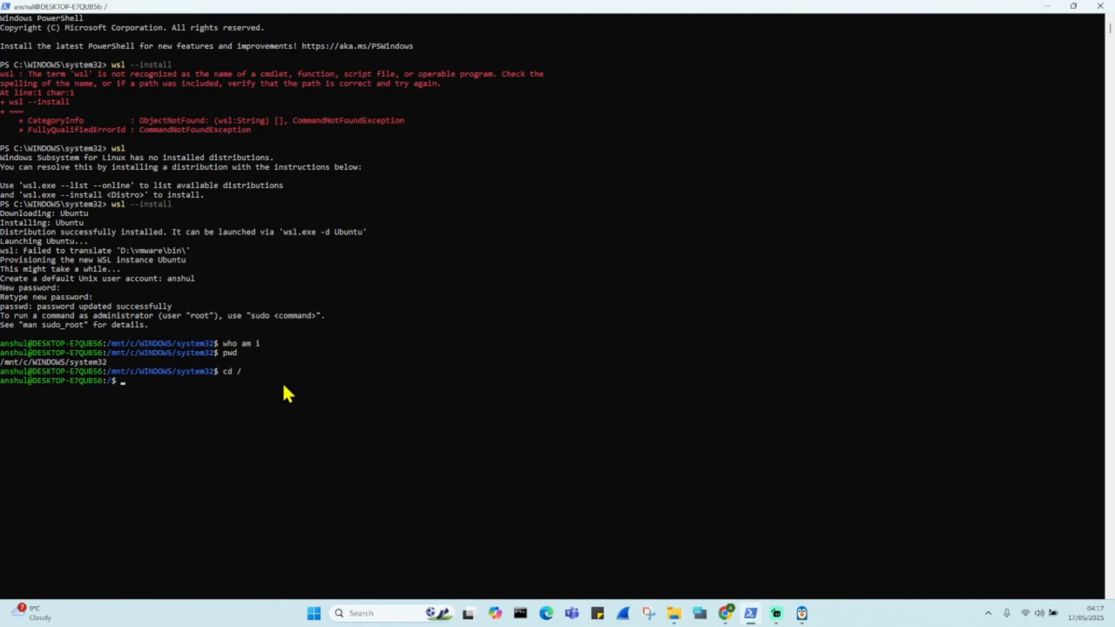
{"action": "type", "text": "ls -"}
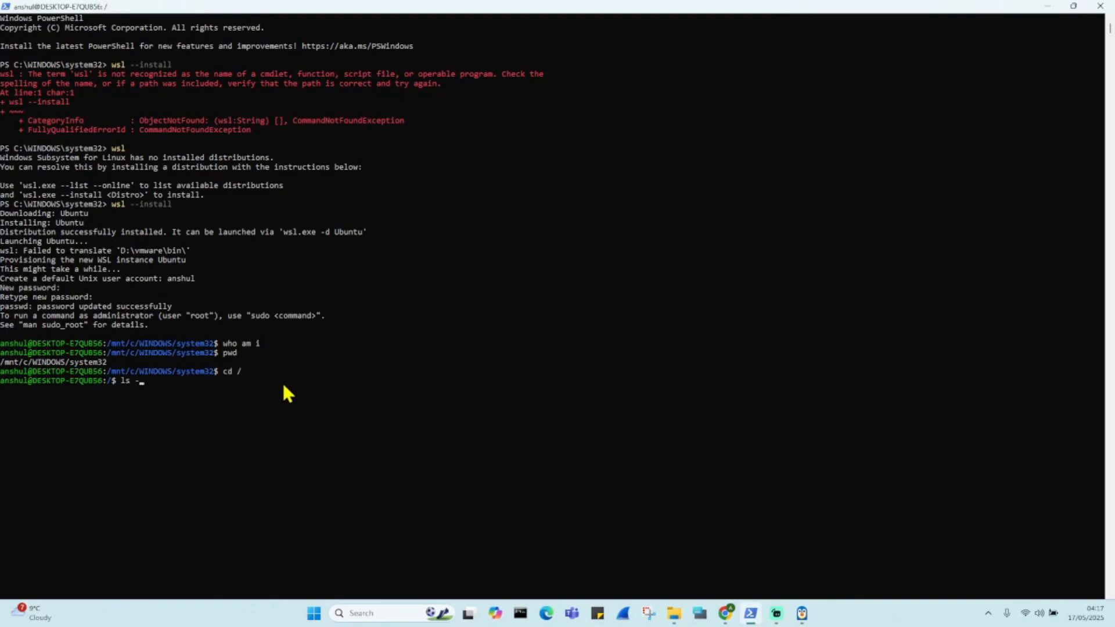
{"action": "type", "text": "lart"}
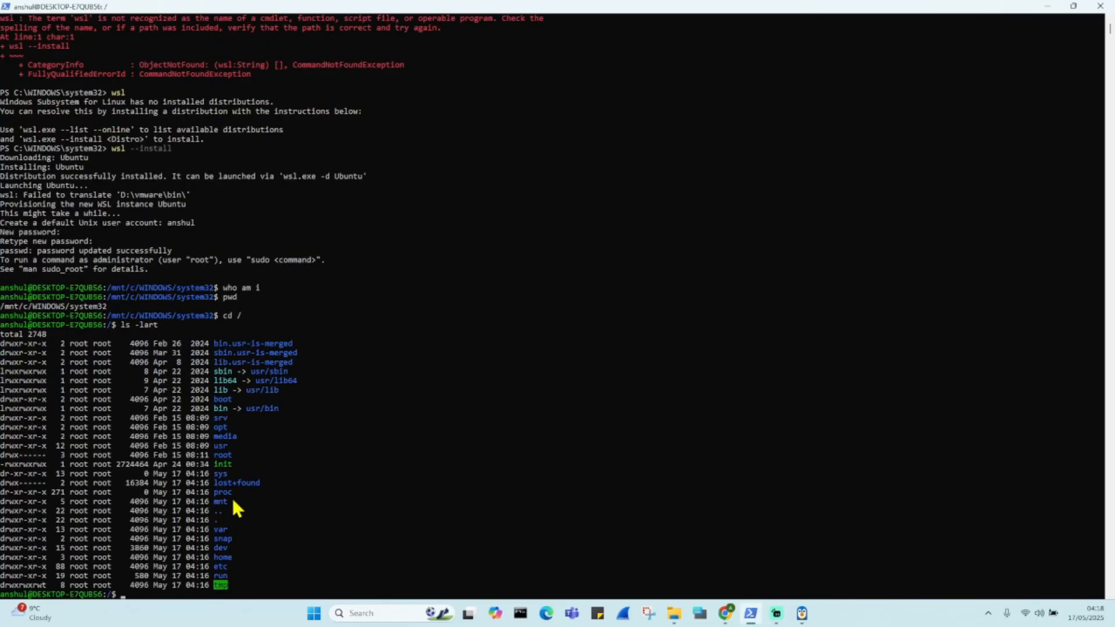
{"action": "type", "text": "cd"}
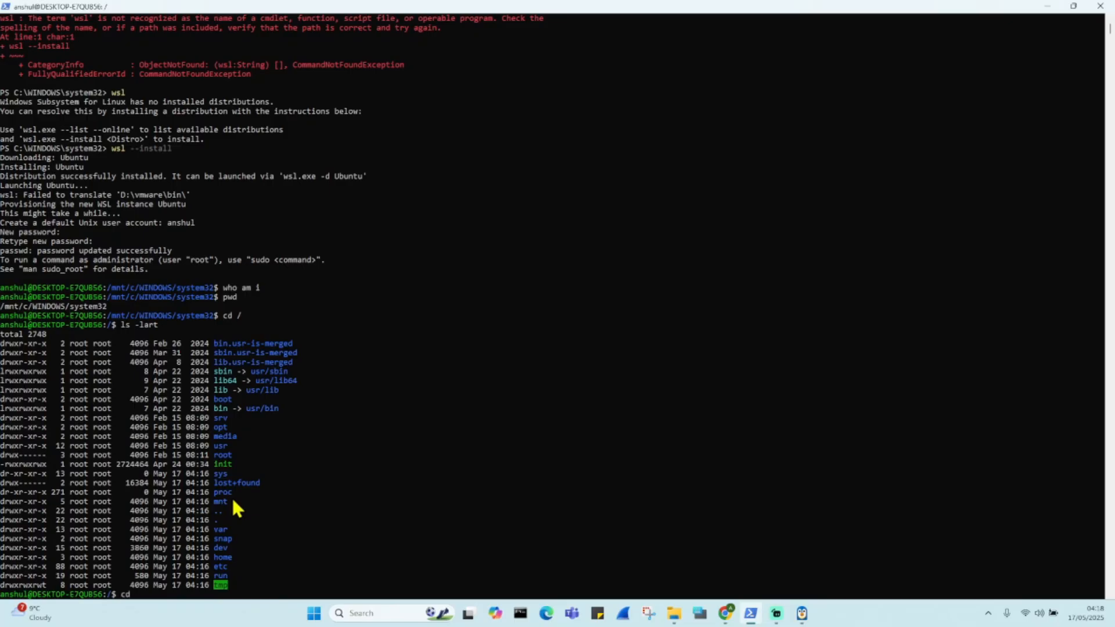
{"action": "type", "text": "/mnt"}
{"action": "type", "text": "ls"}
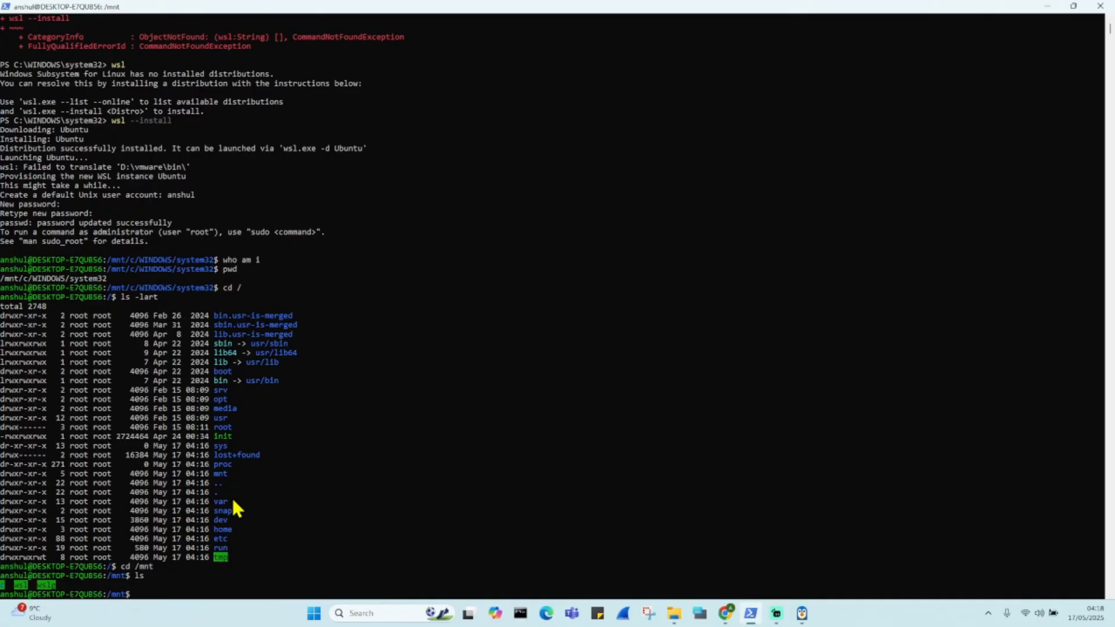
Attempt touch thisisatest.txt in /mnt, which is denied permission
{"action": "type", "text": "t"}
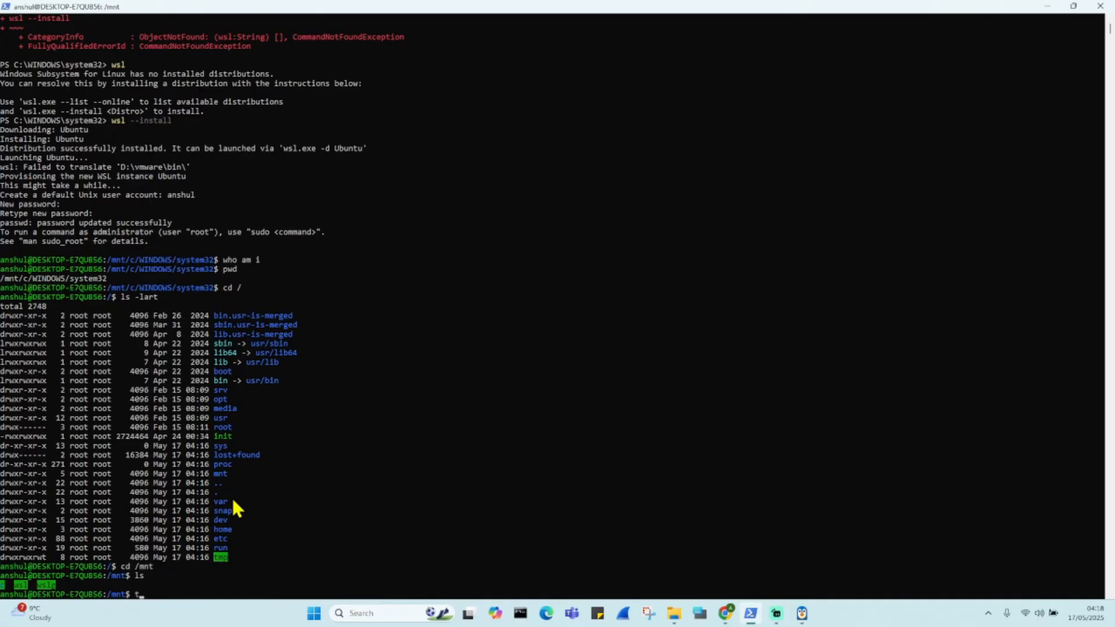
{"action": "type", "text": "ouch"}
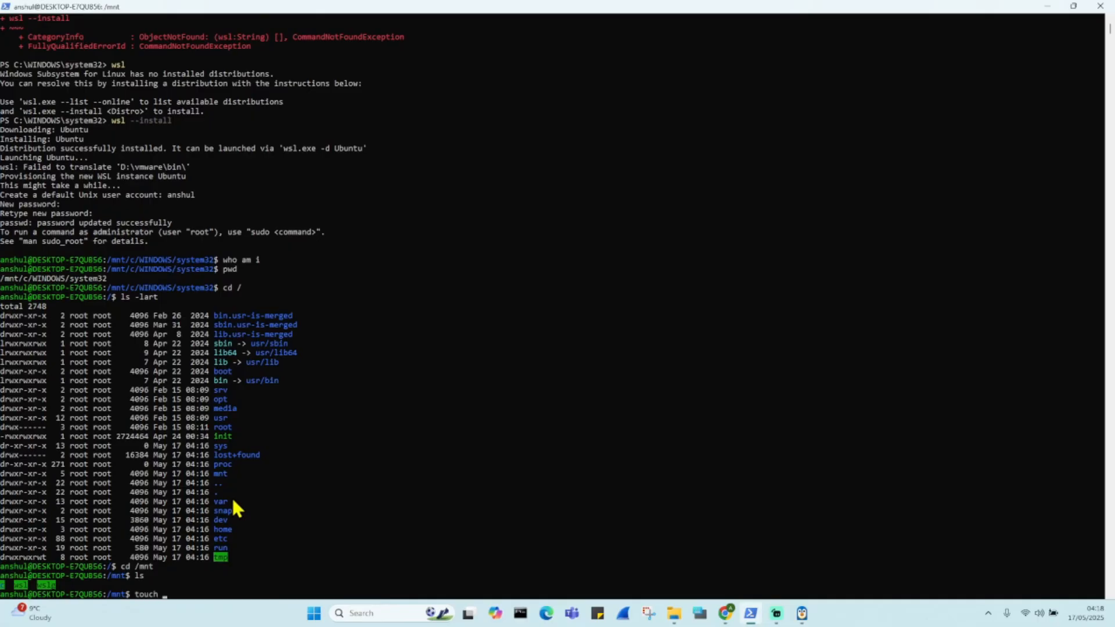
{"action": "type", "text": "this"}
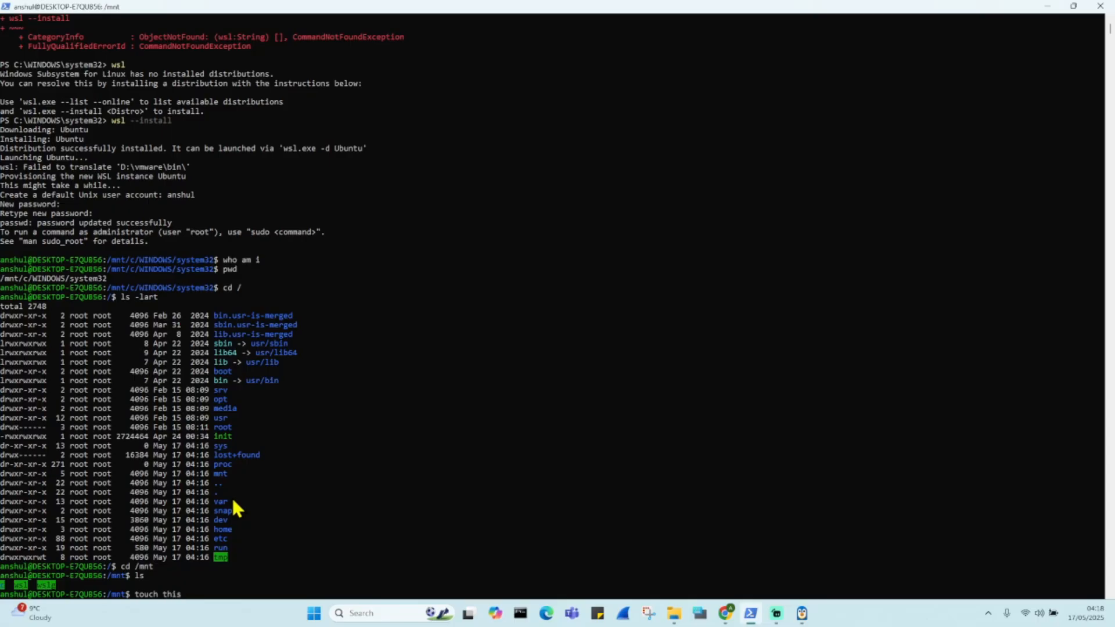
{"action": "type", "text": "isa"}
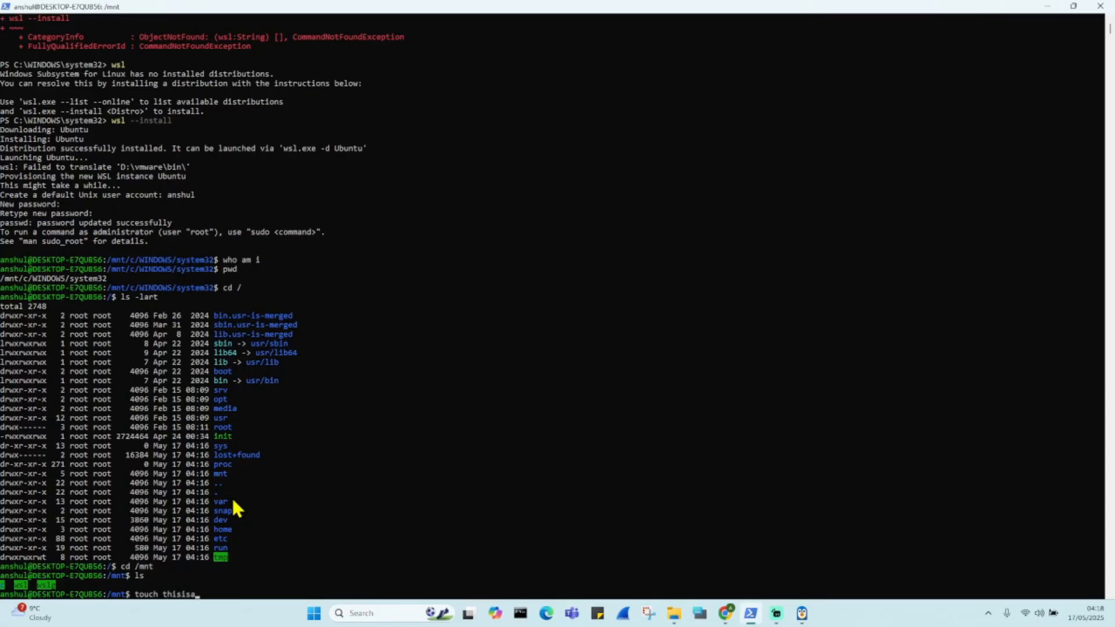
{"action": "type", "text": "test."}
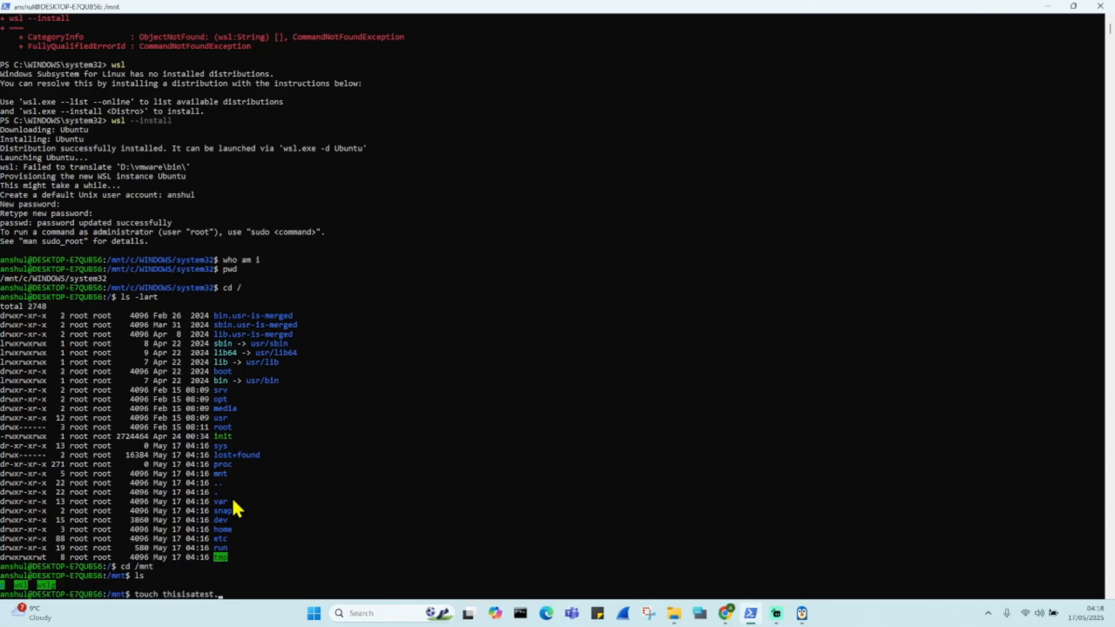
{"action": "type", "text": "txt"}
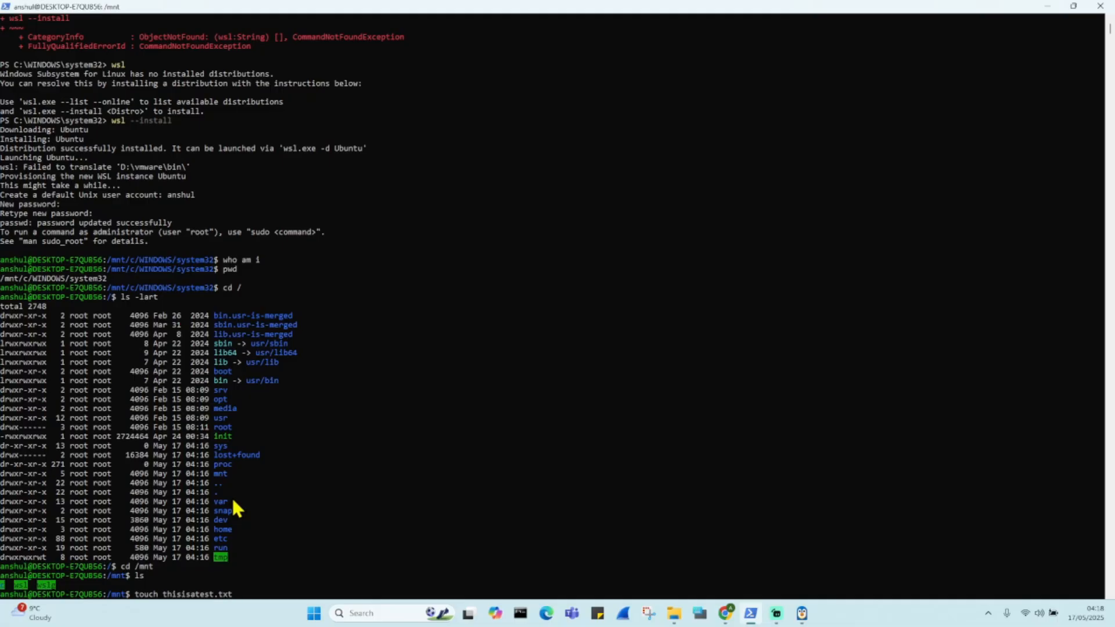
{"action": "key", "text": "Return"}
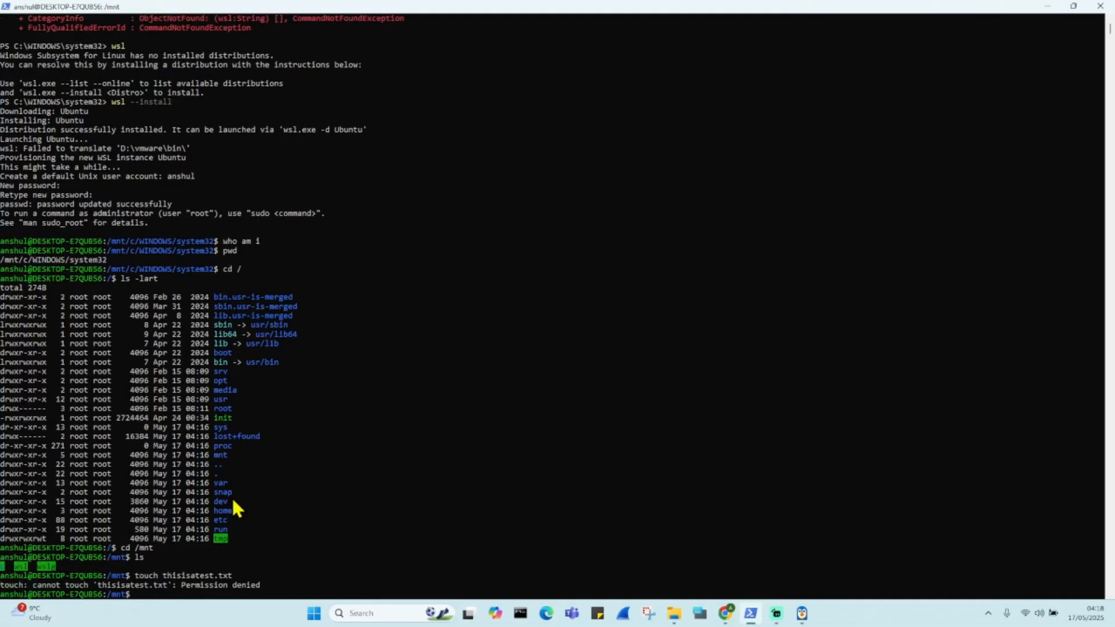
Rerun the command as sudo touch thisisatest.txt to create the file with administrator rights
{"action": "type", "text": "sudo"}
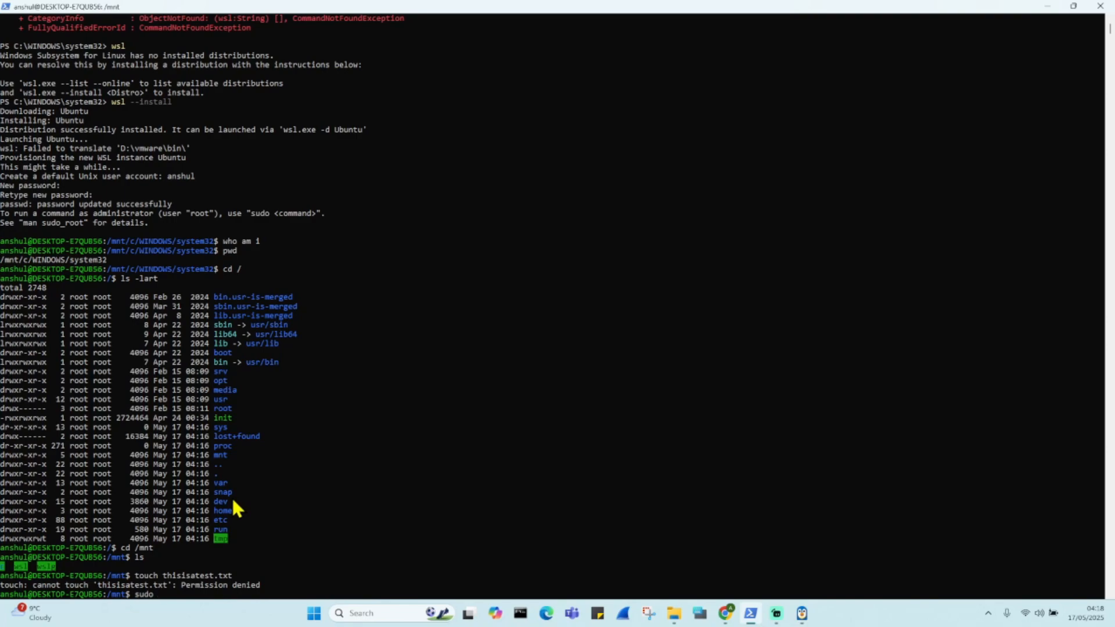
{"action": "type", "text": "to"}
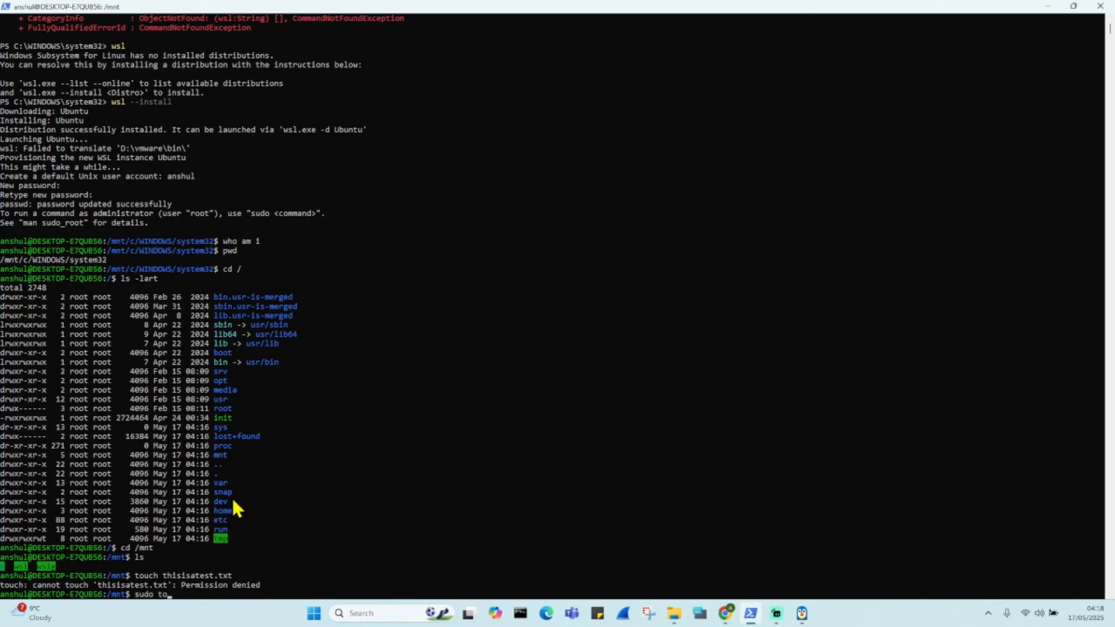
{"action": "type", "text": "yc"}
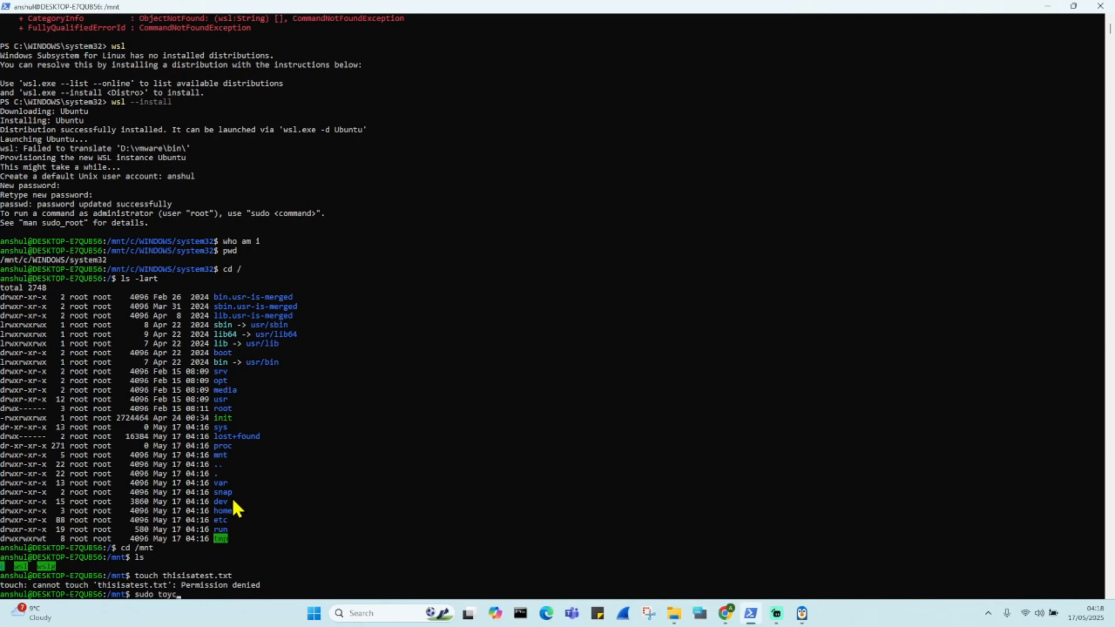
{"action": "type", "text": "ouch"}
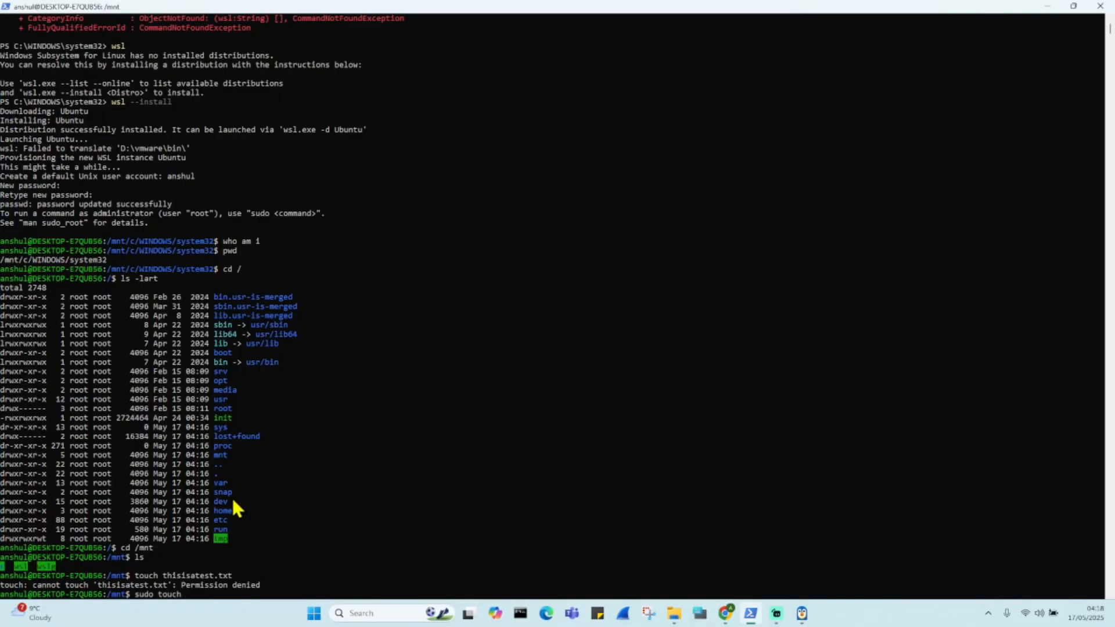
{"action": "type", "text": "thisisi"}
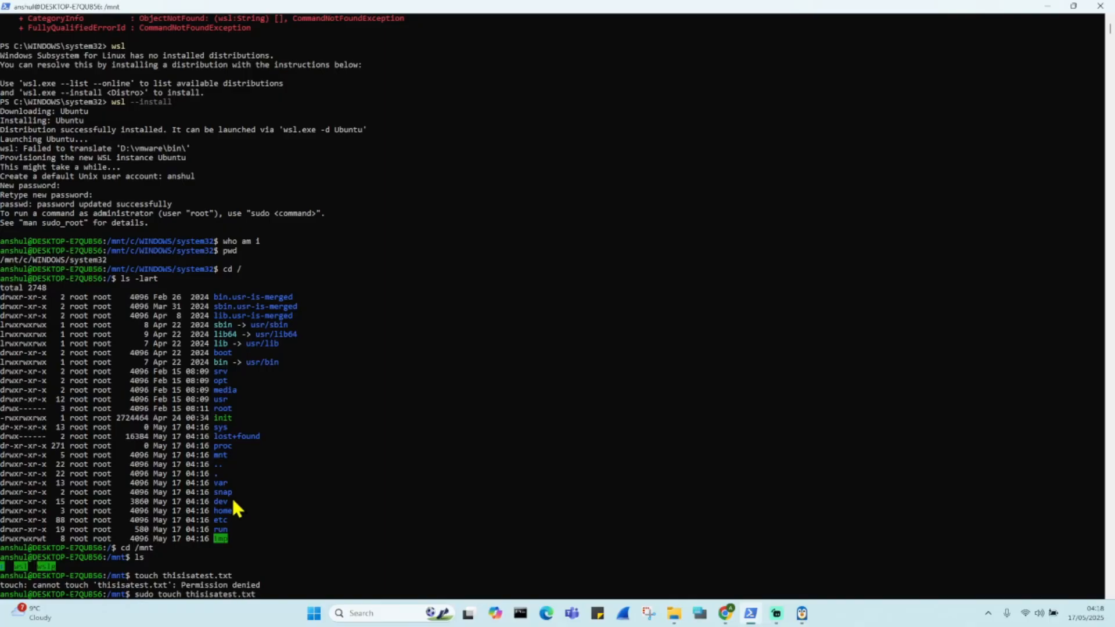
{"action": "key", "text": "Return"}
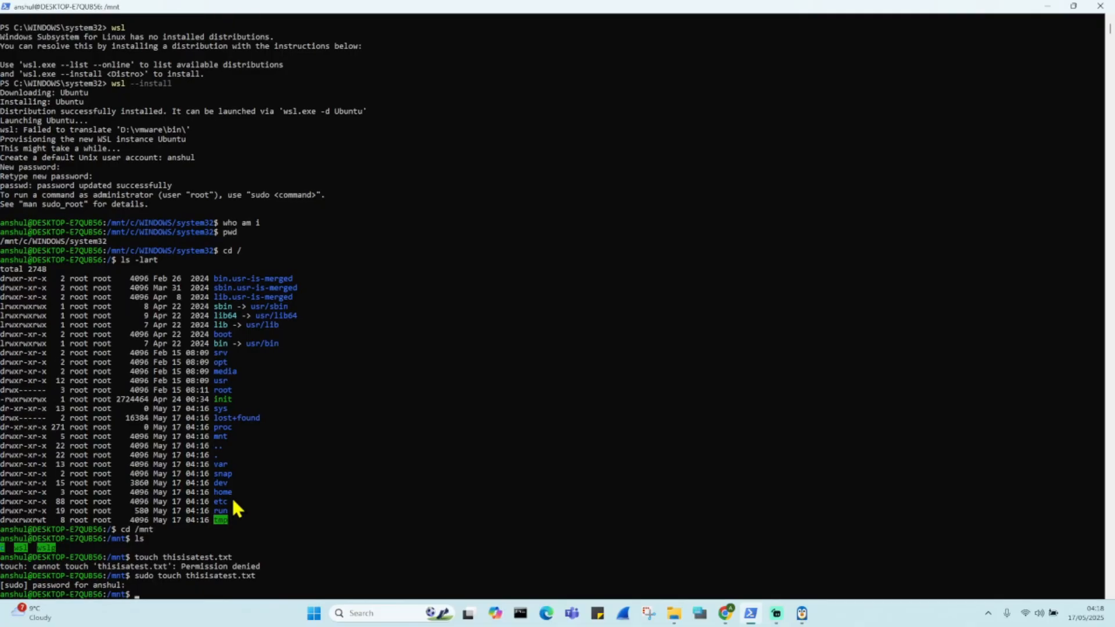
Reload Ubuntu's mnt folder in File Explorer so thisisatest.txt appears beside c, wsl and wslg
{"action": "type", "text": "l"}
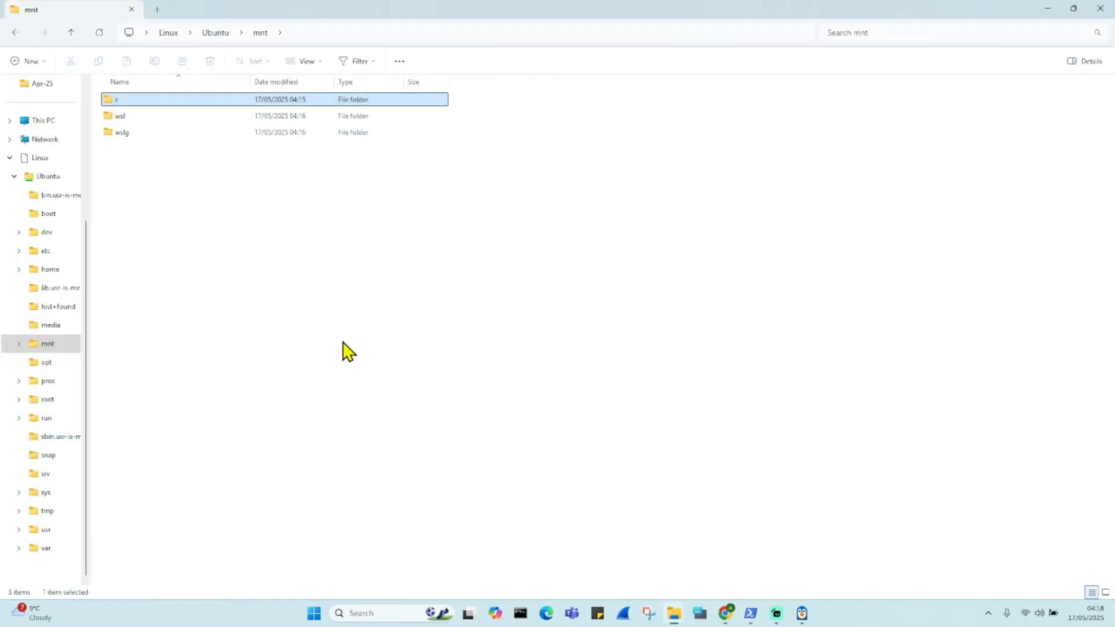
{"action": "right_click", "coordinate": [425, 508]}
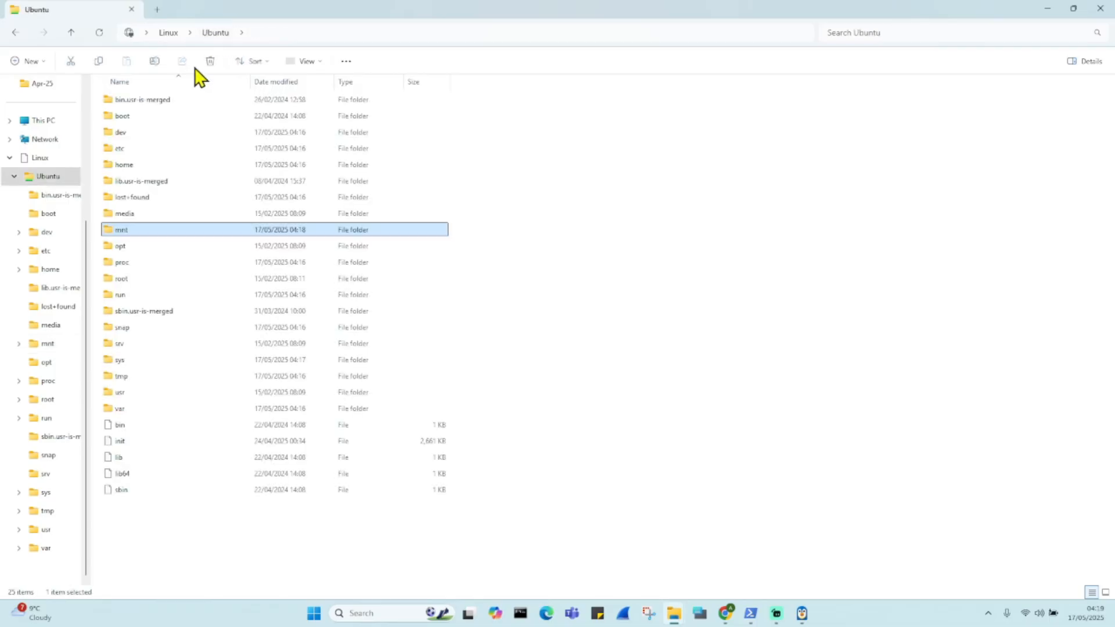
{"action": "double_click", "coordinate": [120, 228]}
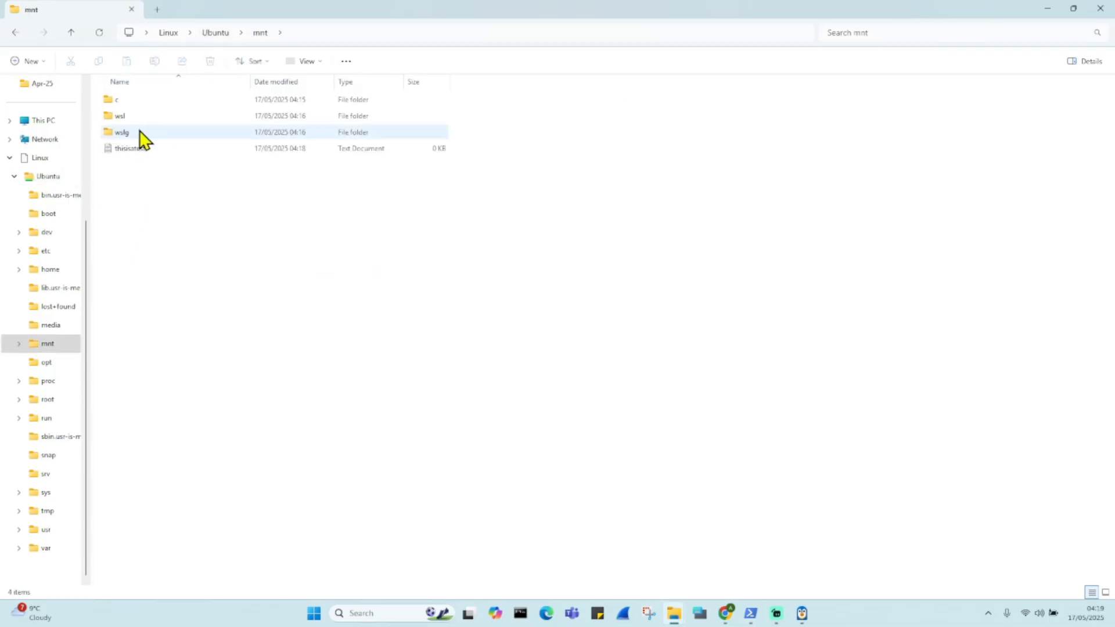
{"action": "left_click", "coordinate": [129, 147]}
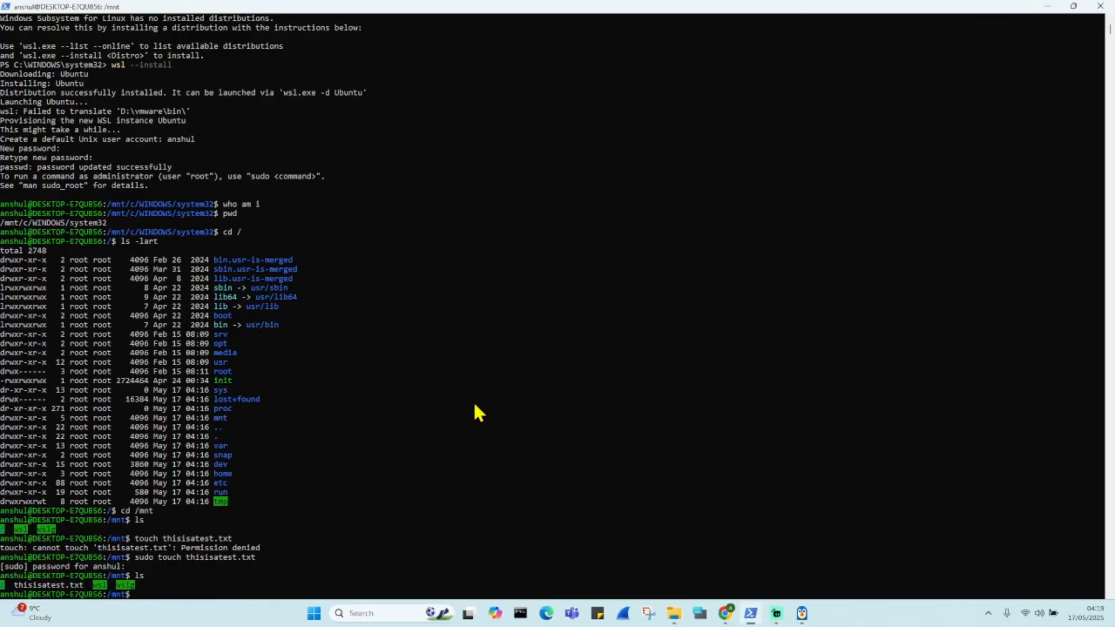
{"action": "mouse_move", "coordinate": [294, 353]}
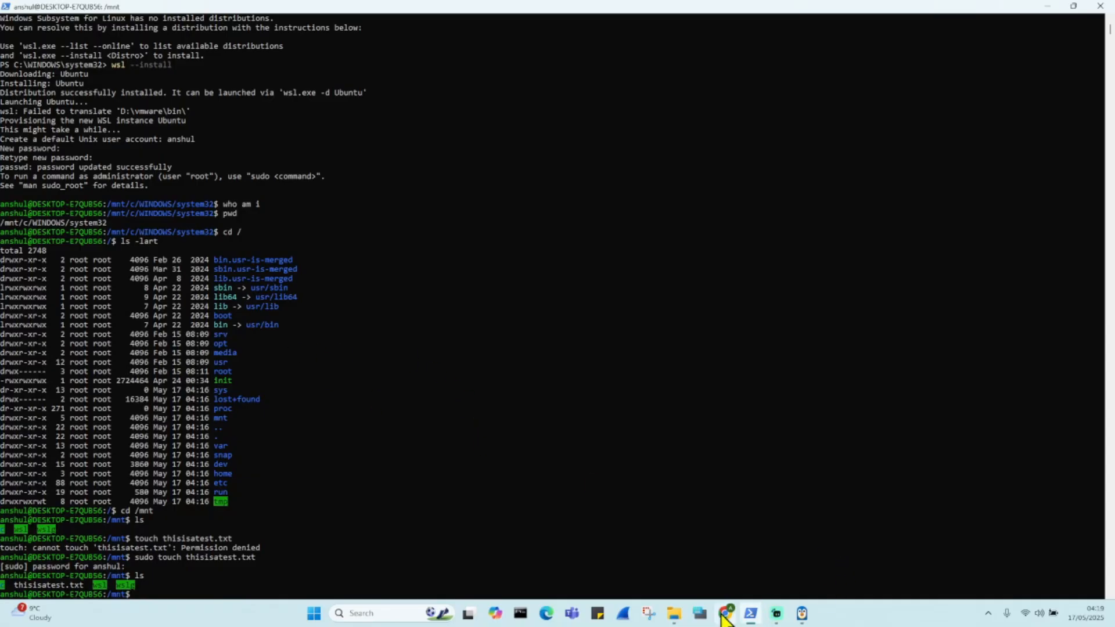
{"action": "mouse_move", "coordinate": [803, 607]}
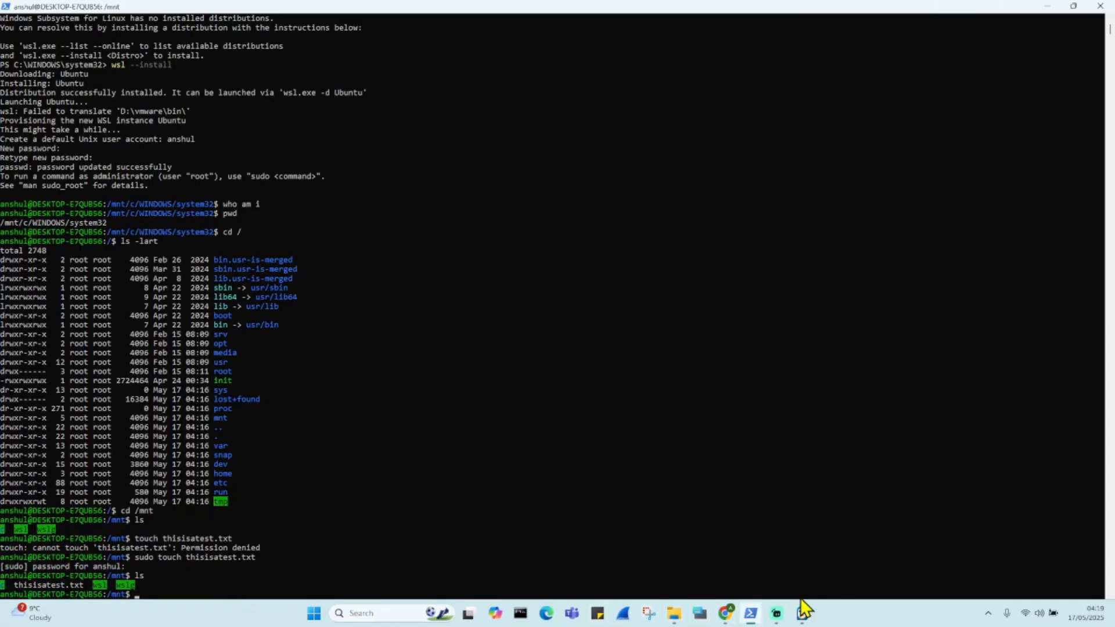
{"action": "mouse_move", "coordinate": [608, 462]}
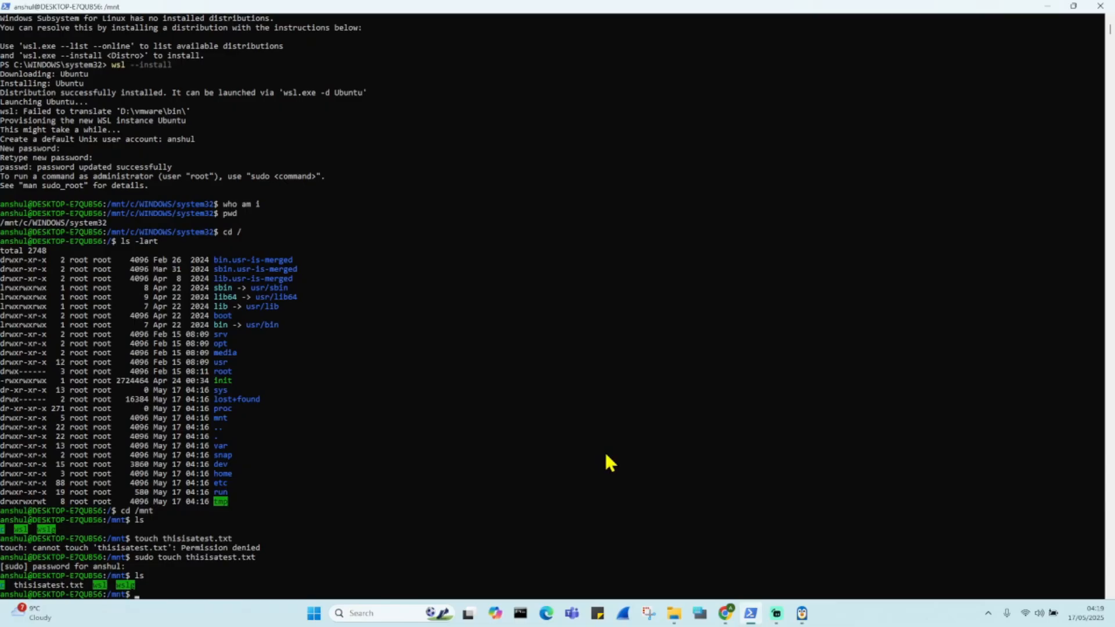
Run 'sudo apt install' reporting nothing to upgrade, then 'ps' listing bash and ps
{"action": "type", "text": "sudo"}
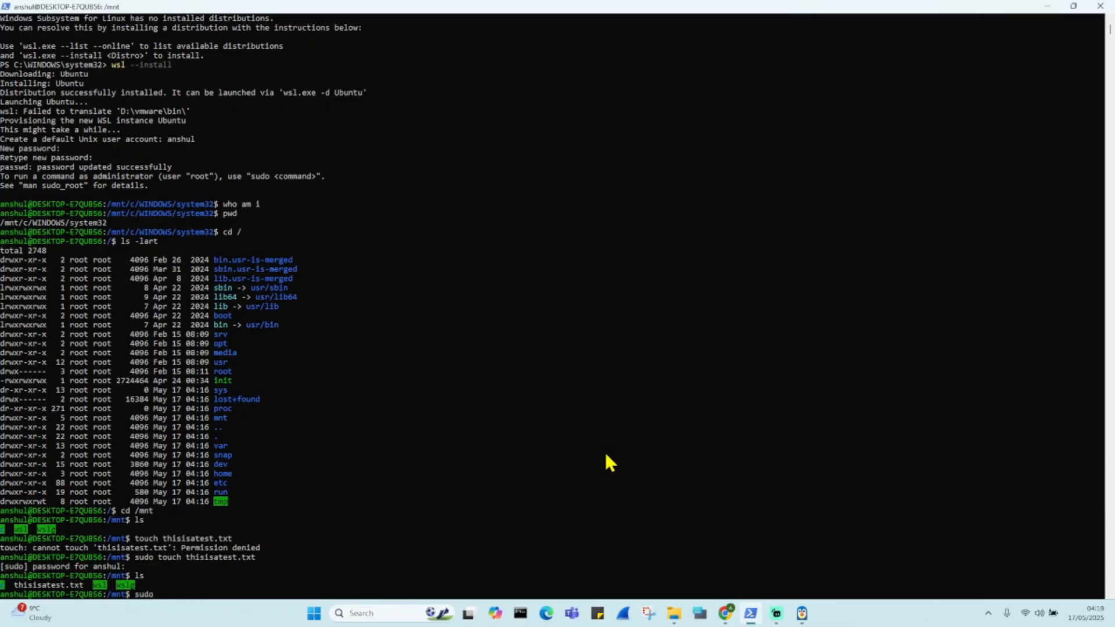
{"action": "type", "text": "apt i"}
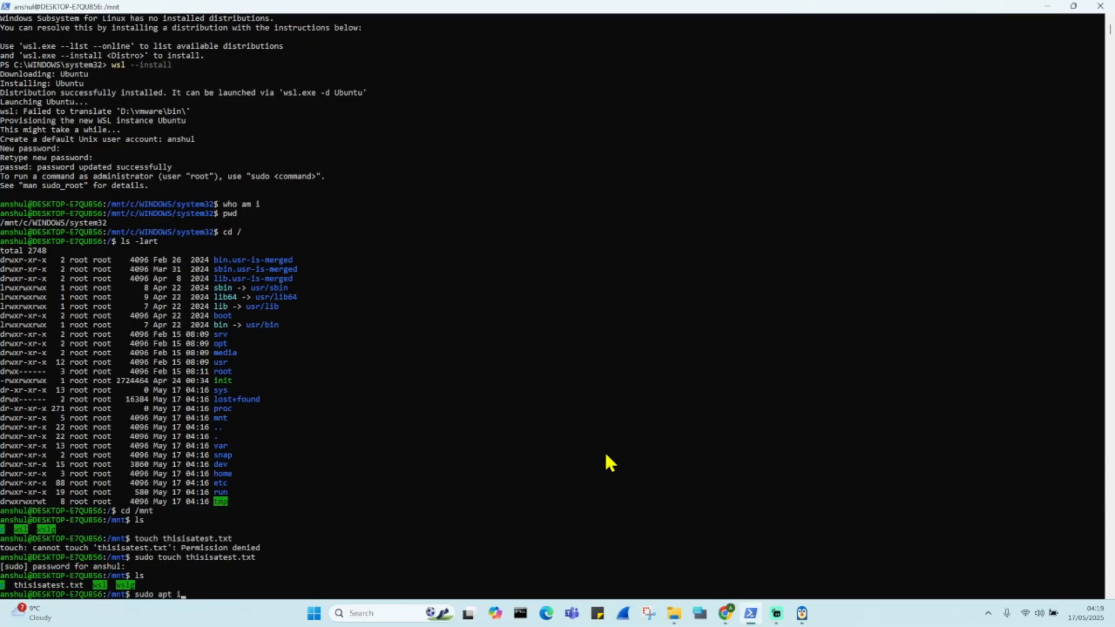
{"action": "type", "text": "stall"}
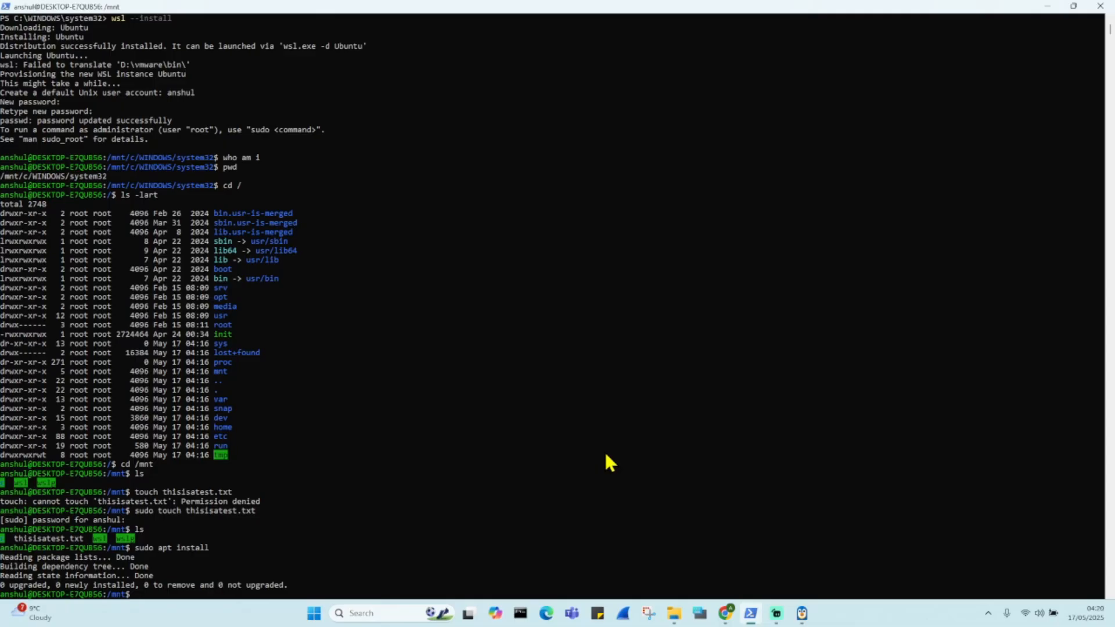
{"action": "type", "text": "ps"}
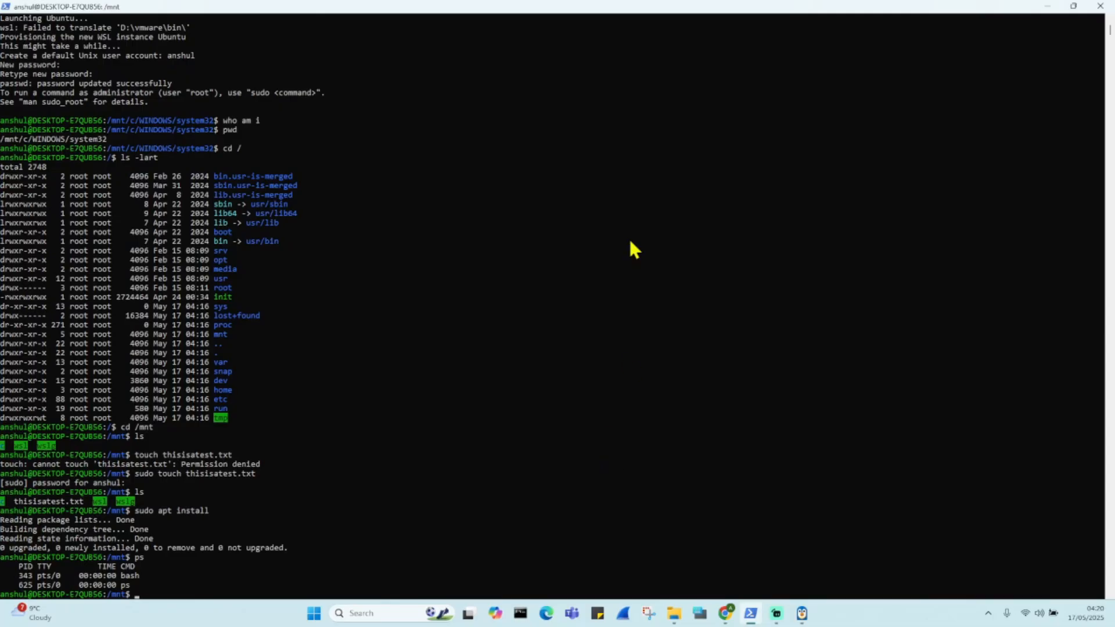
{"action": "mouse_move", "coordinate": [589, 248]}
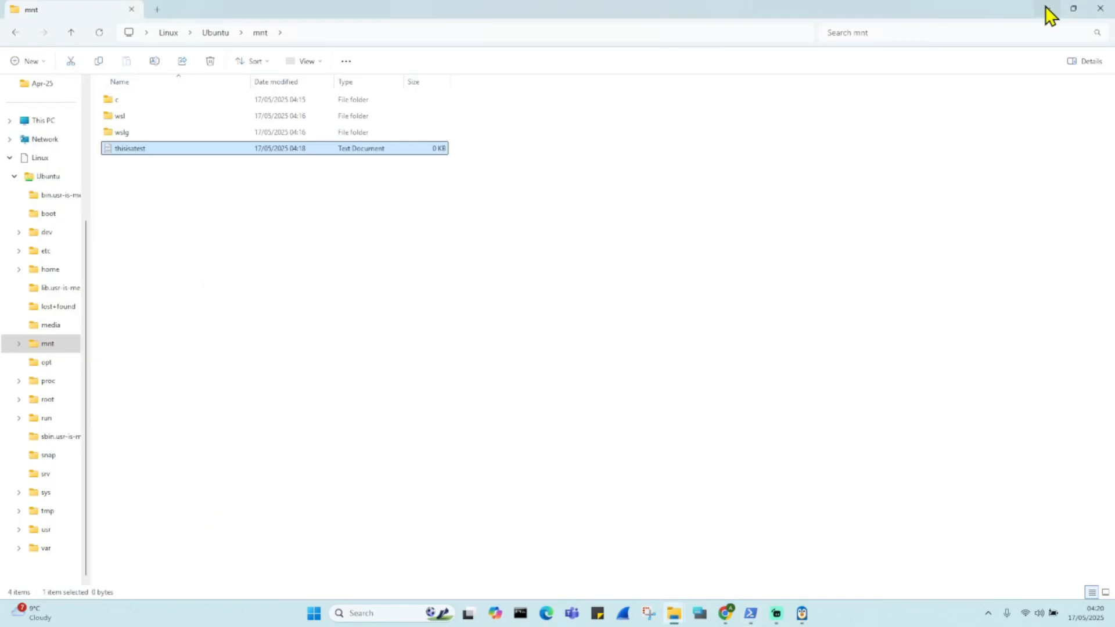
{"action": "mouse_move", "coordinate": [1053, 13]}
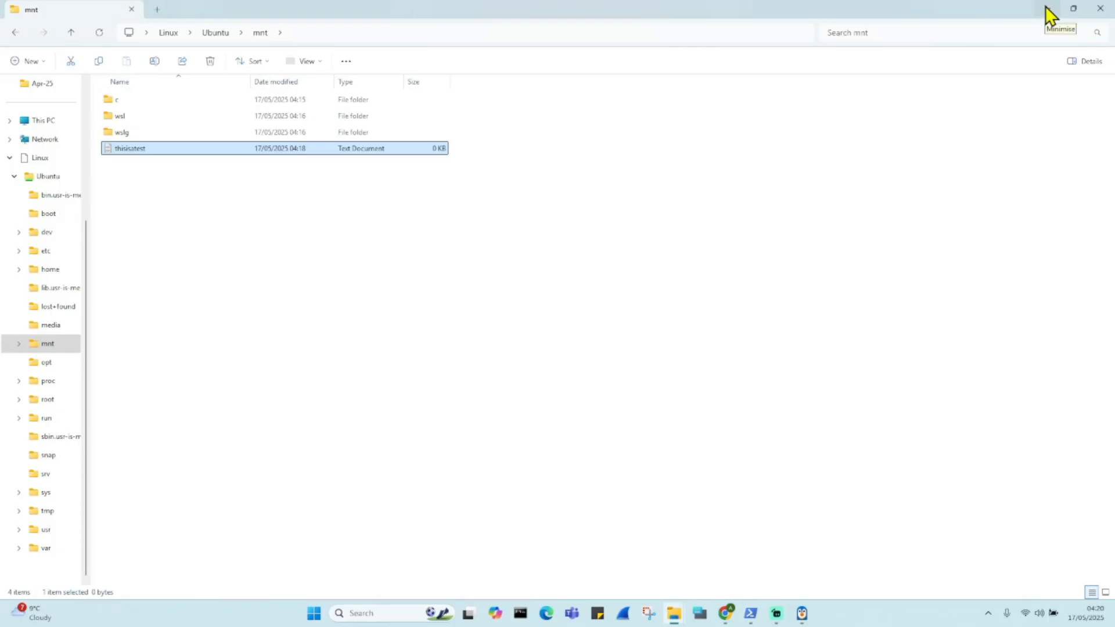
{"action": "mouse_move", "coordinate": [1050, 14]}
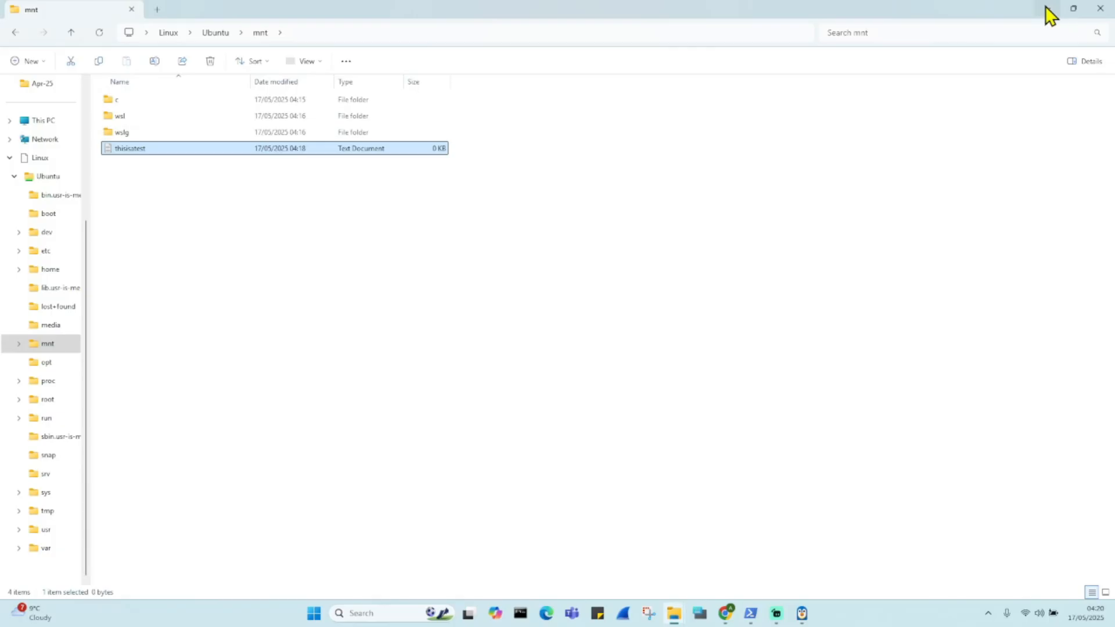